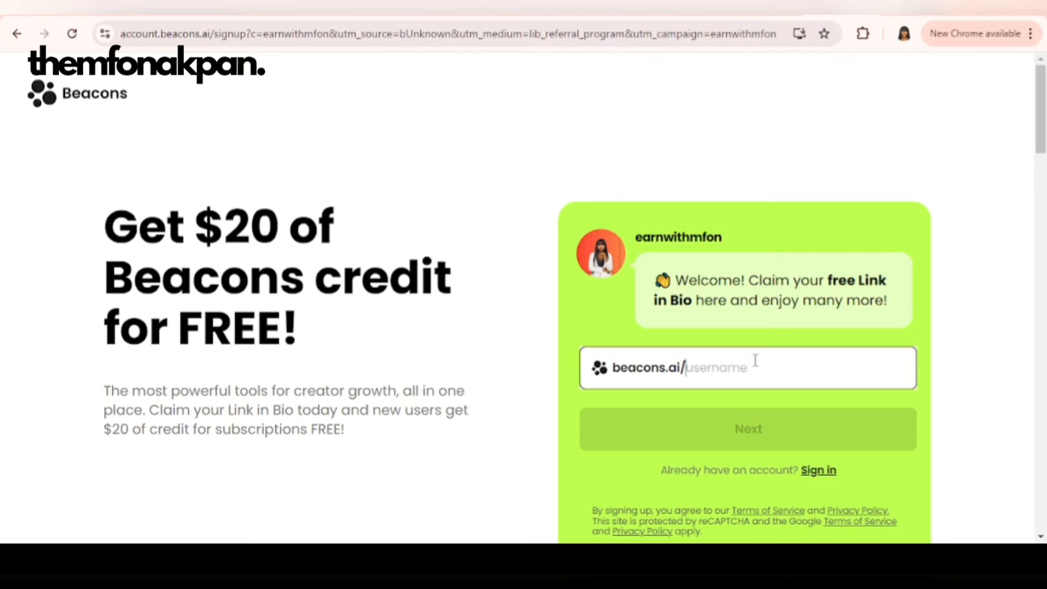
Enter the username mfonakpantutorial and get the green availability confirmation
type("mfono")
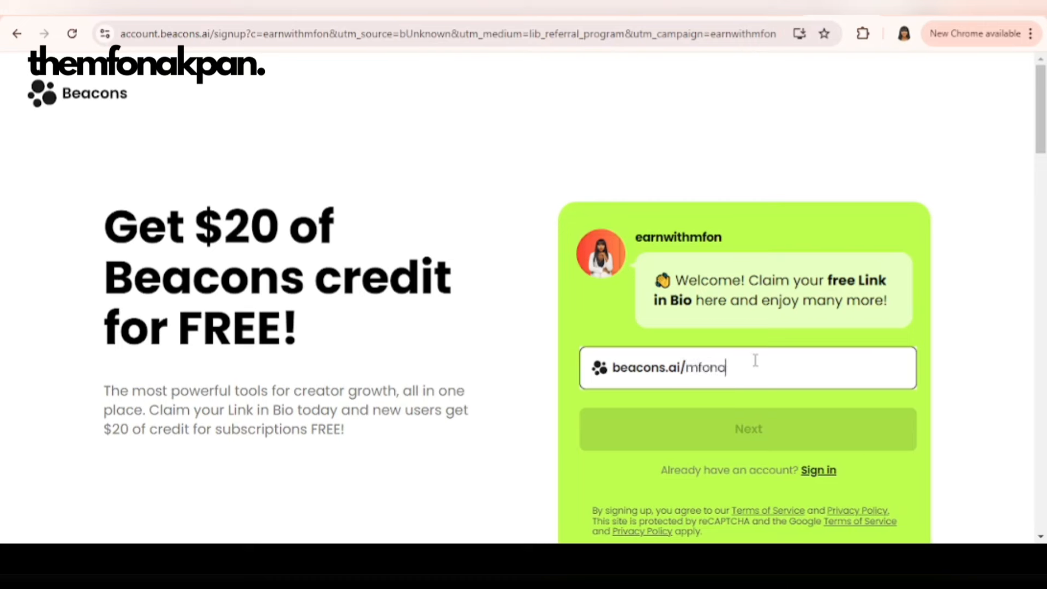
type("akpan")
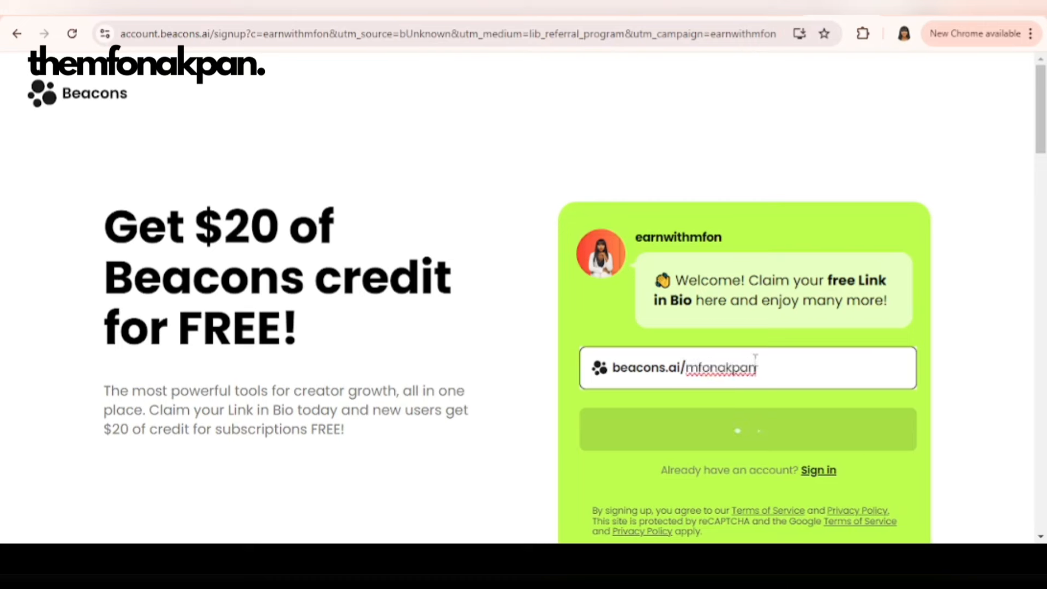
type("tut")
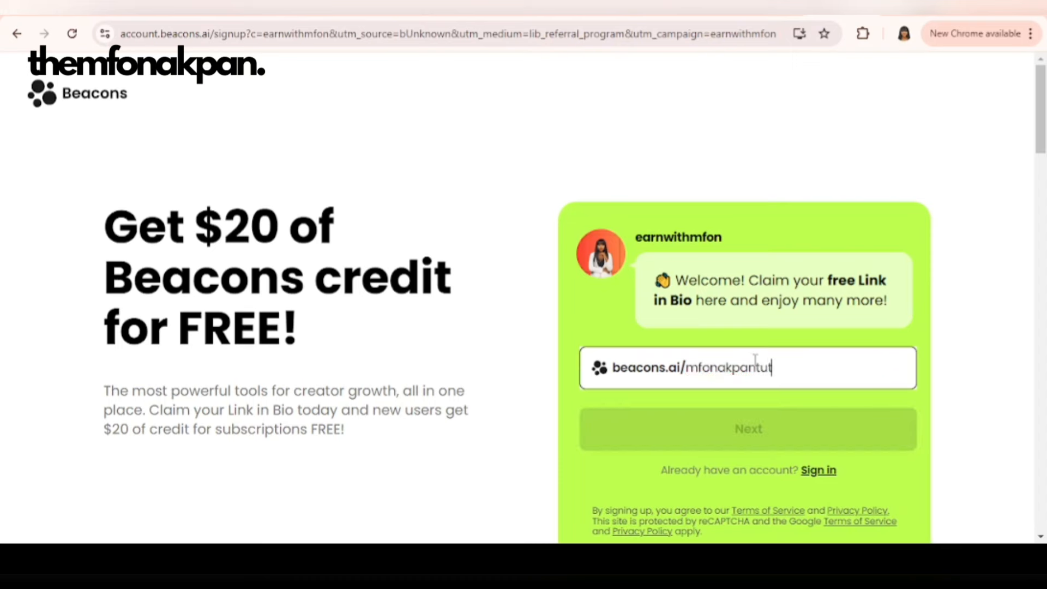
type("or")
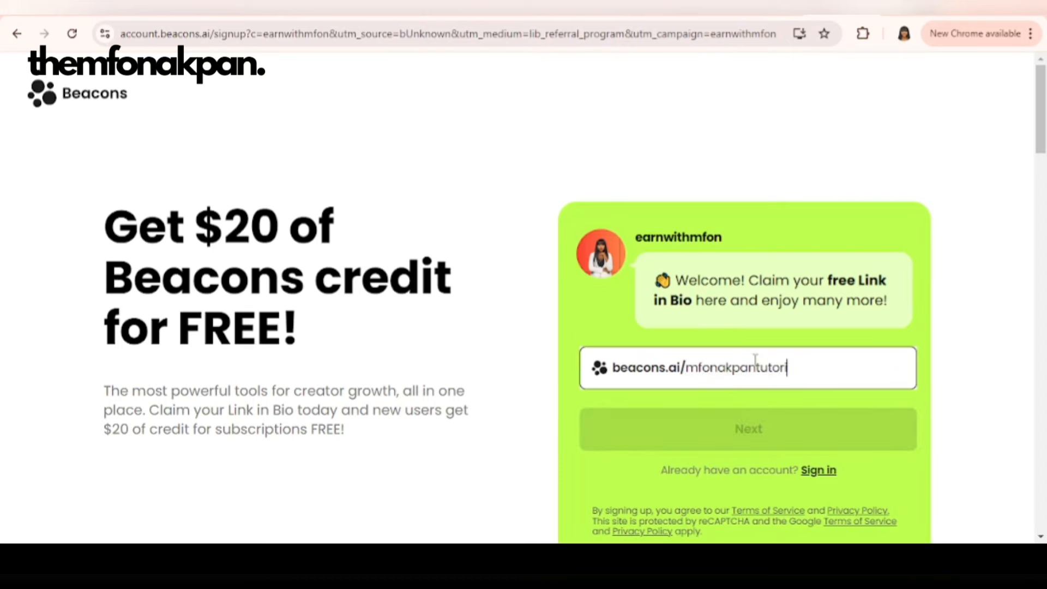
type("ial")
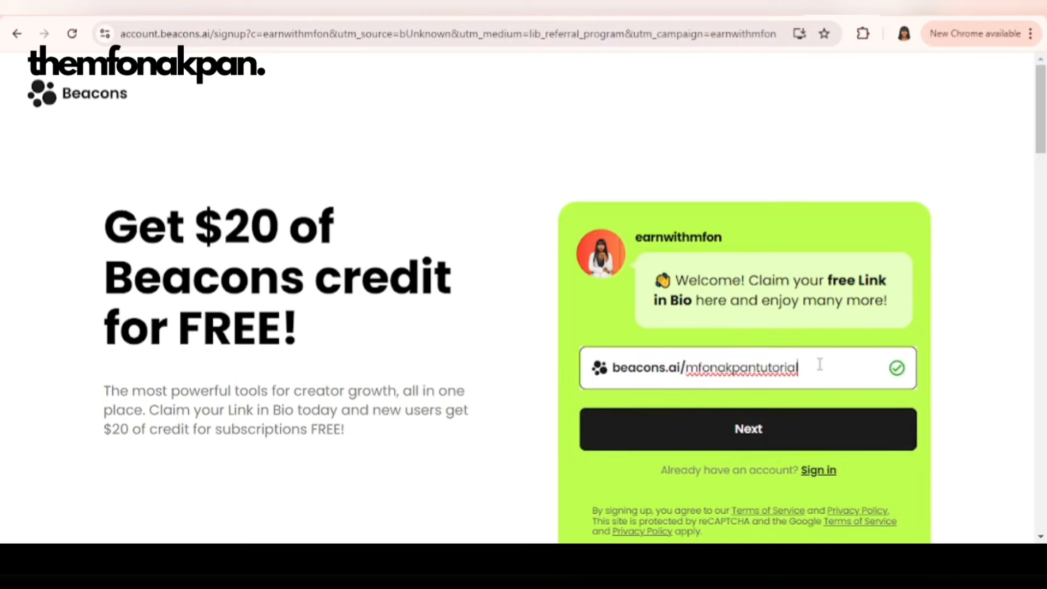
scroll("down", 3)
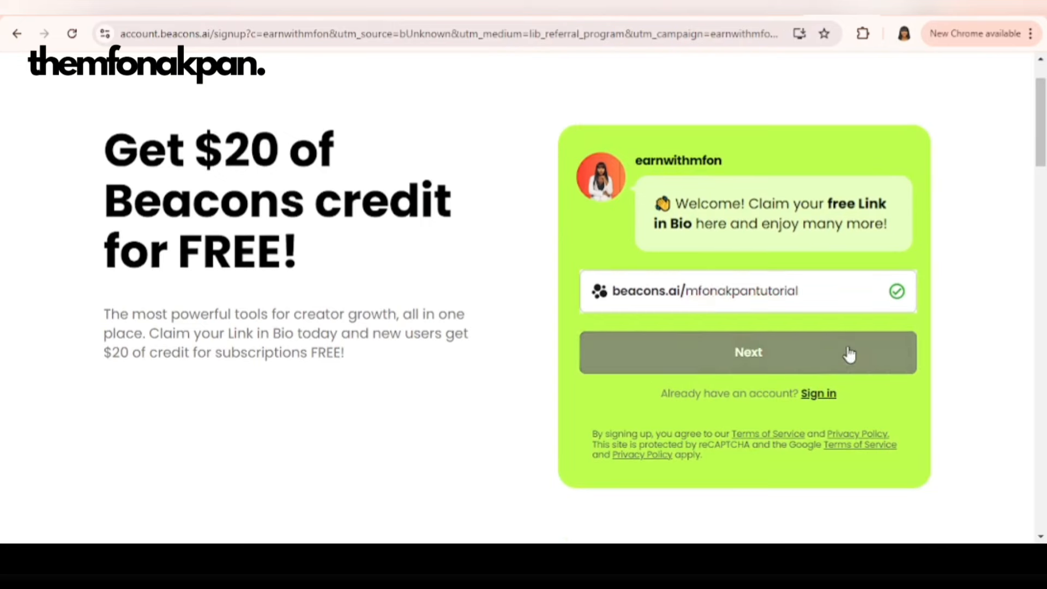
Continue with the claimed username and sign up with Google
left_click(748, 352)
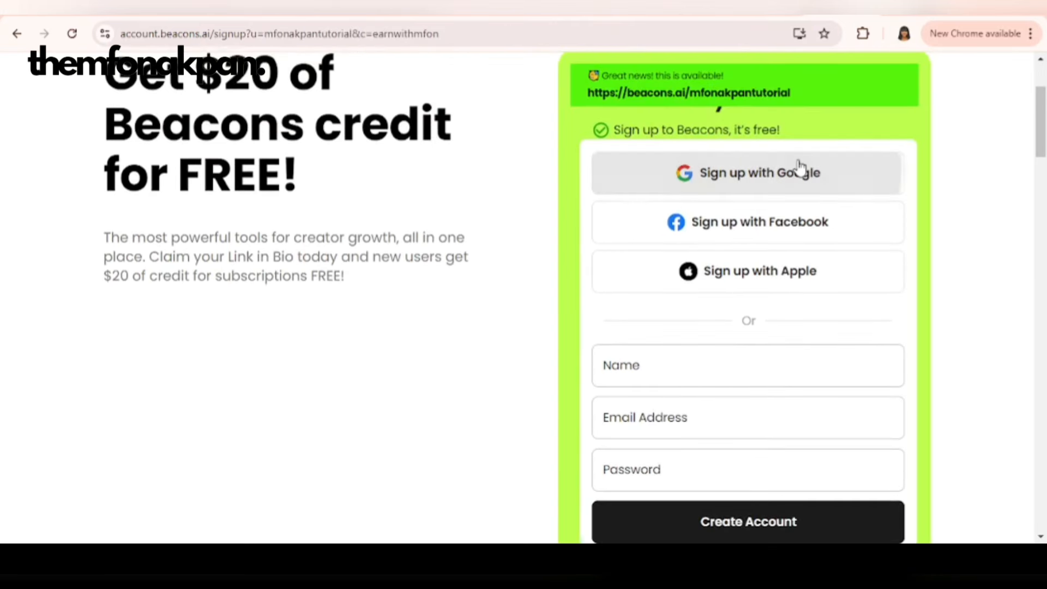
left_click(748, 172)
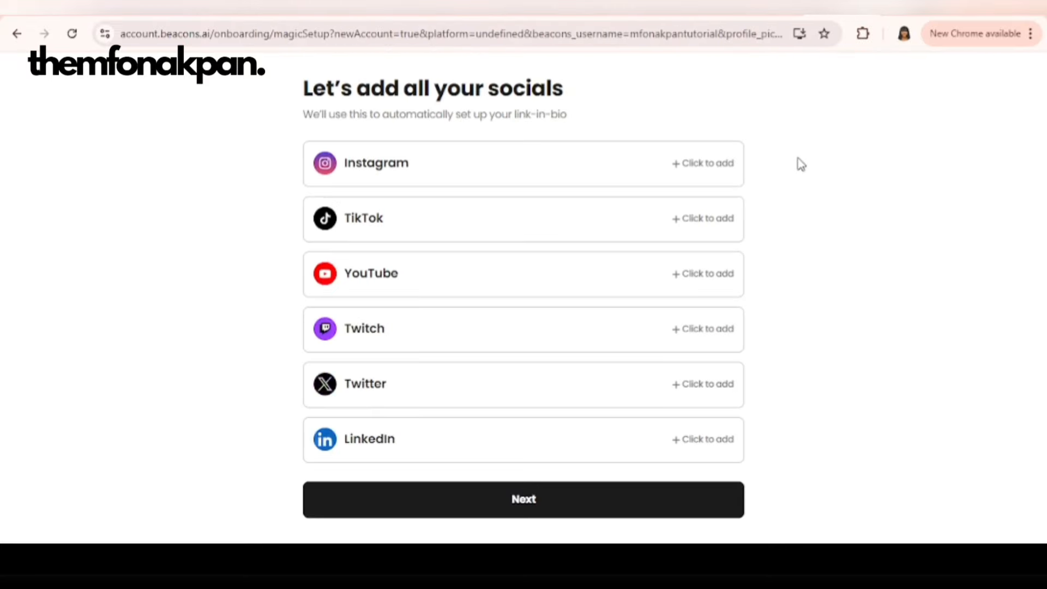
Add the Instagram profile instagram.com/themfonakpan to socials and continue
left_click(510, 162)
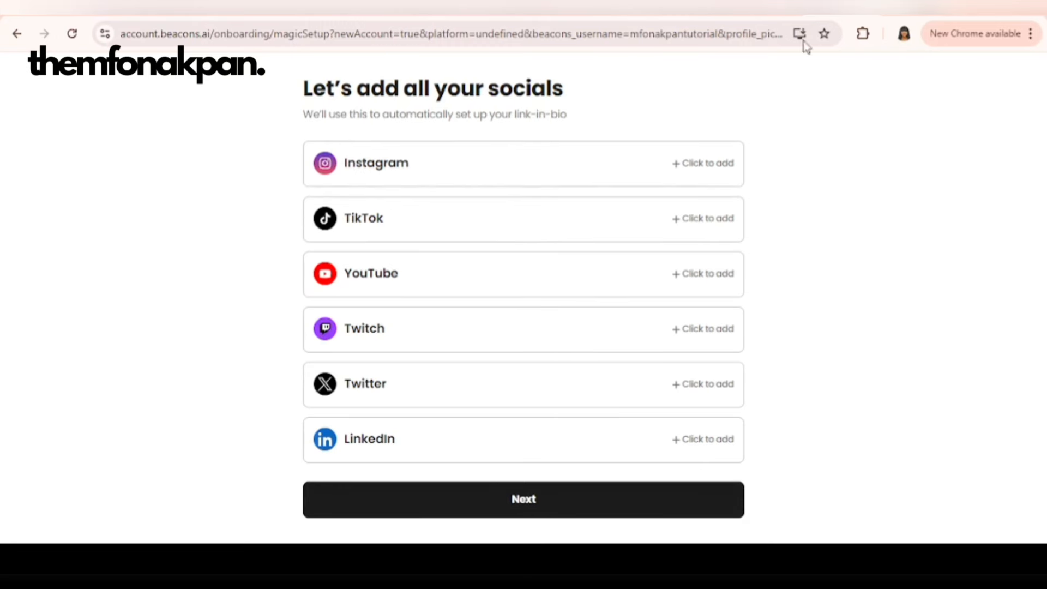
mouse_move(465, 321)
type("themfonakpan")
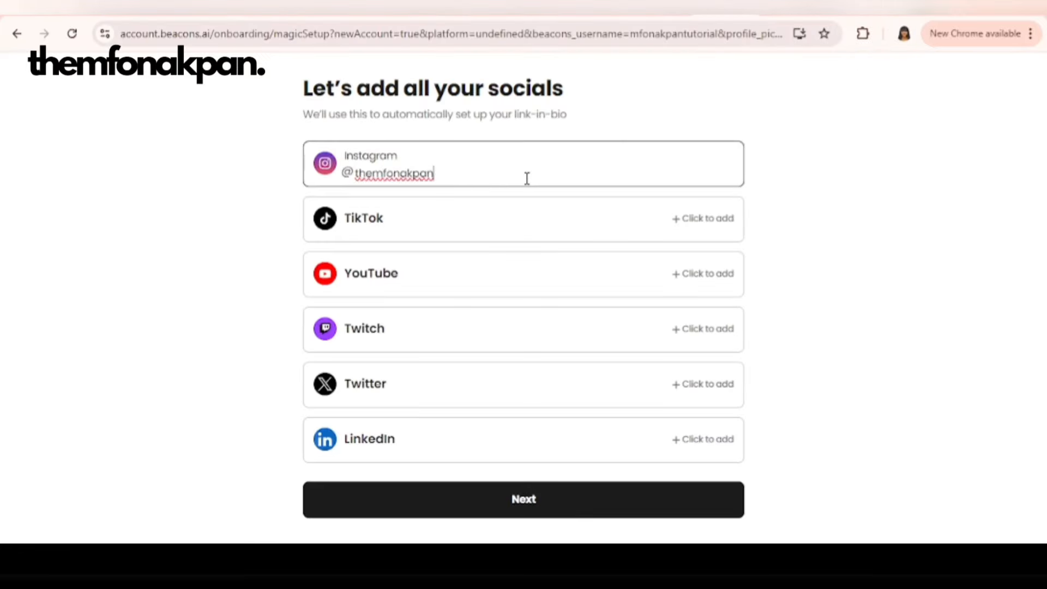
type("httpswww.instagram.comthem")
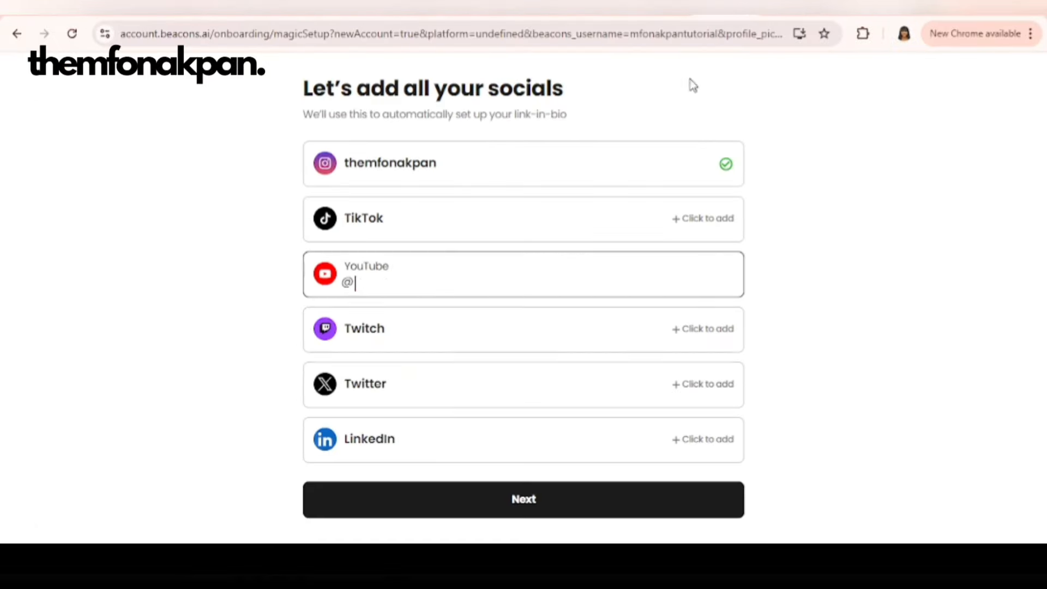
left_click(522, 499)
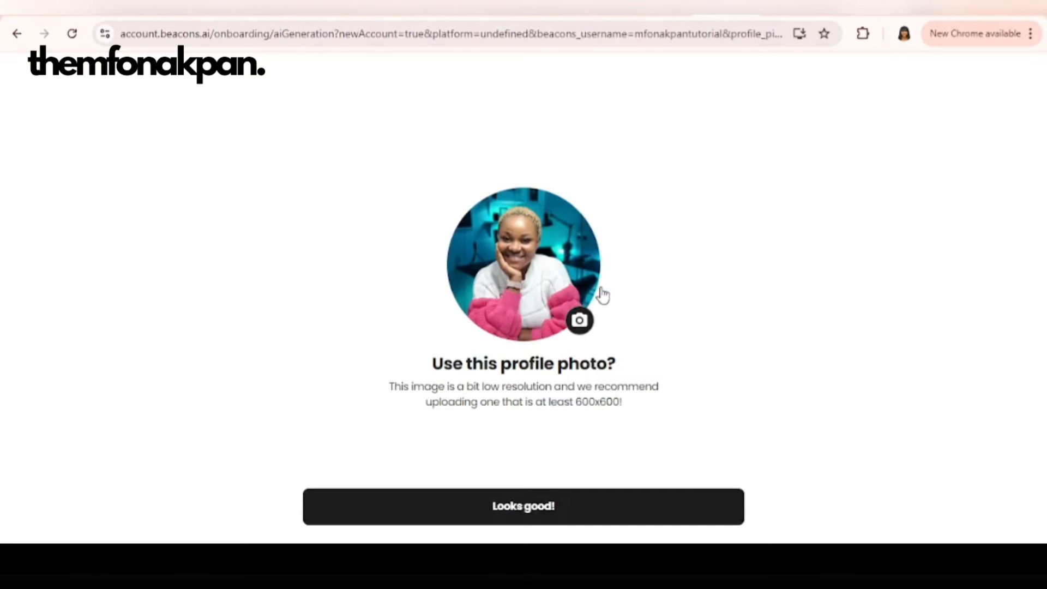
mouse_move(587, 333)
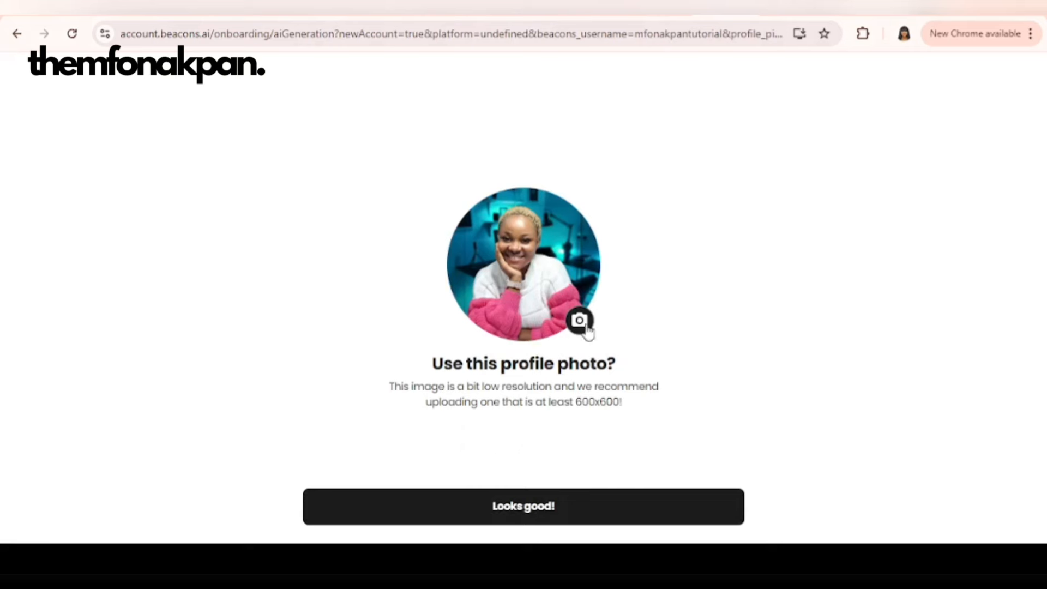
Accept the profile photo, the Business/Lifestyle/Faith content types and the generated bio
left_click(522, 505)
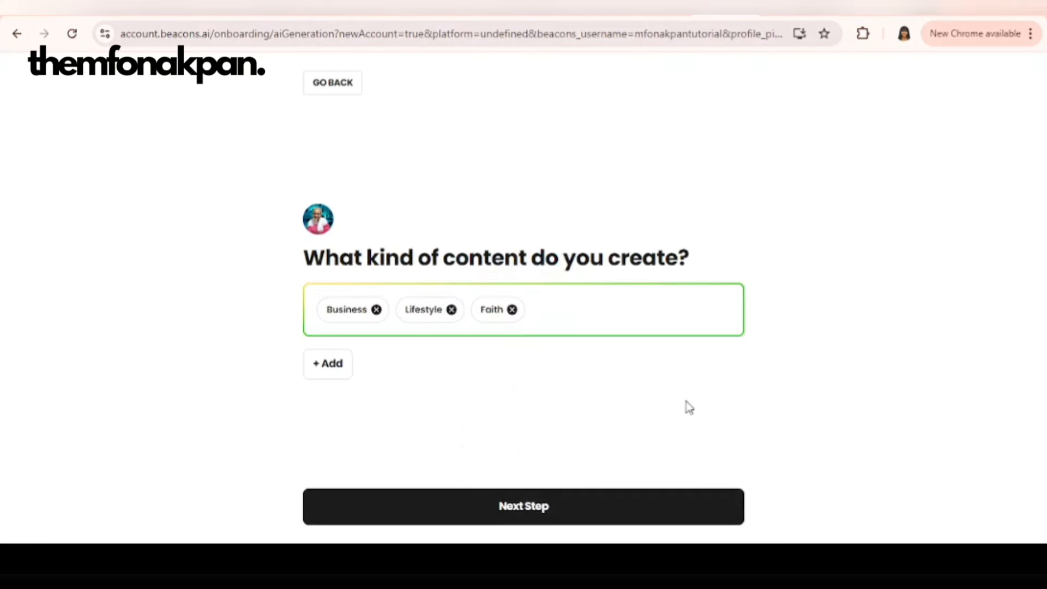
mouse_move(365, 294)
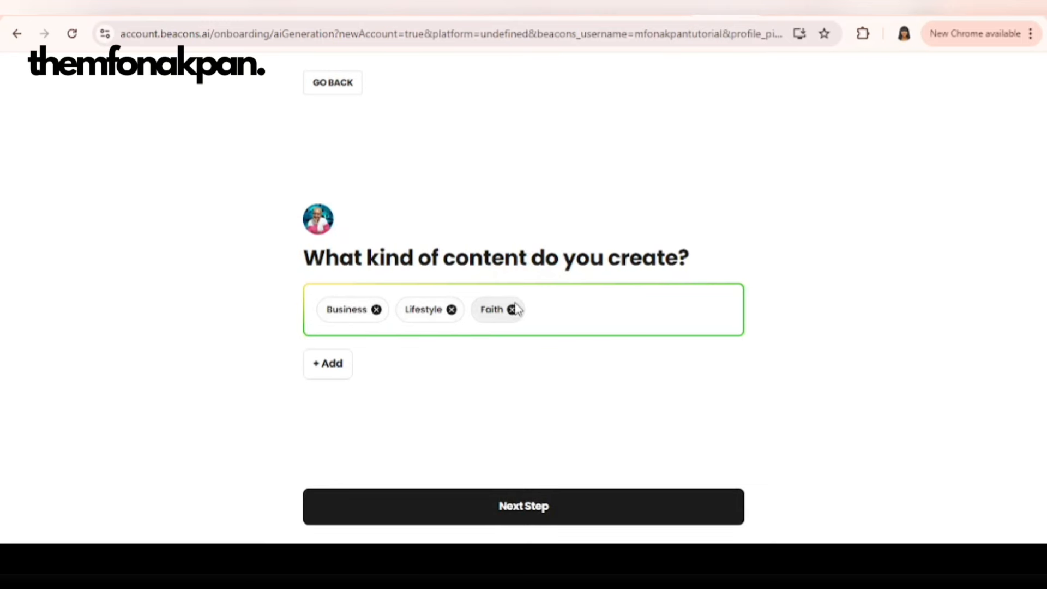
mouse_move(554, 318)
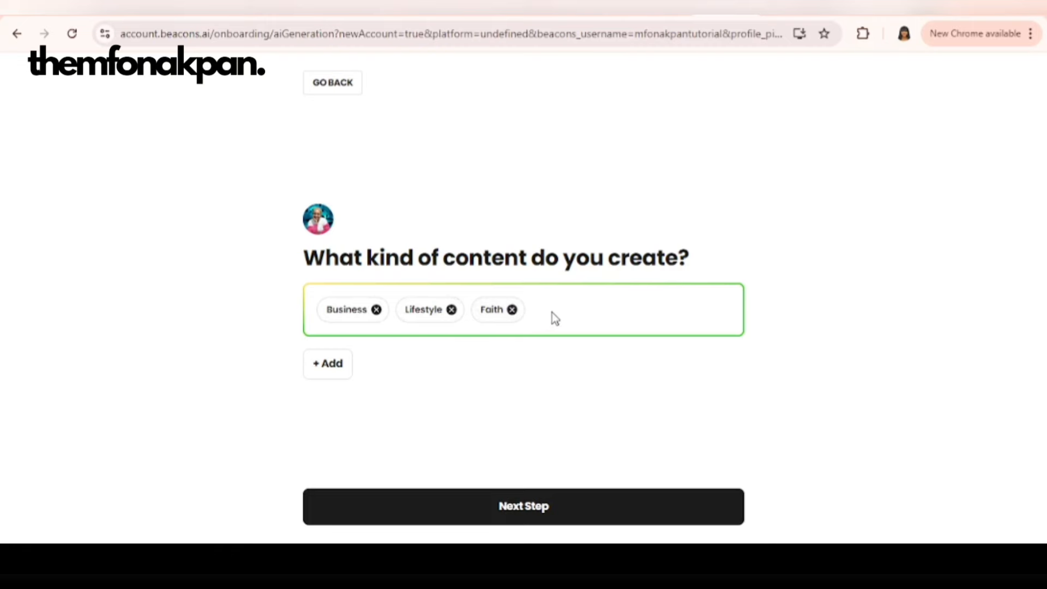
left_click(522, 506)
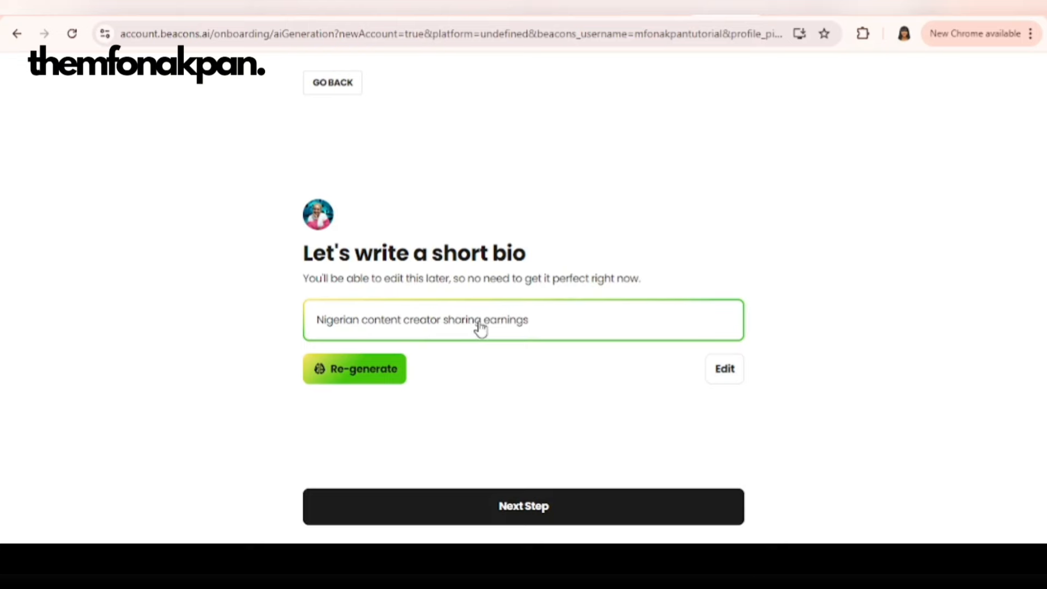
mouse_move(504, 314)
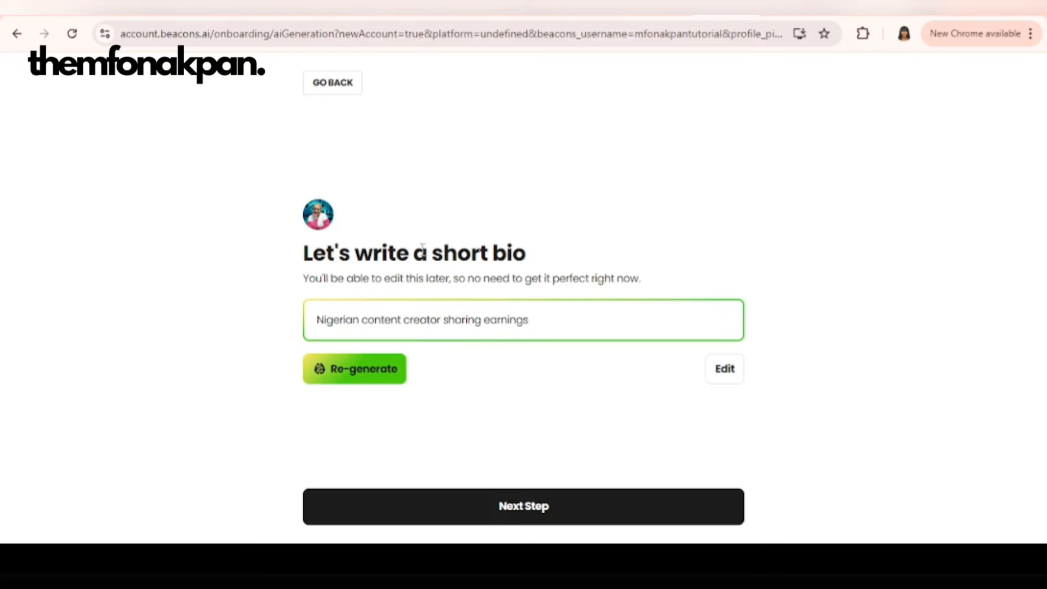
left_click(522, 505)
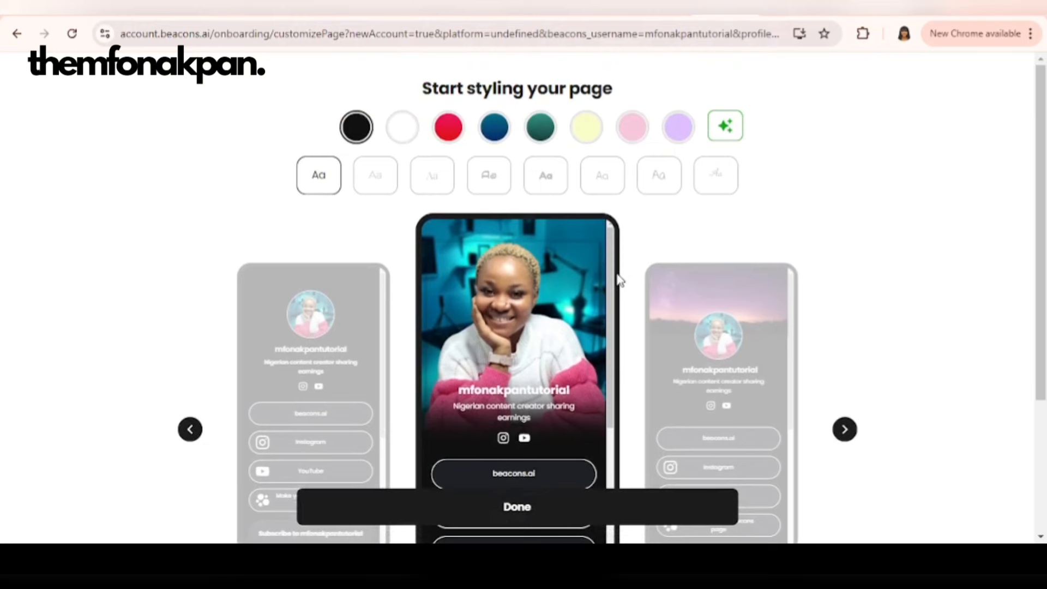
mouse_move(608, 279)
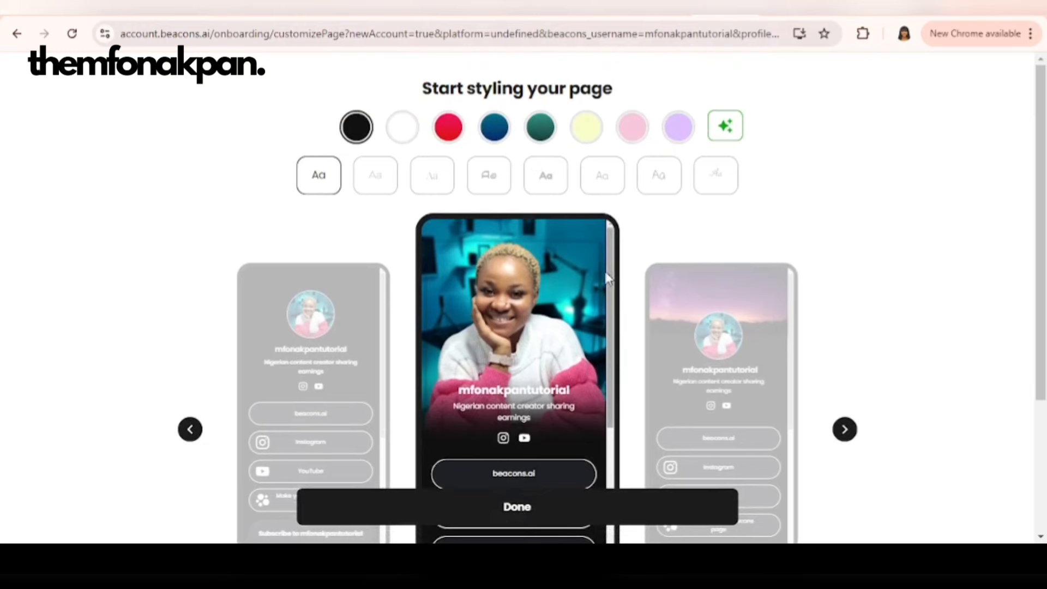
mouse_move(276, 370)
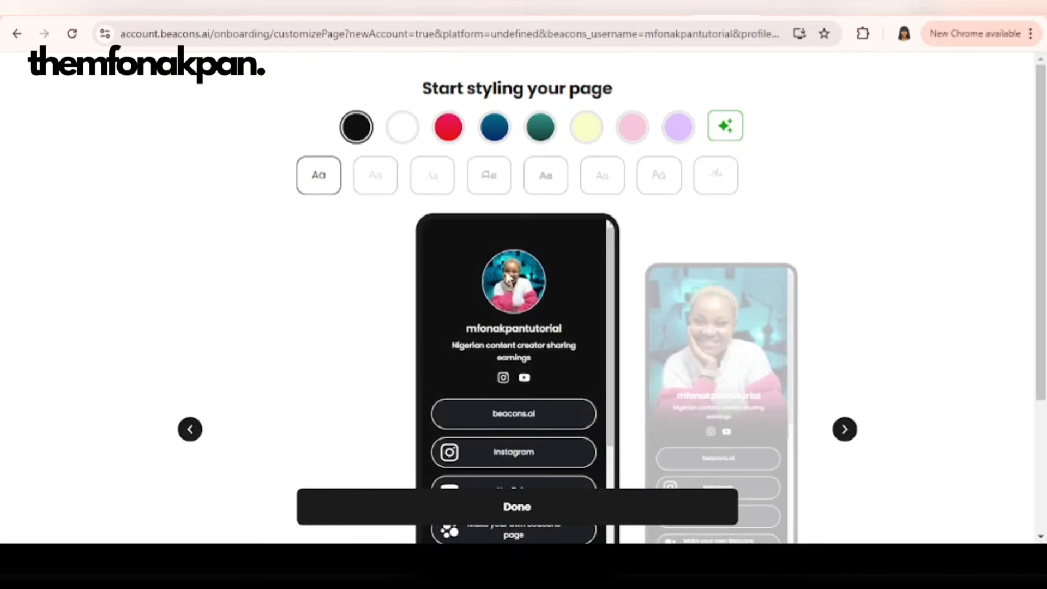
mouse_move(559, 339)
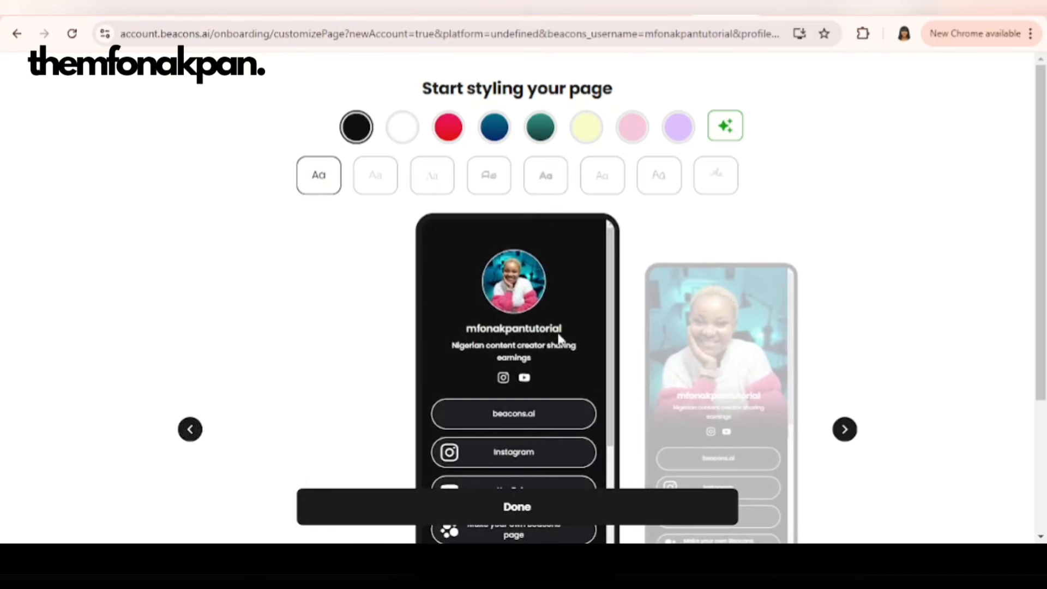
mouse_move(566, 415)
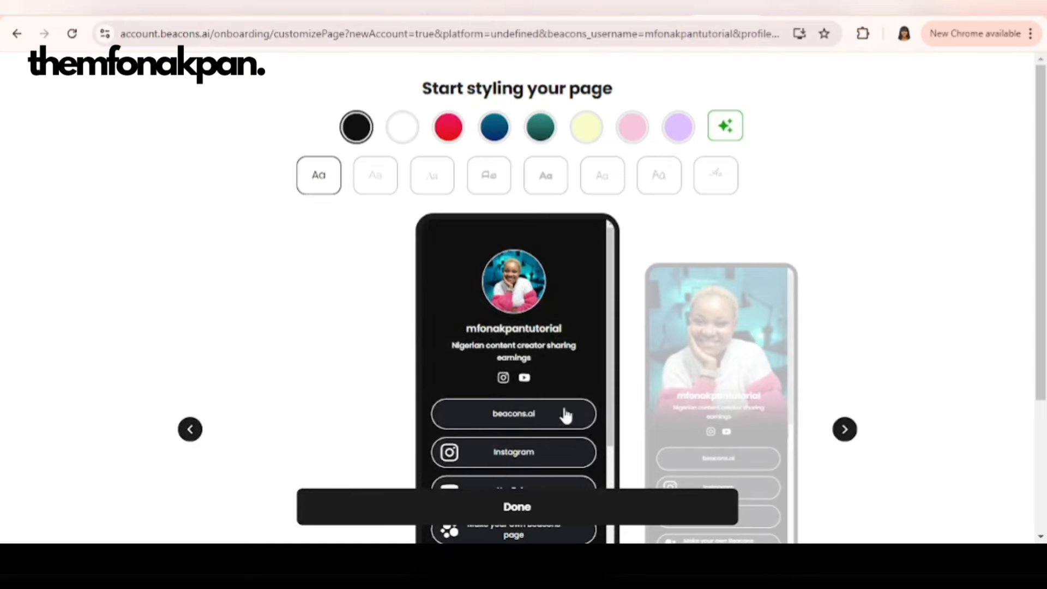
scroll("down", 3)
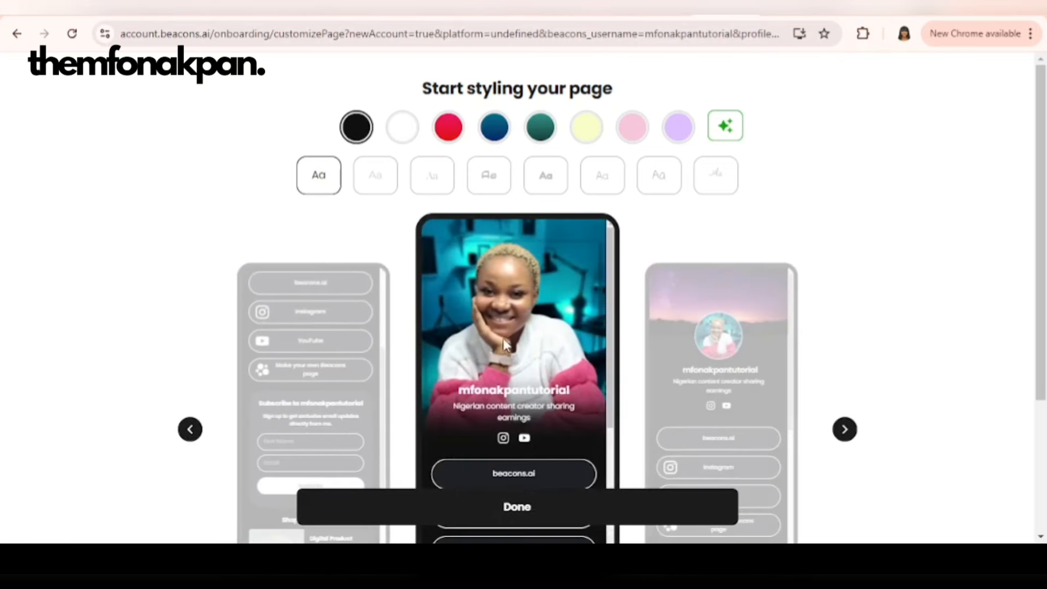
mouse_move(535, 341)
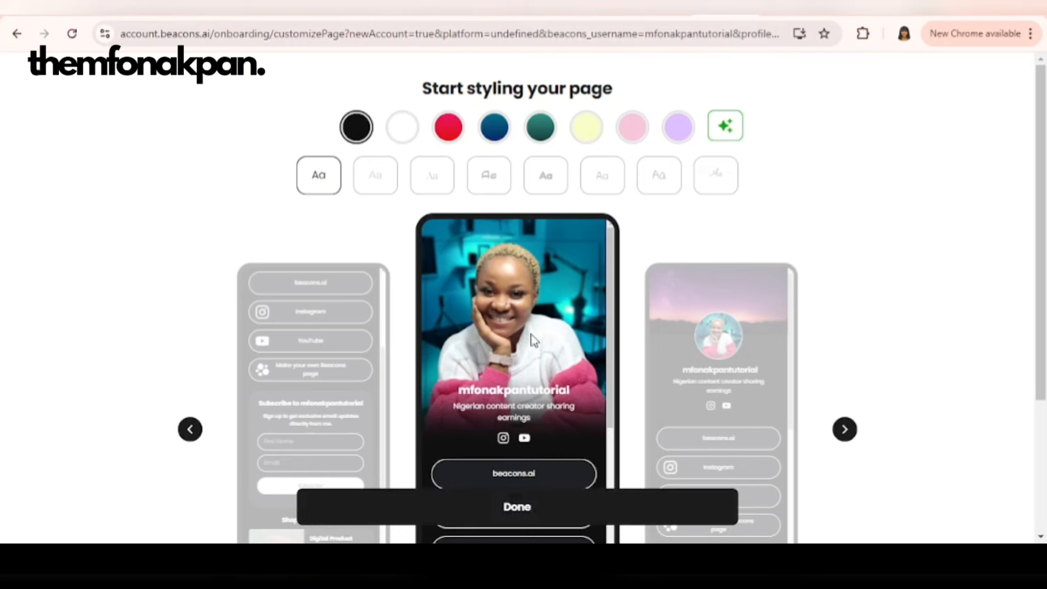
mouse_move(401, 126)
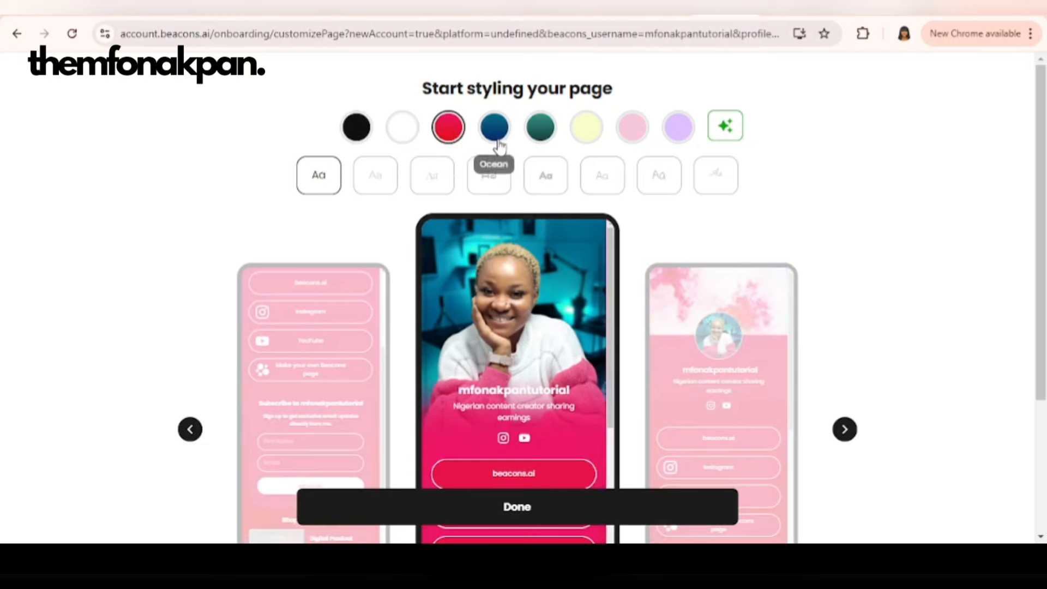
left_click(631, 126)
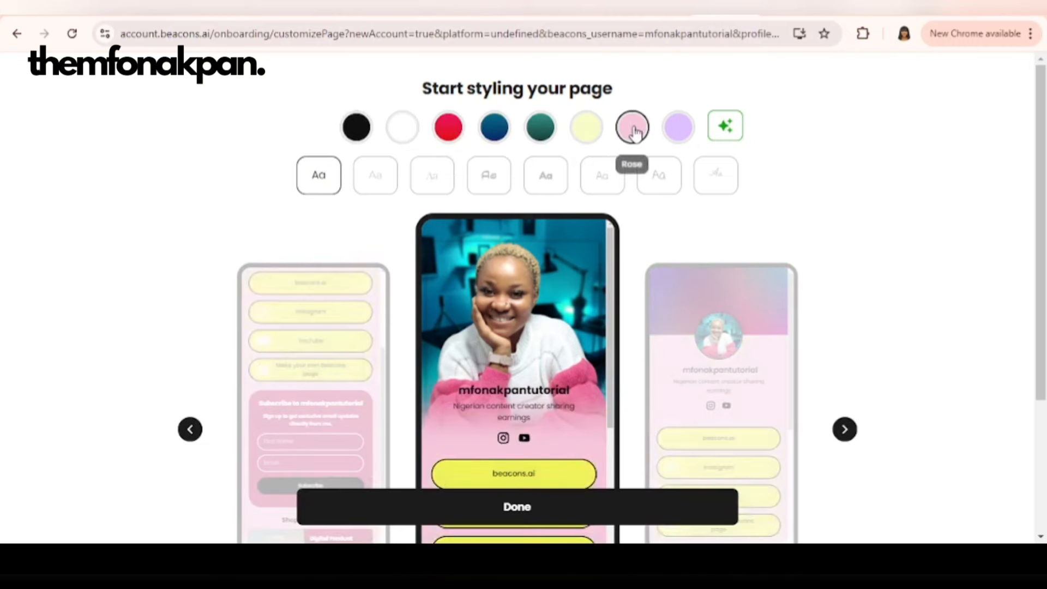
left_click(355, 126)
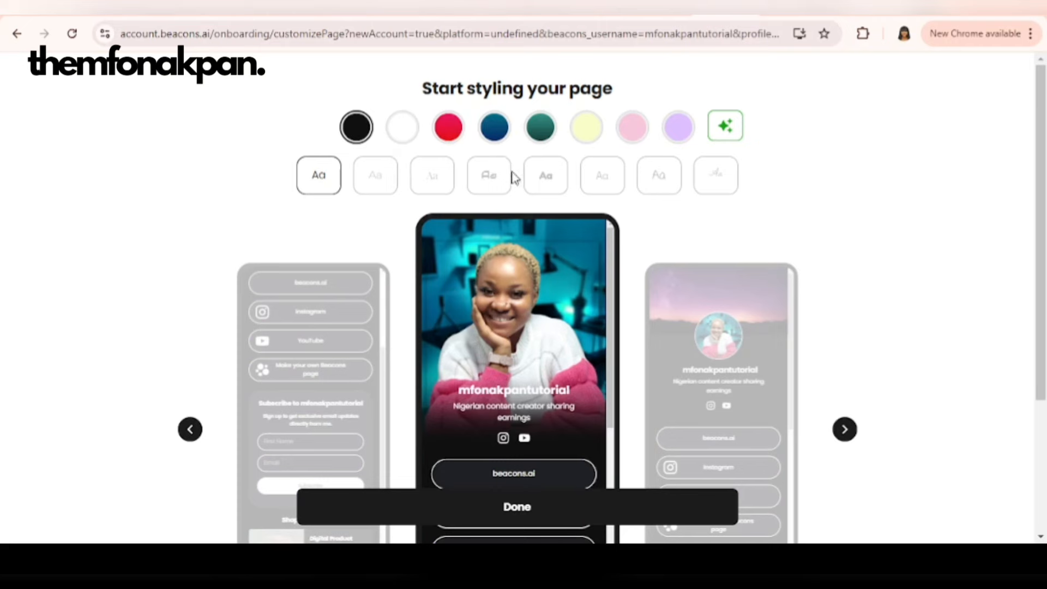
mouse_move(689, 201)
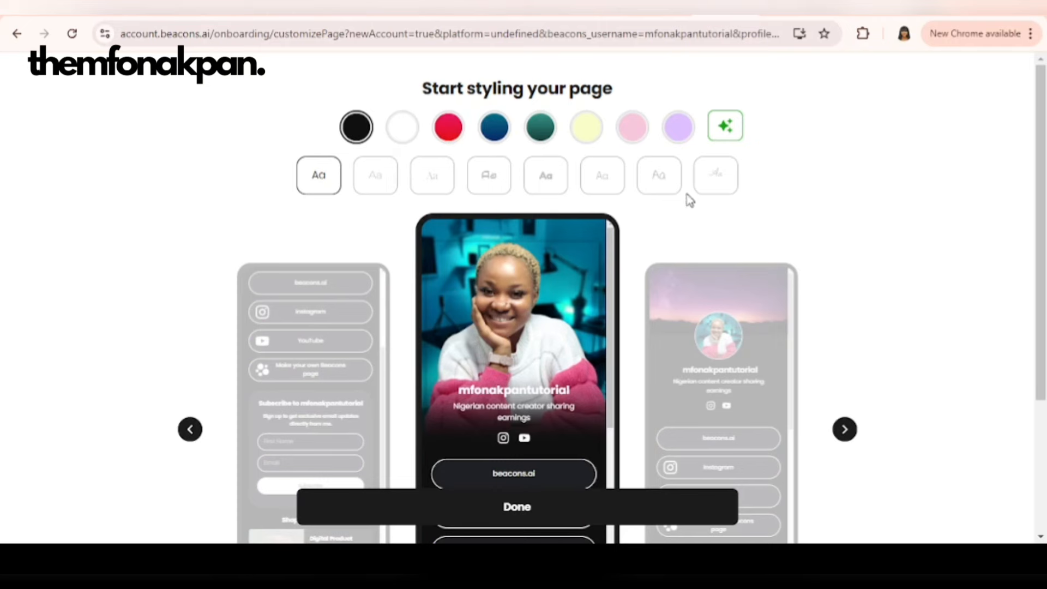
left_click(516, 506)
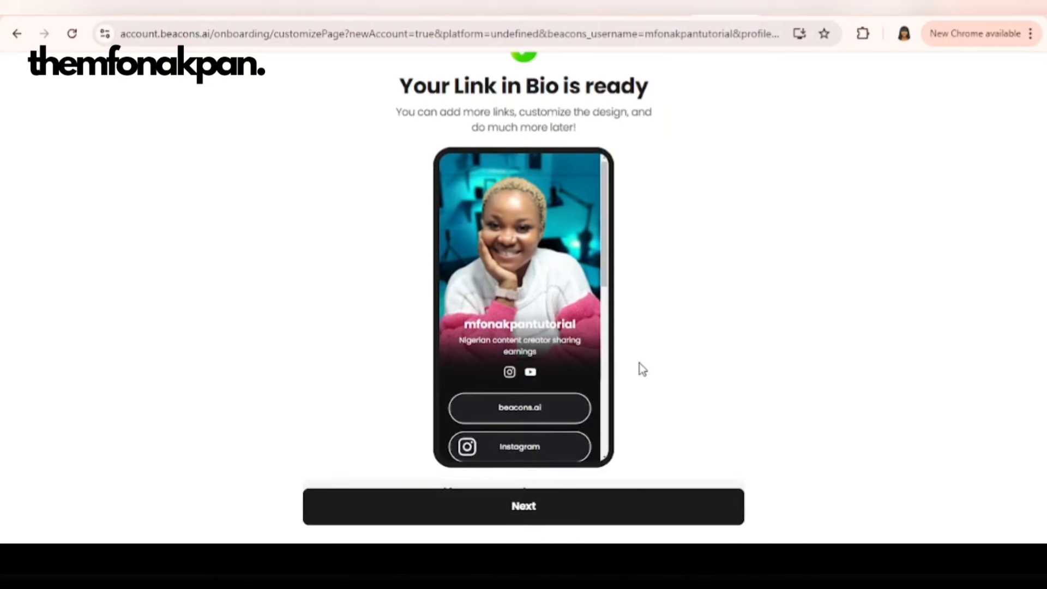
Continue past Link in Bio ready, say yes to brand deals, and continue past the Media Kit
left_click(524, 505)
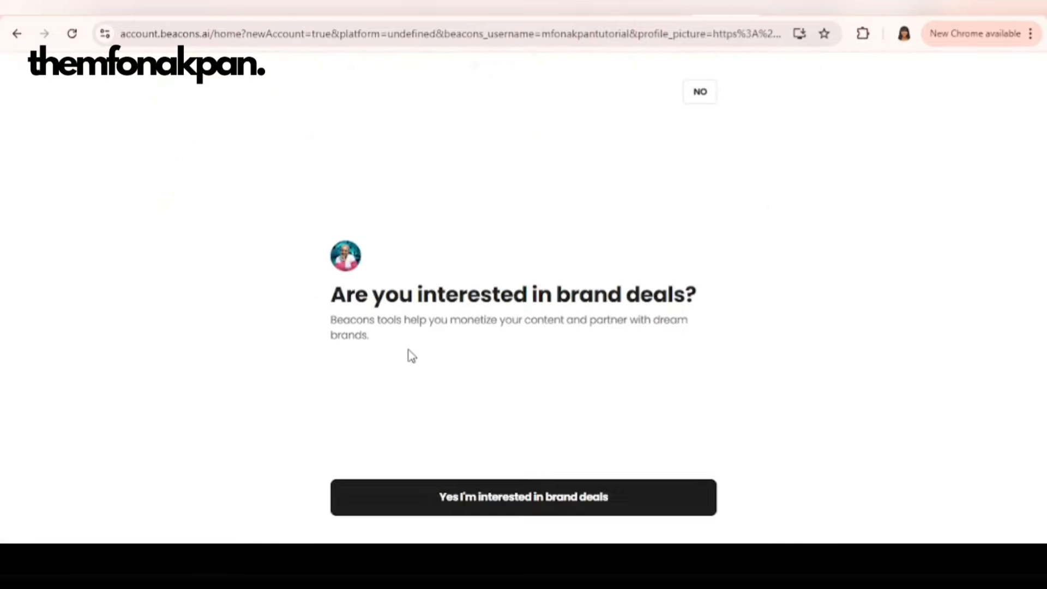
mouse_move(526, 479)
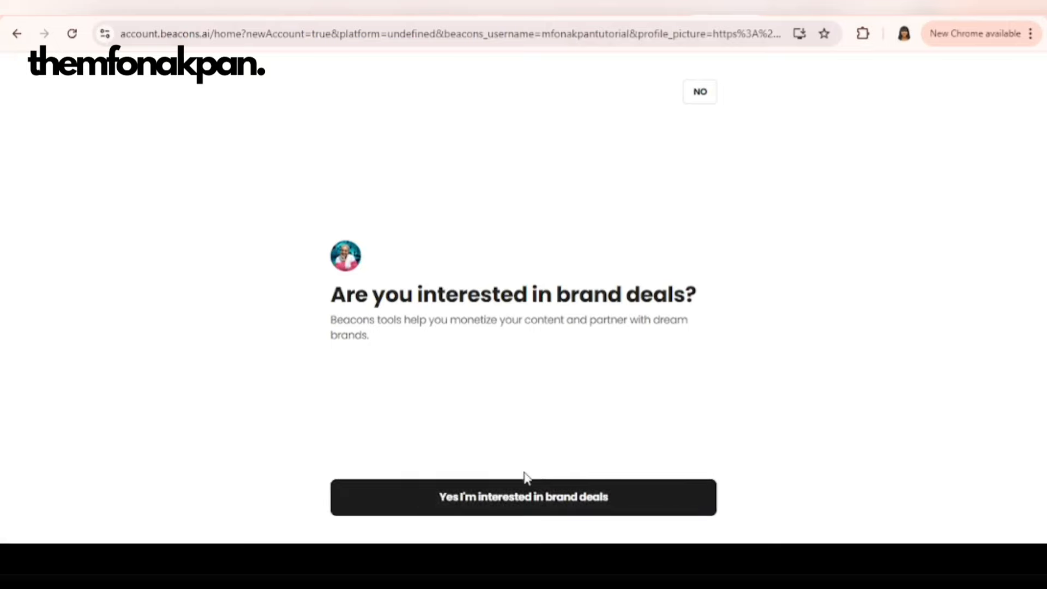
left_click(523, 498)
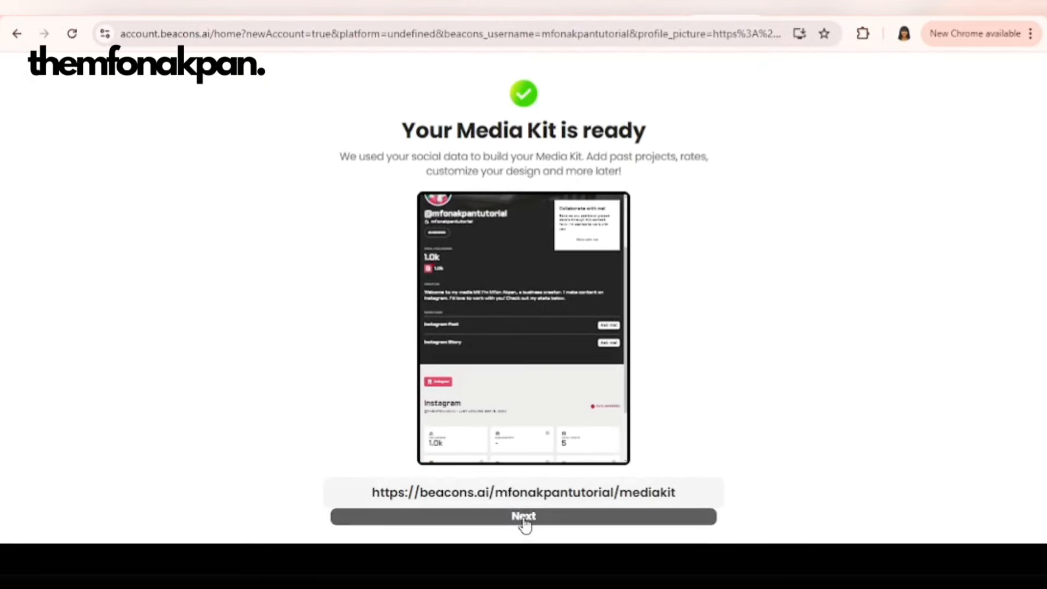
left_click(522, 516)
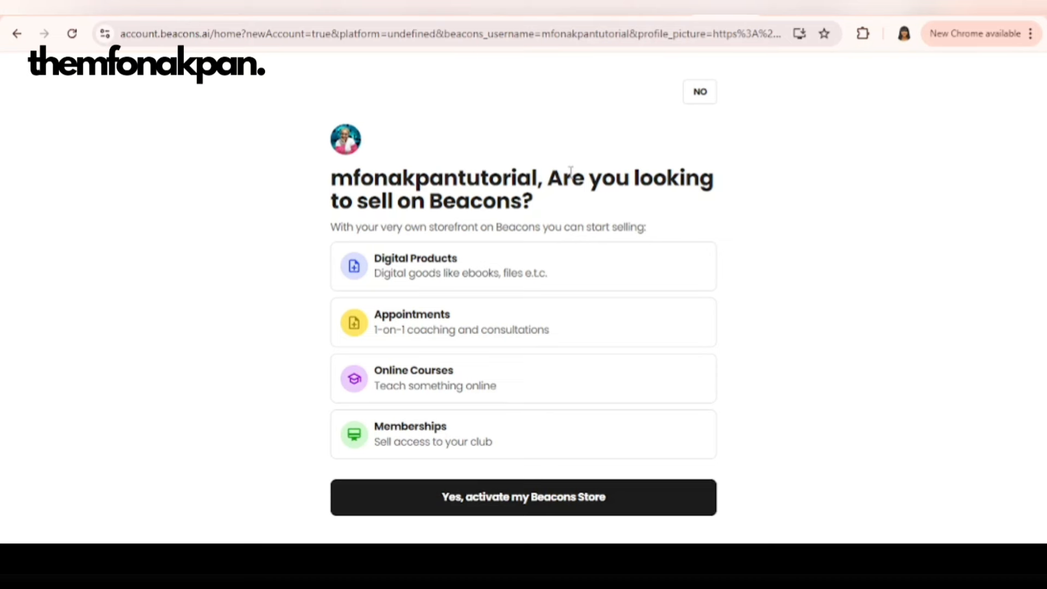
mouse_move(600, 182)
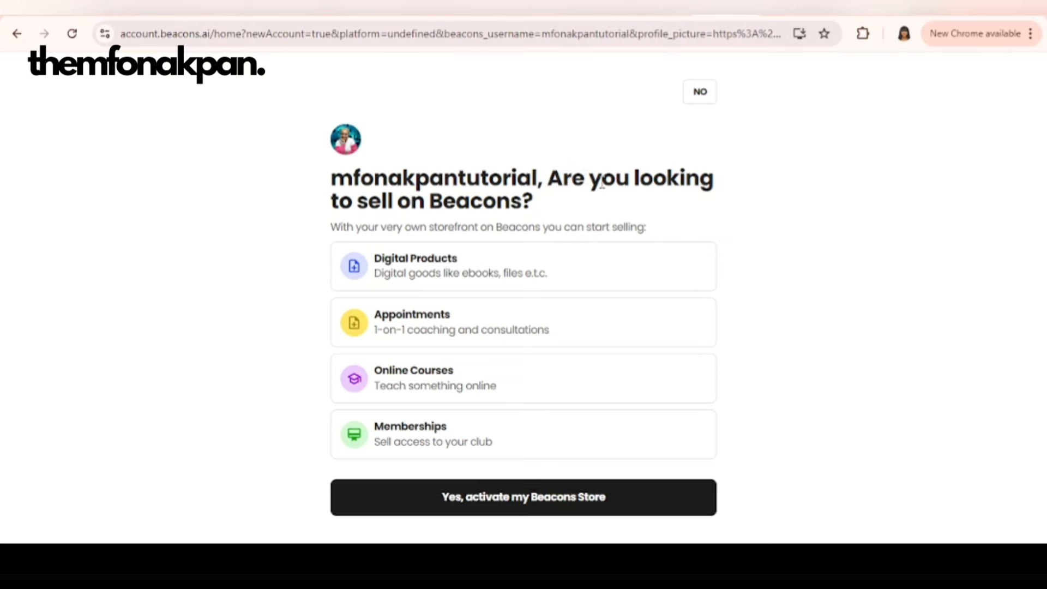
mouse_move(497, 223)
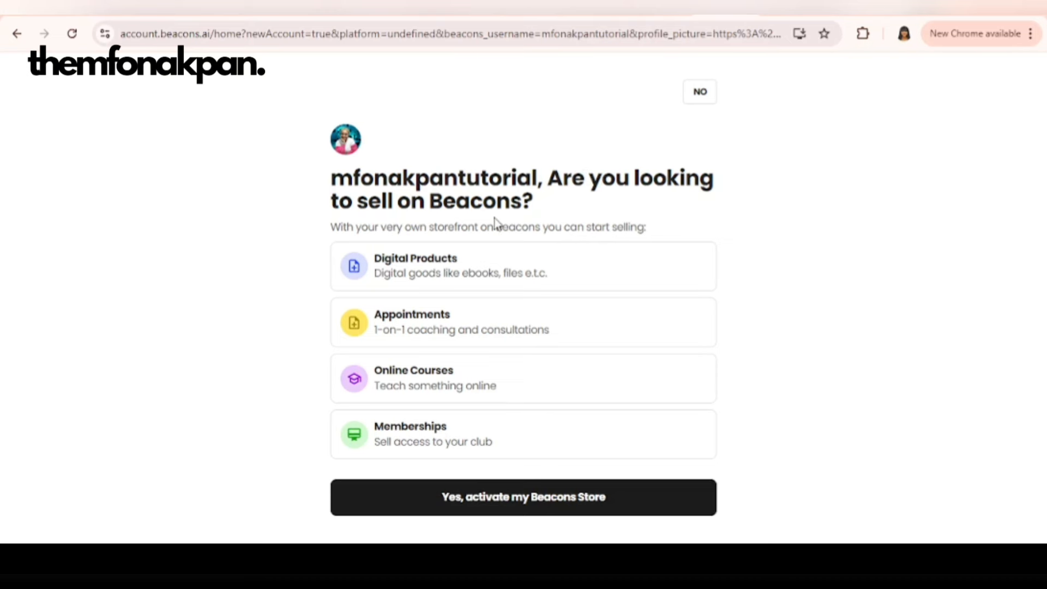
mouse_move(419, 288)
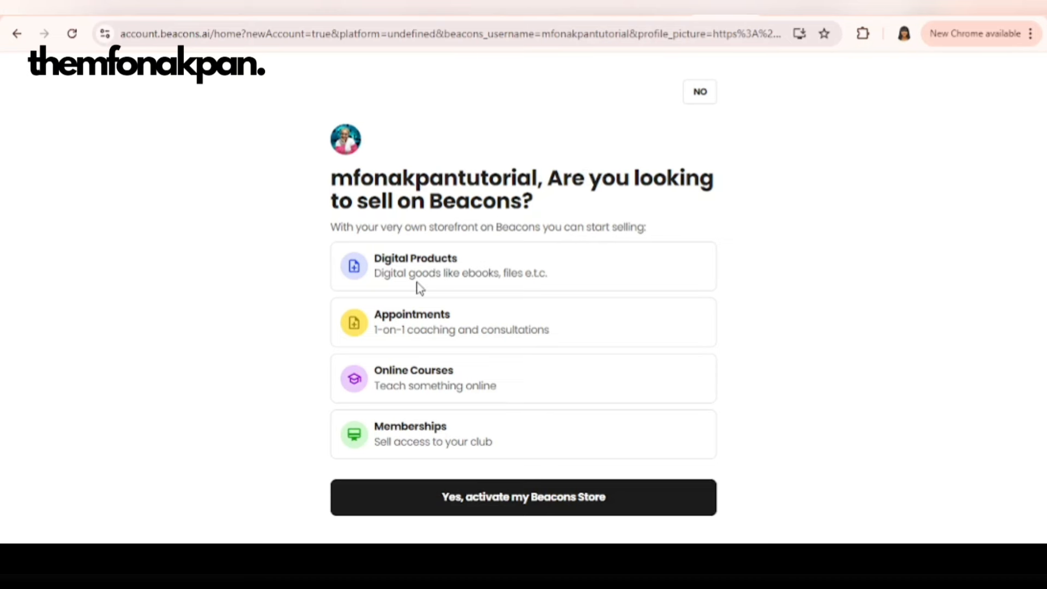
mouse_move(433, 352)
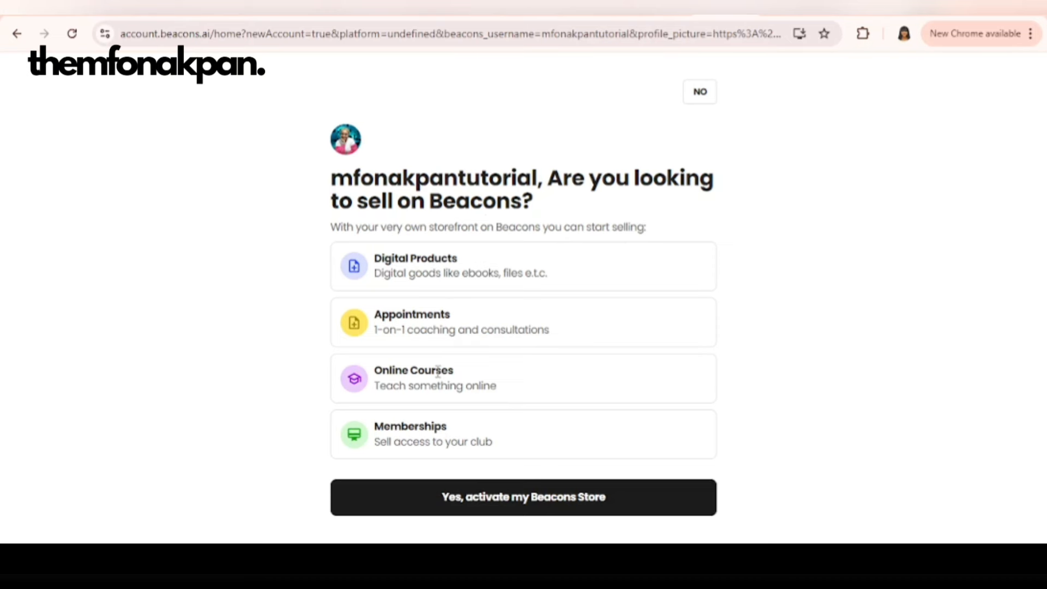
mouse_move(566, 422)
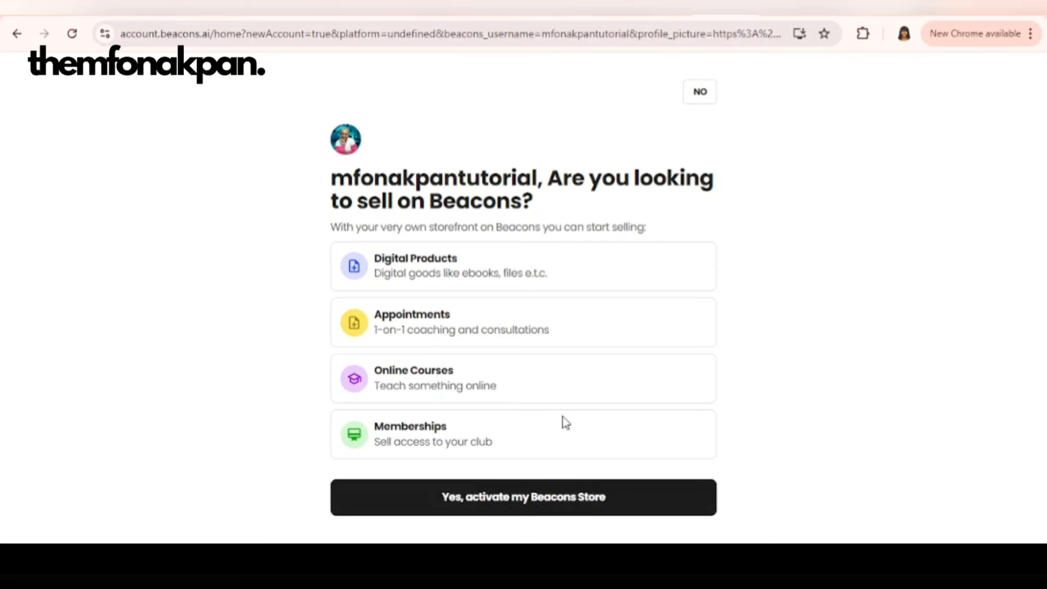
mouse_move(664, 412)
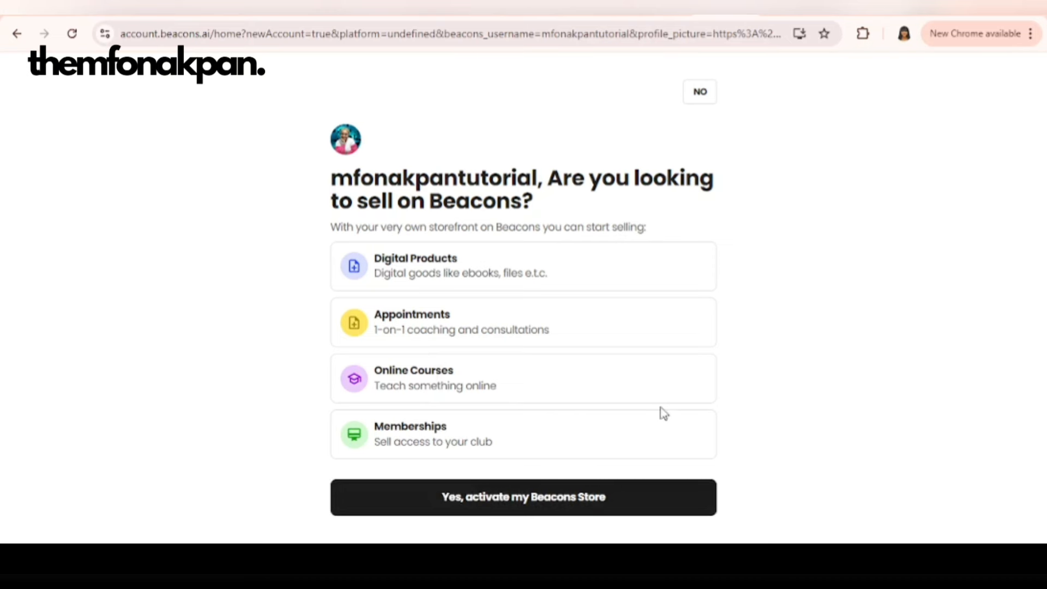
Choose 'Yes, activate my Beacons Store' to finish onboarding and reach Home
left_click(523, 497)
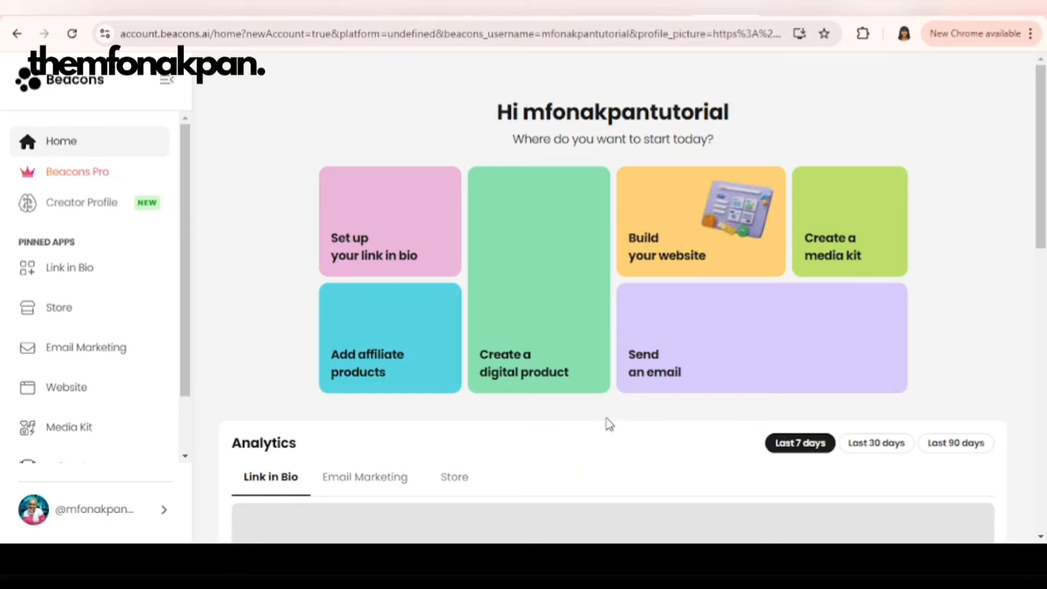
Open Link in Bio under Pinned Apps to reach the My Pages editor for Home
left_click(77, 171)
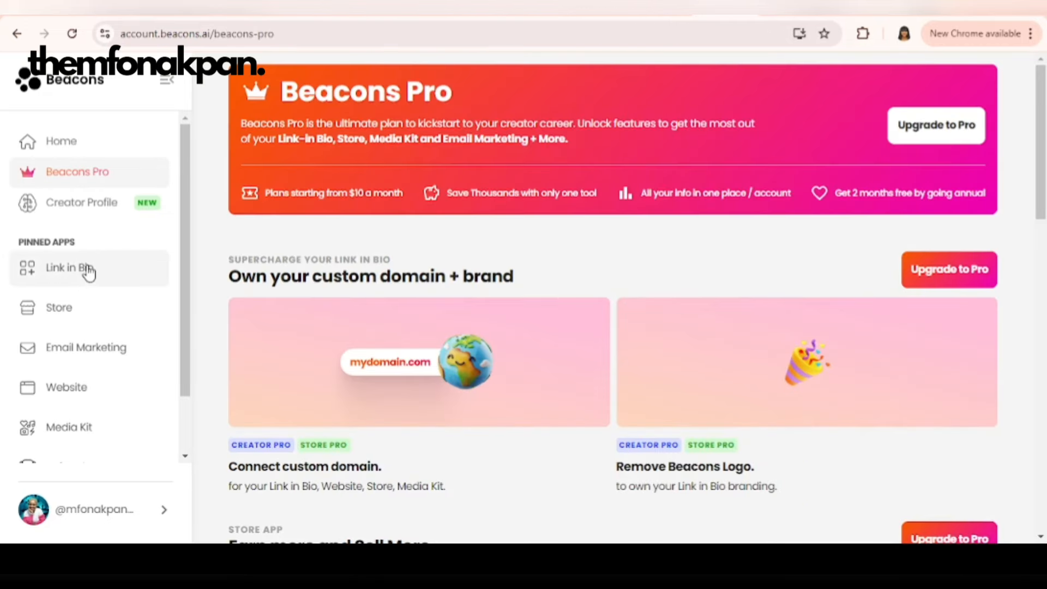
left_click(70, 268)
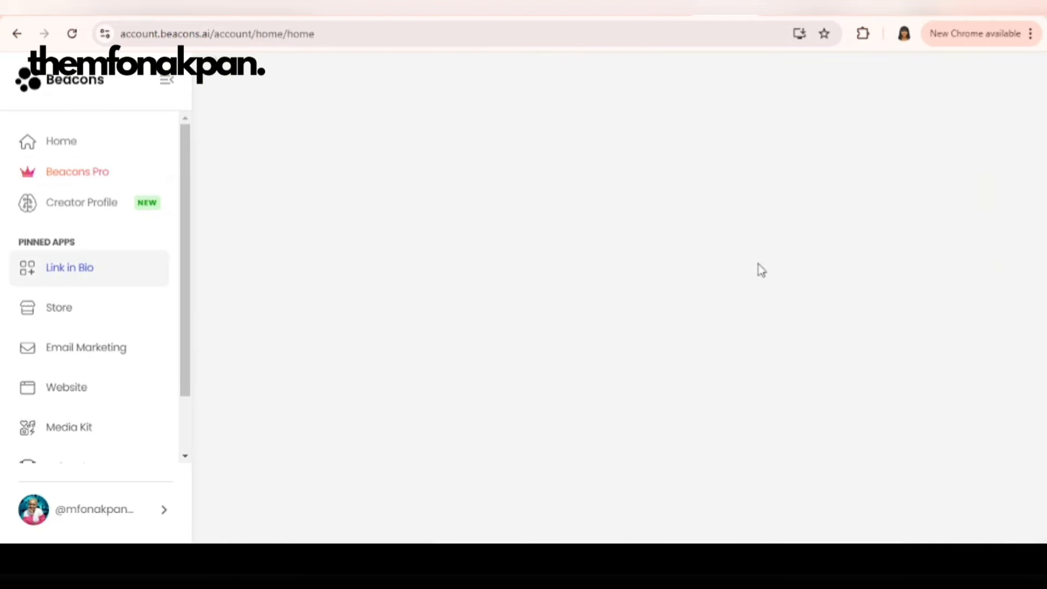
mouse_move(69, 426)
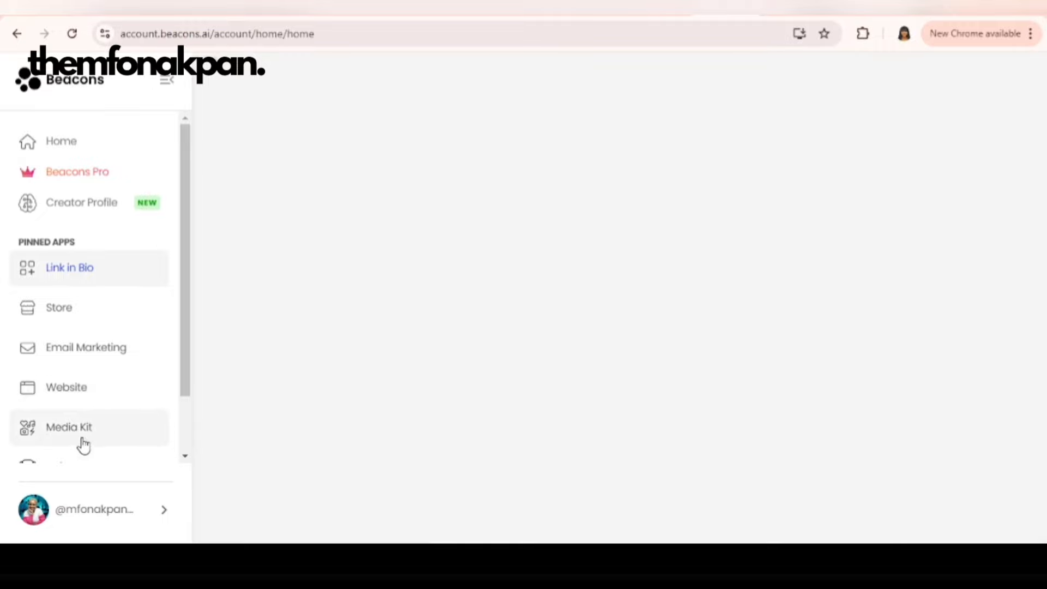
left_click(70, 267)
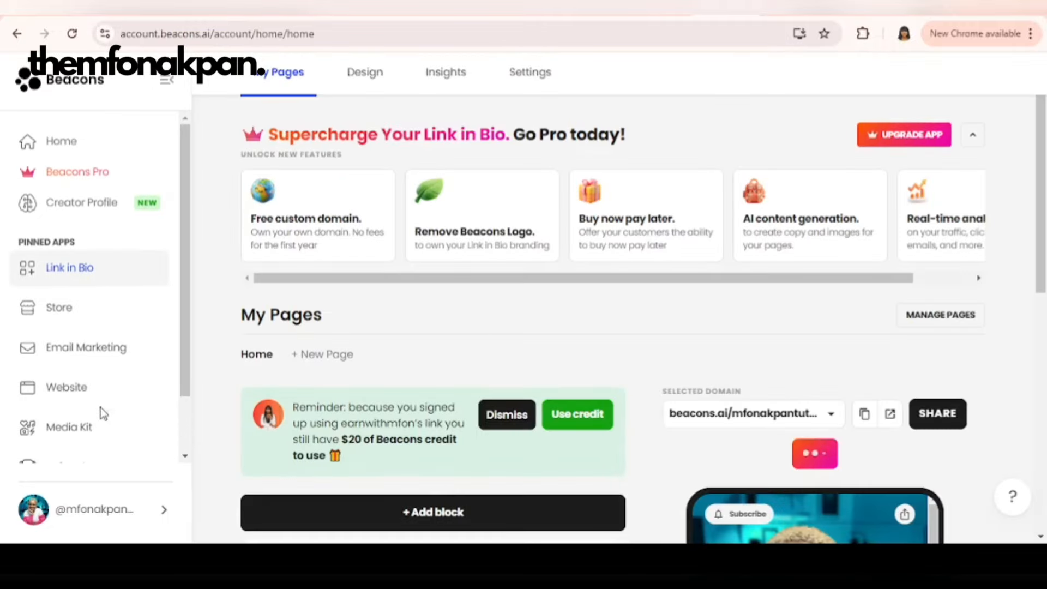
Toggle off the Links block and delete it from the Home page
scroll("down", 3)
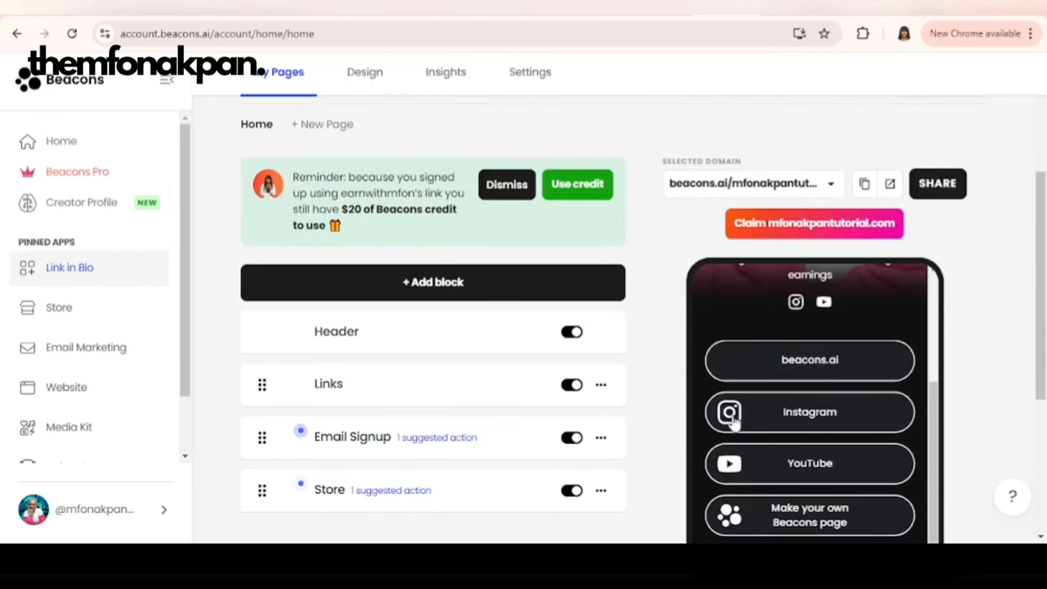
left_click(571, 385)
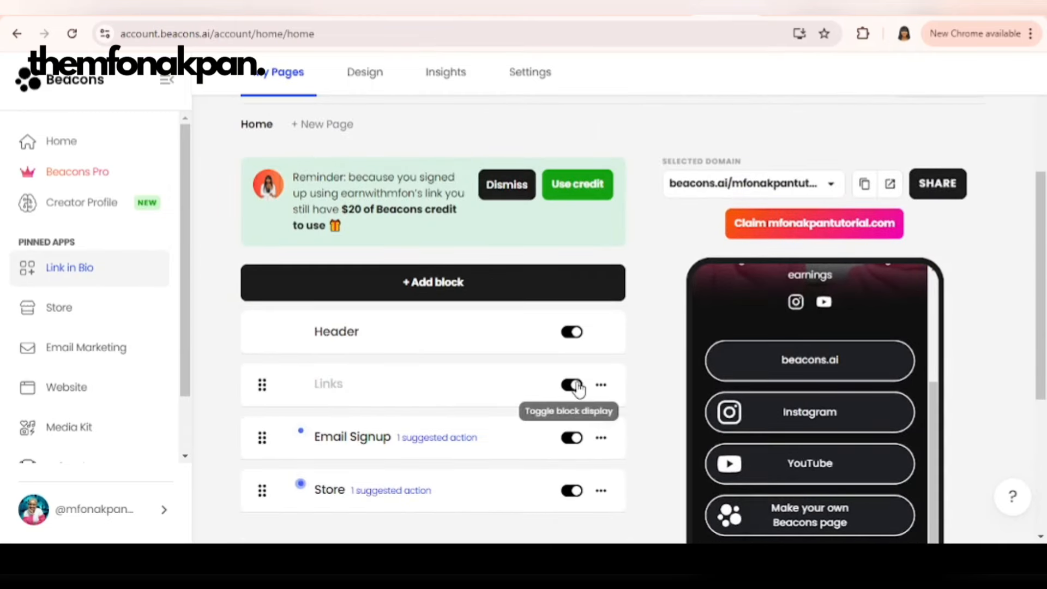
left_click(572, 384)
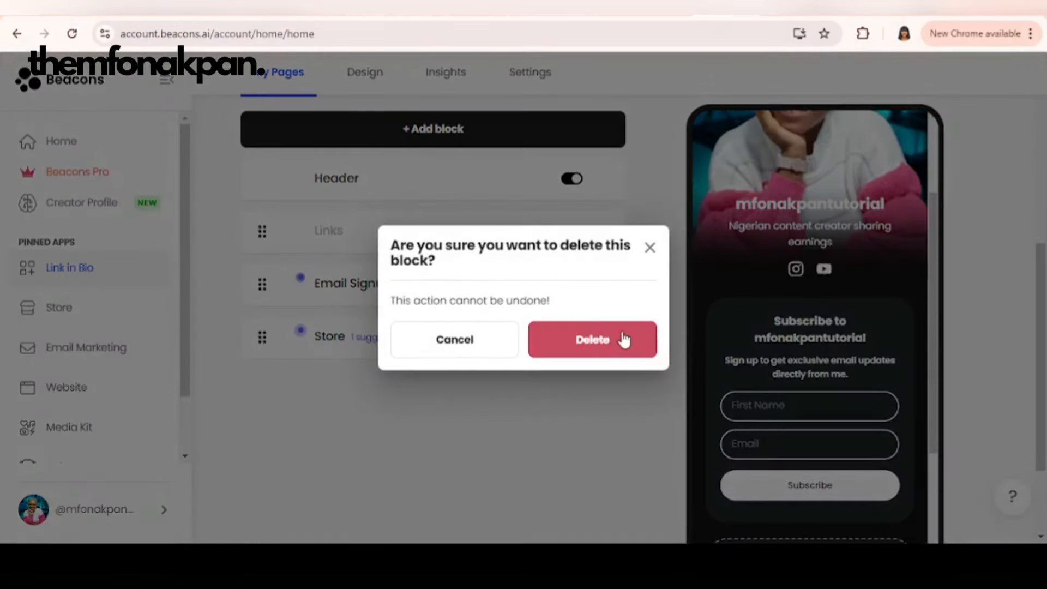
left_click(592, 339)
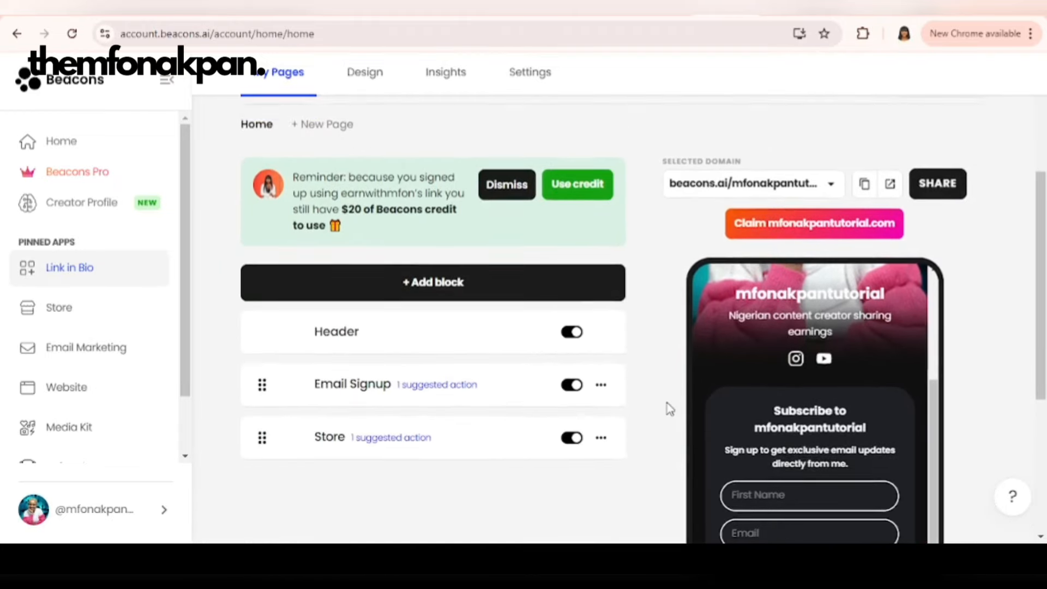
Delete the Store block, leaving only Header and Email Signup
left_click(505, 184)
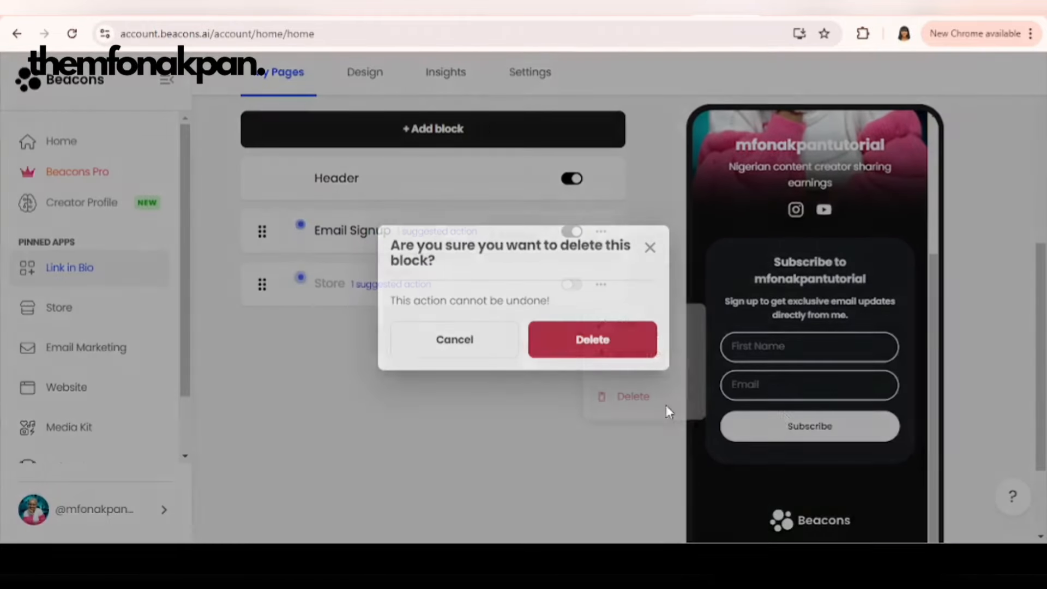
left_click(592, 340)
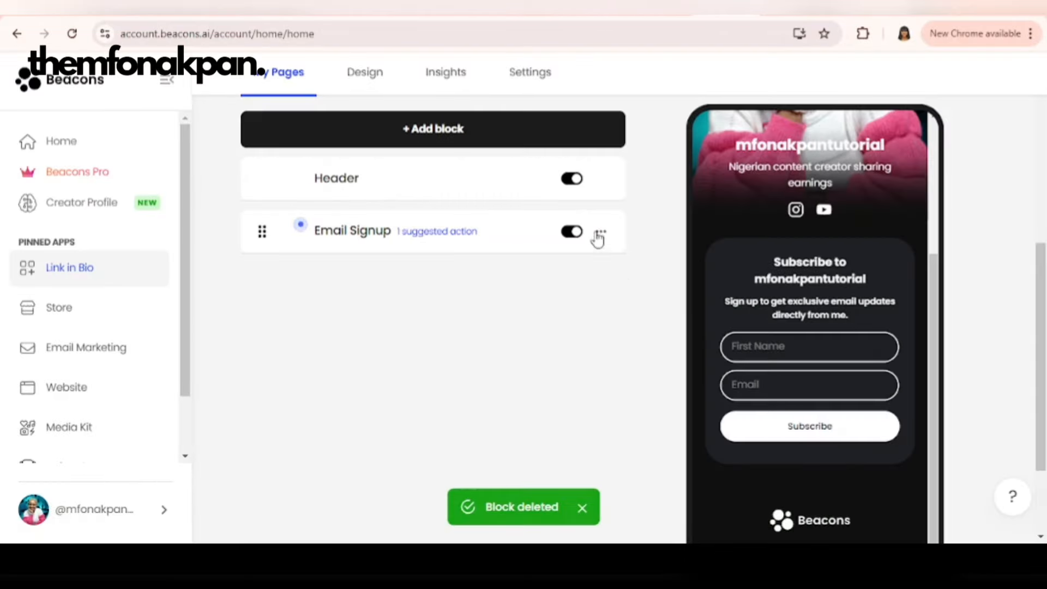
scroll("down", 3)
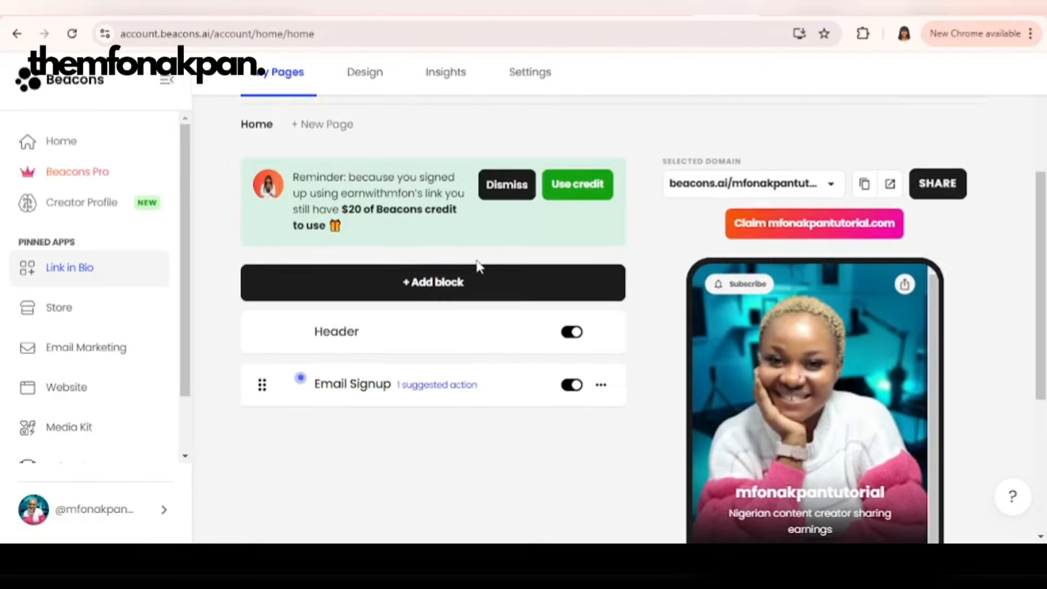
scroll("down", 3)
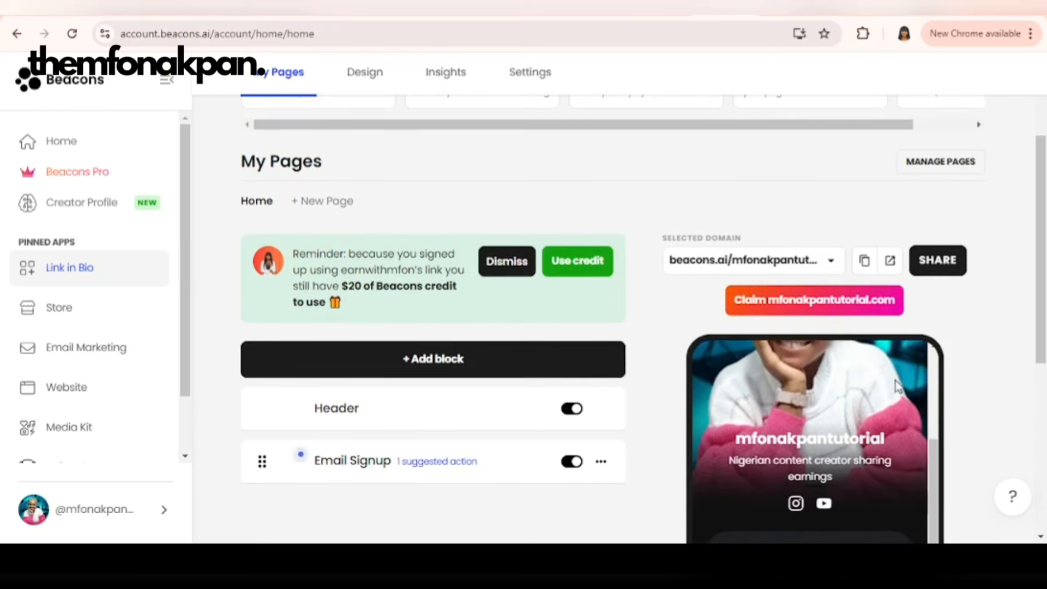
left_click(864, 261)
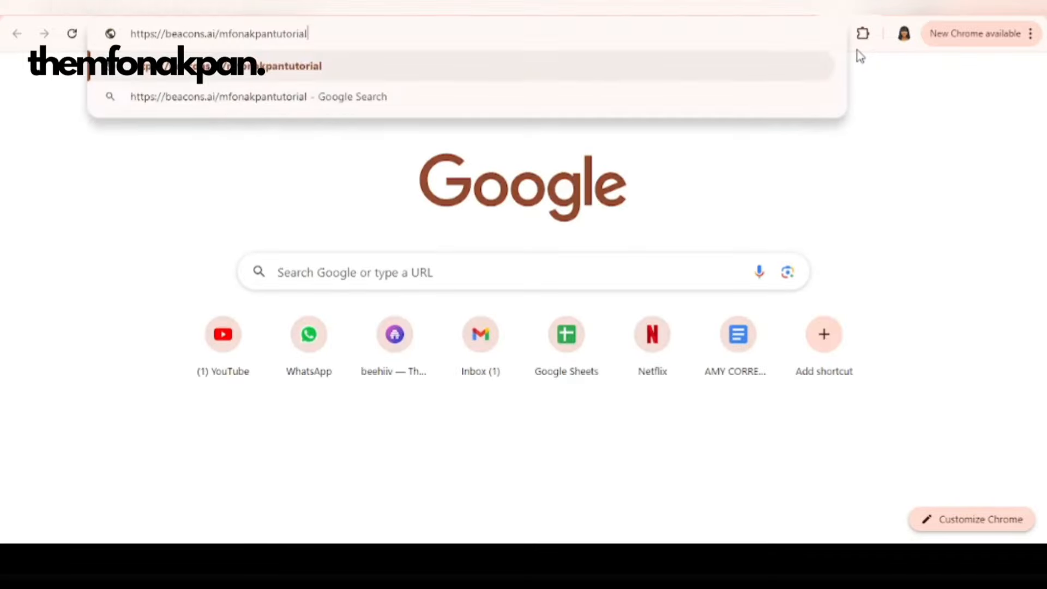
key("Enter")
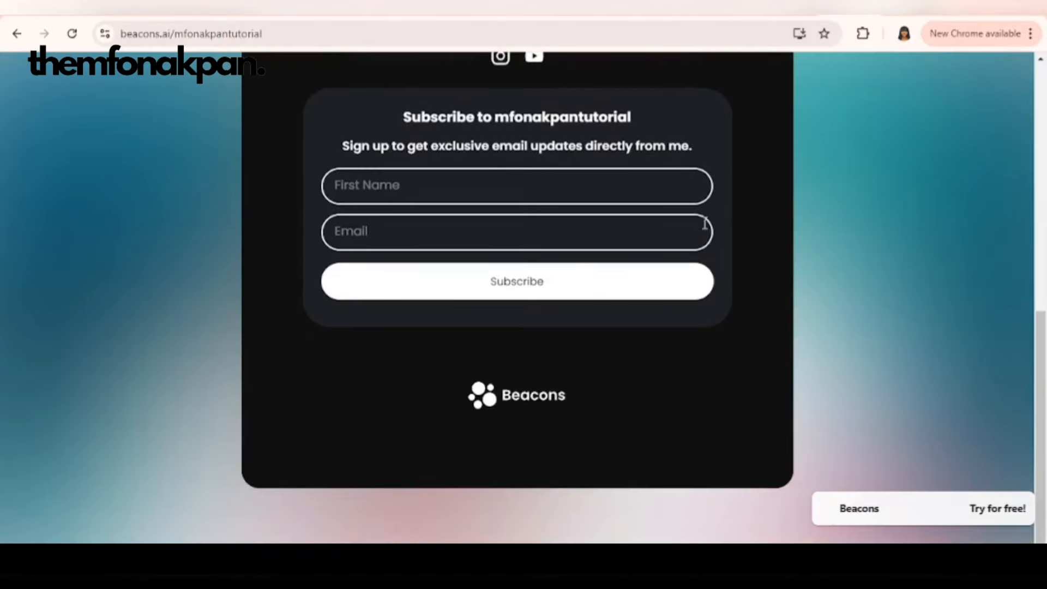
scroll("up", 3)
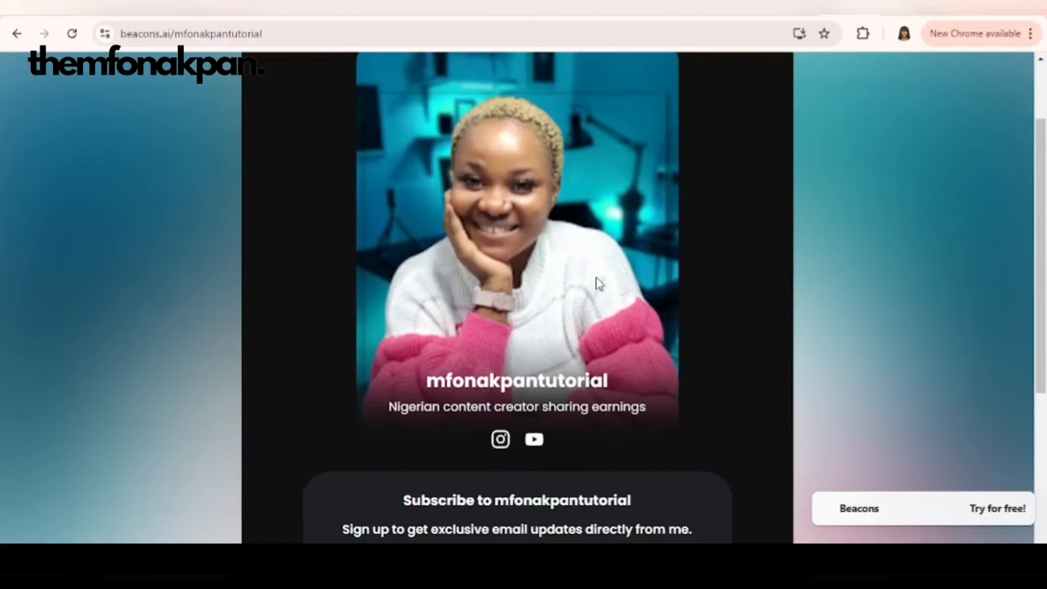
scroll("up", 3)
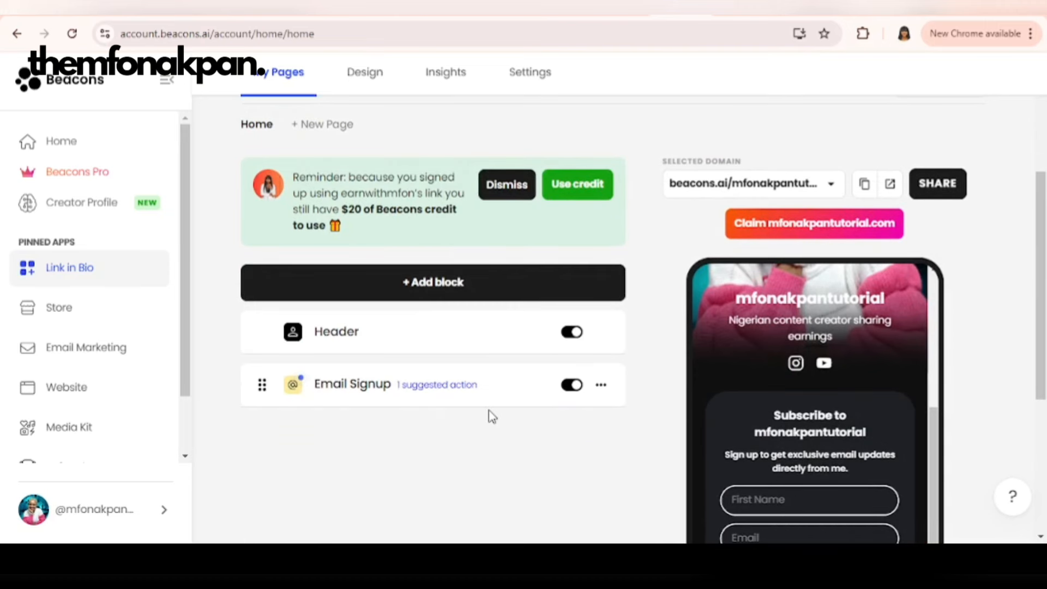
mouse_move(433, 281)
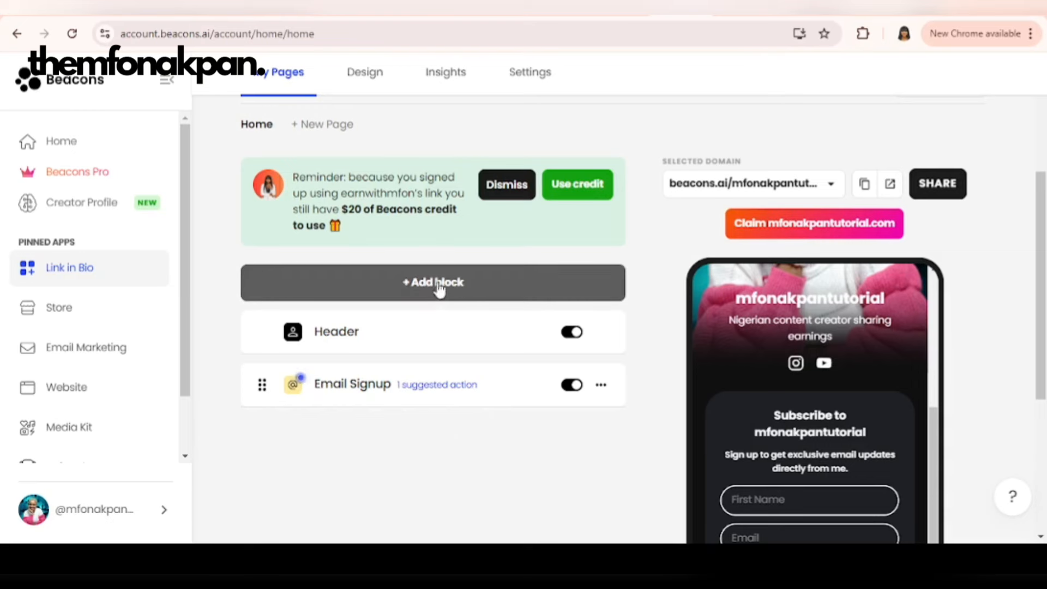
left_click(433, 282)
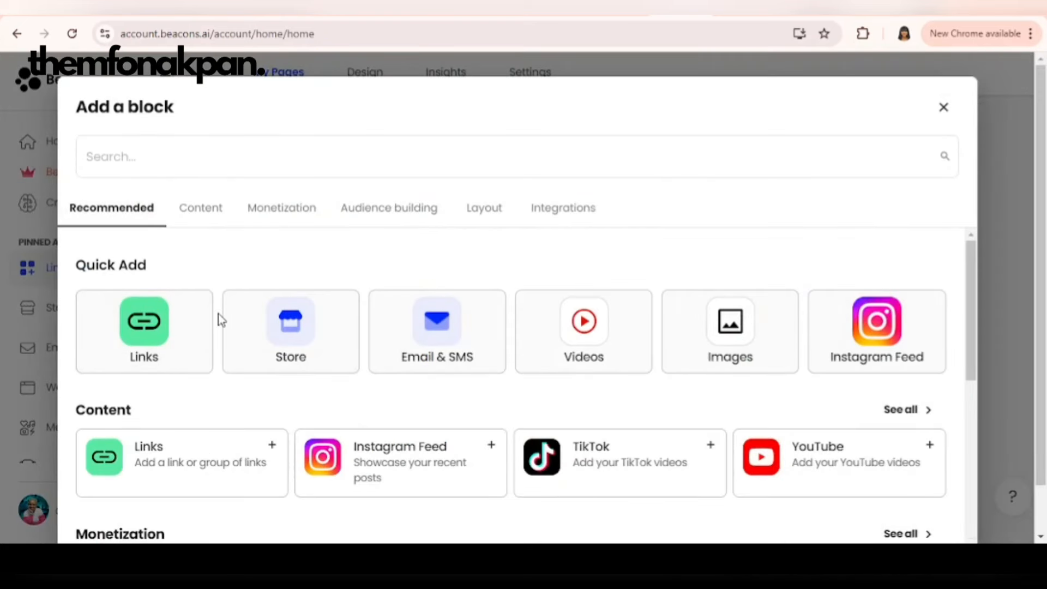
mouse_move(188, 323)
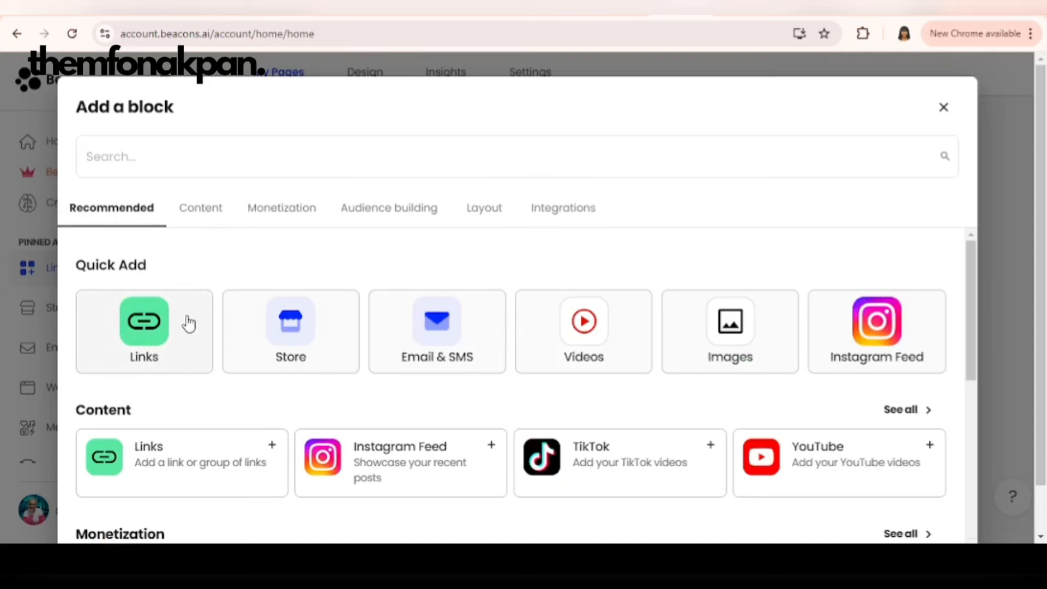
left_click(201, 208)
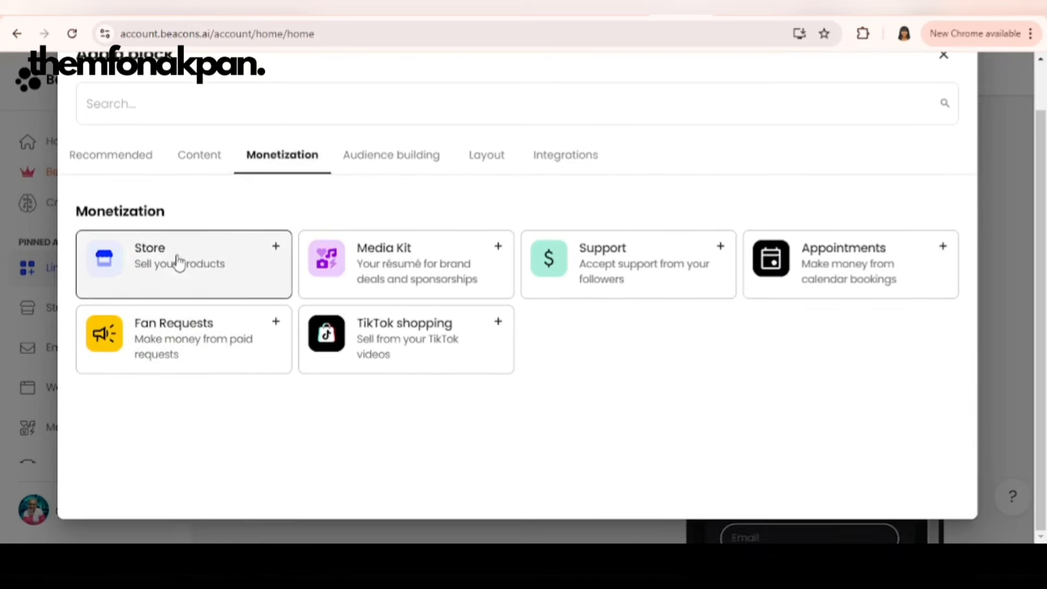
left_click(391, 154)
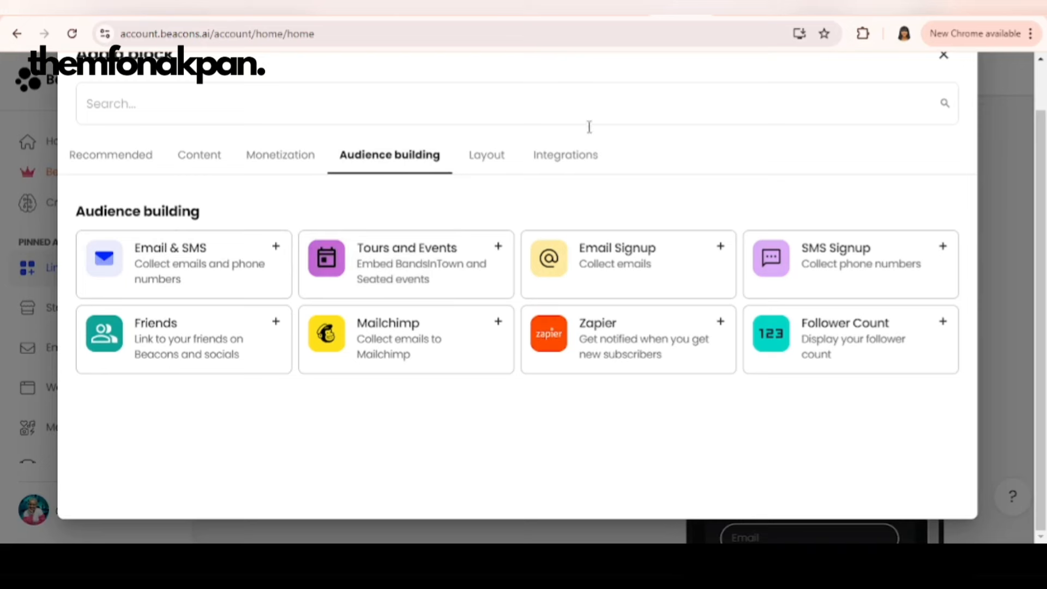
left_click(482, 154)
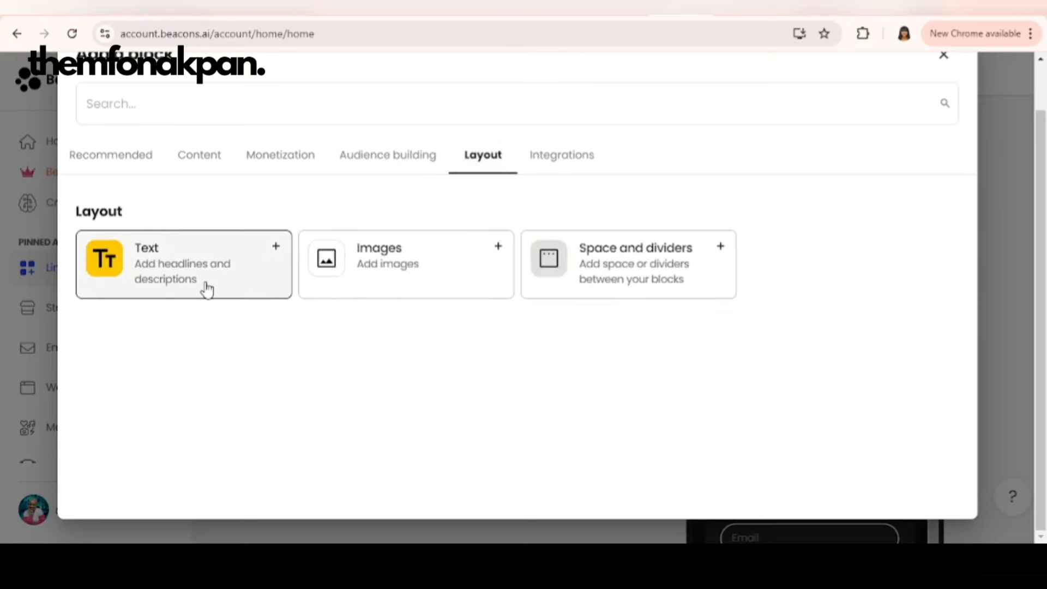
mouse_move(613, 270)
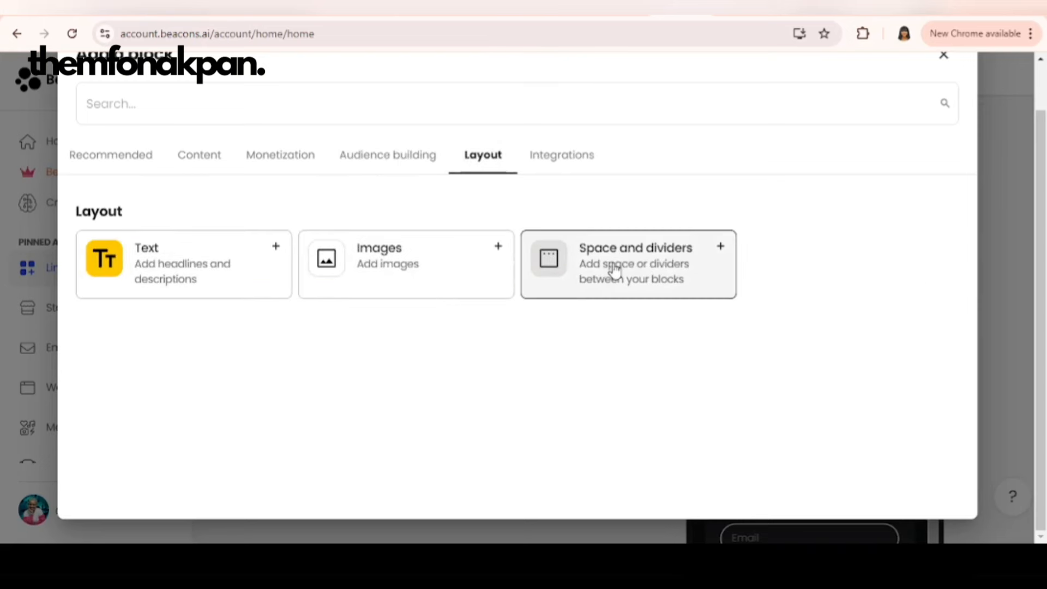
left_click(563, 153)
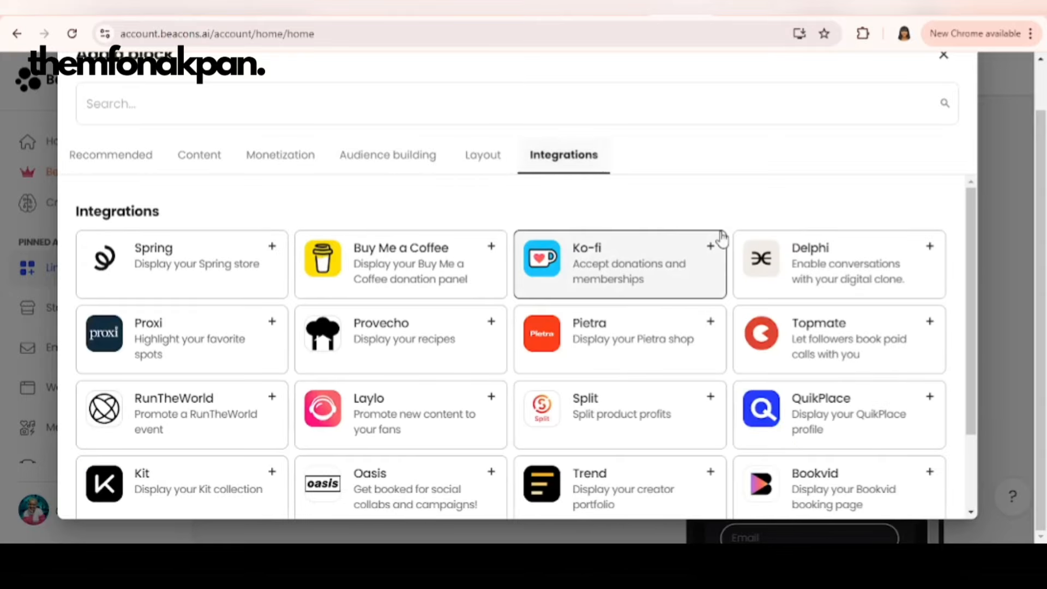
mouse_move(727, 442)
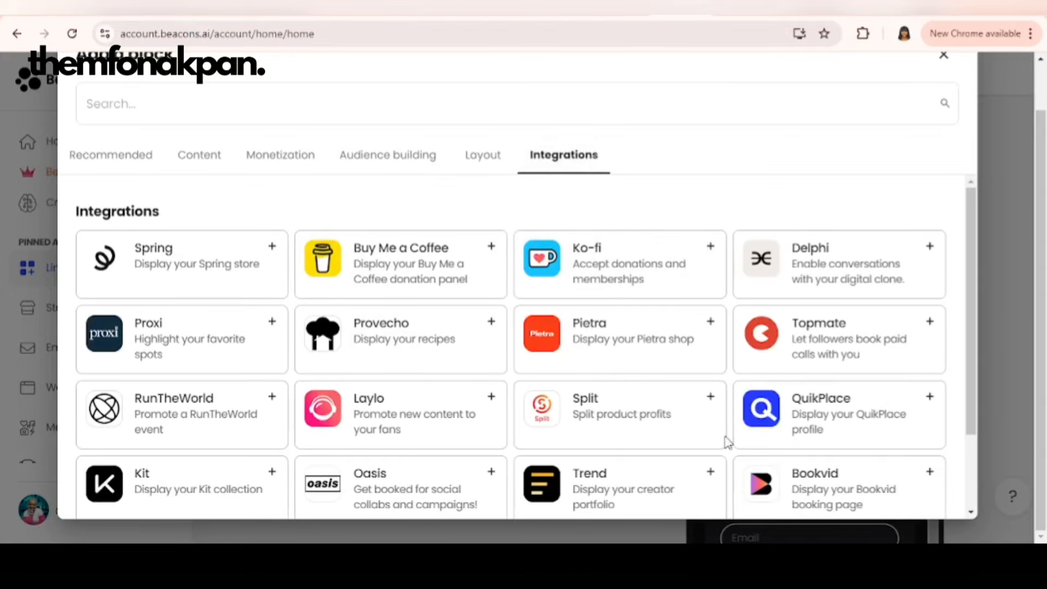
scroll("down", 3)
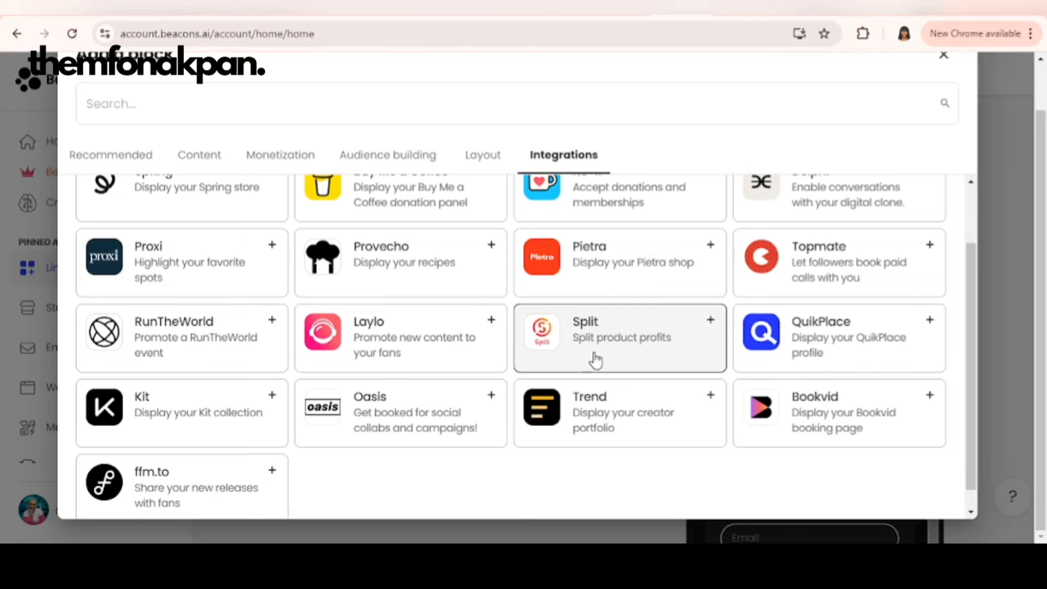
left_click(111, 154)
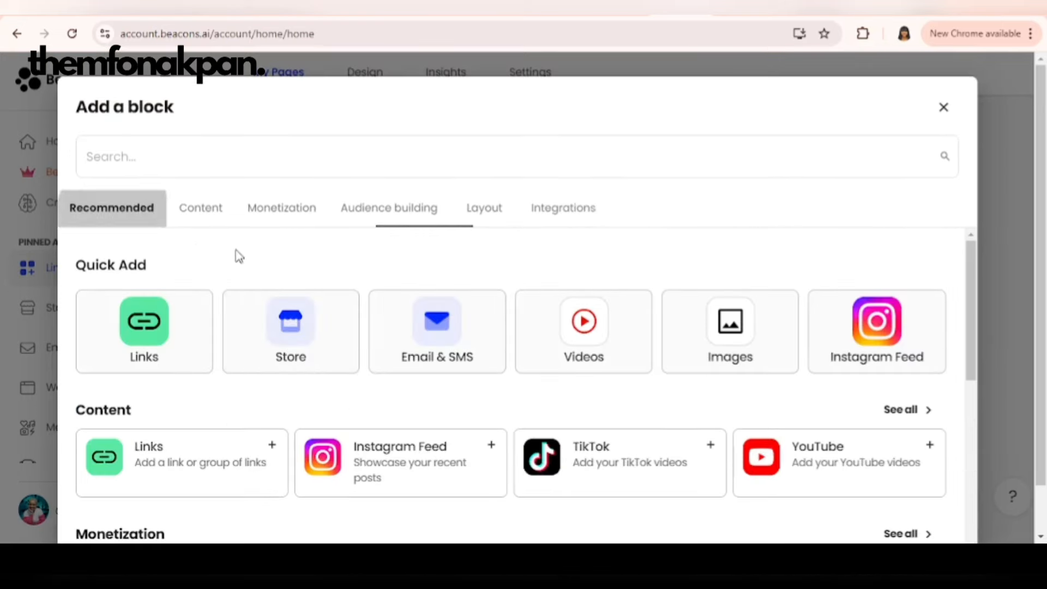
scroll("down", 3)
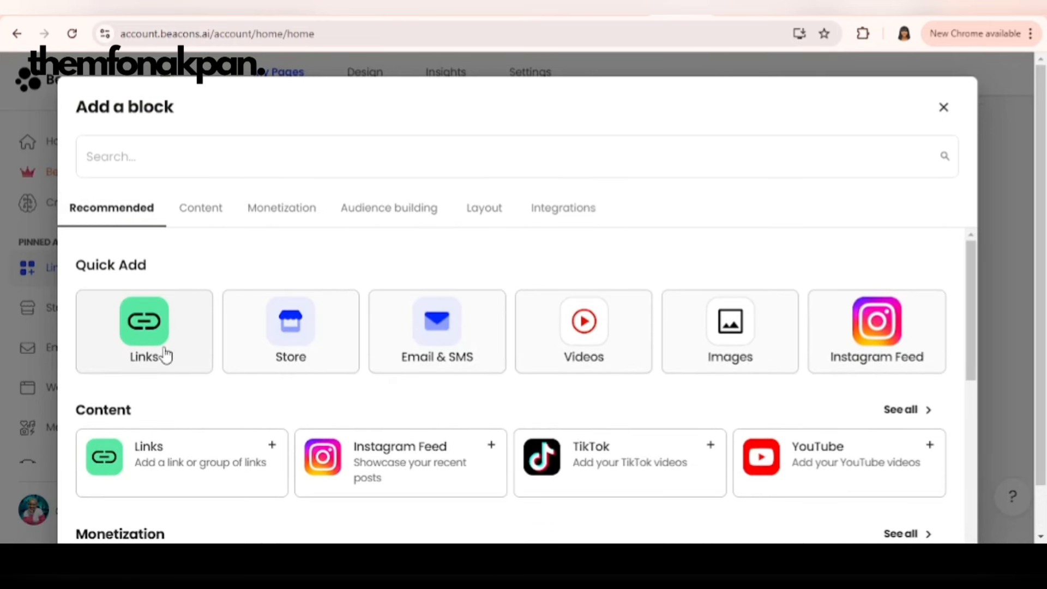
mouse_move(144, 337)
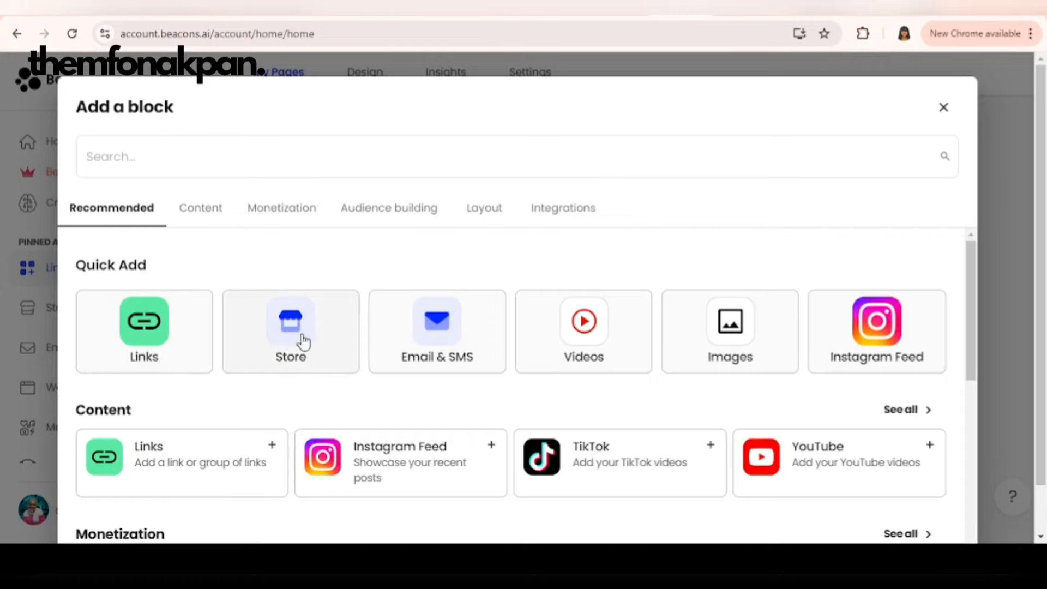
Add a Links block with the Selar 'Skill to Profit – Affiliate Marketing Training' URL
left_click(144, 331)
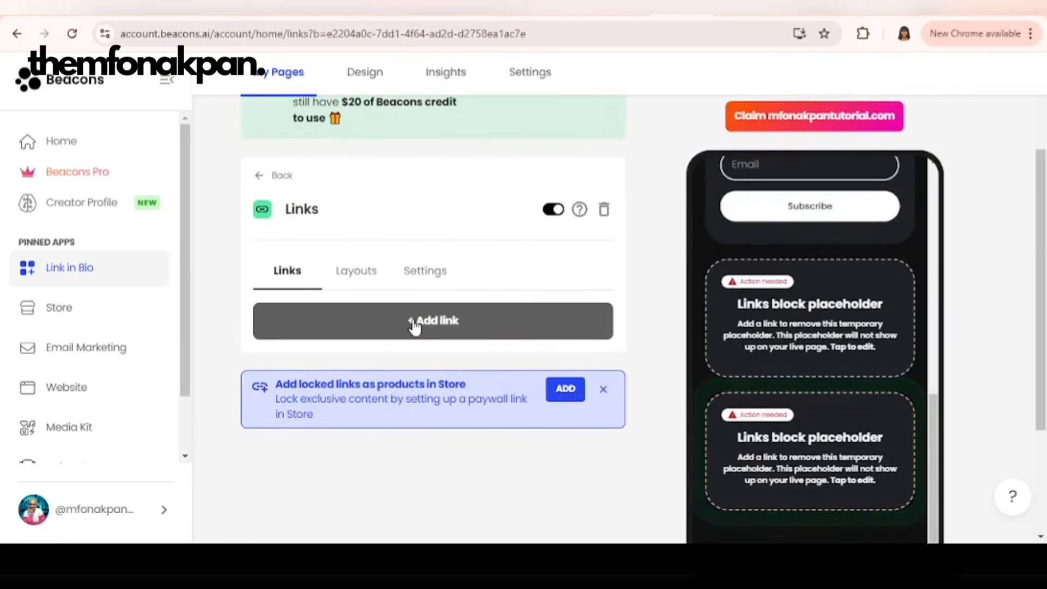
left_click(433, 321)
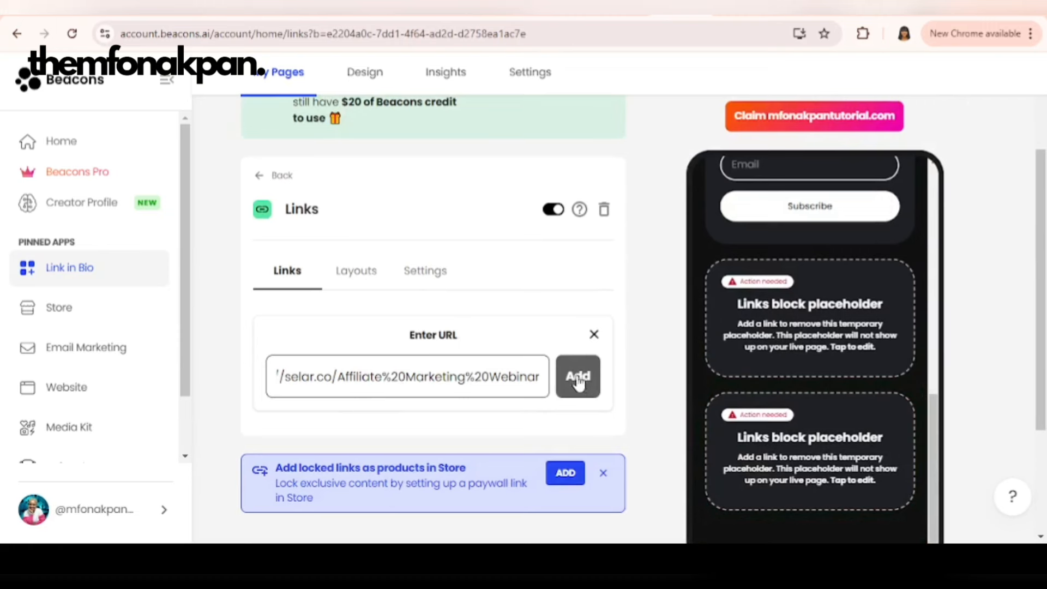
left_click(578, 377)
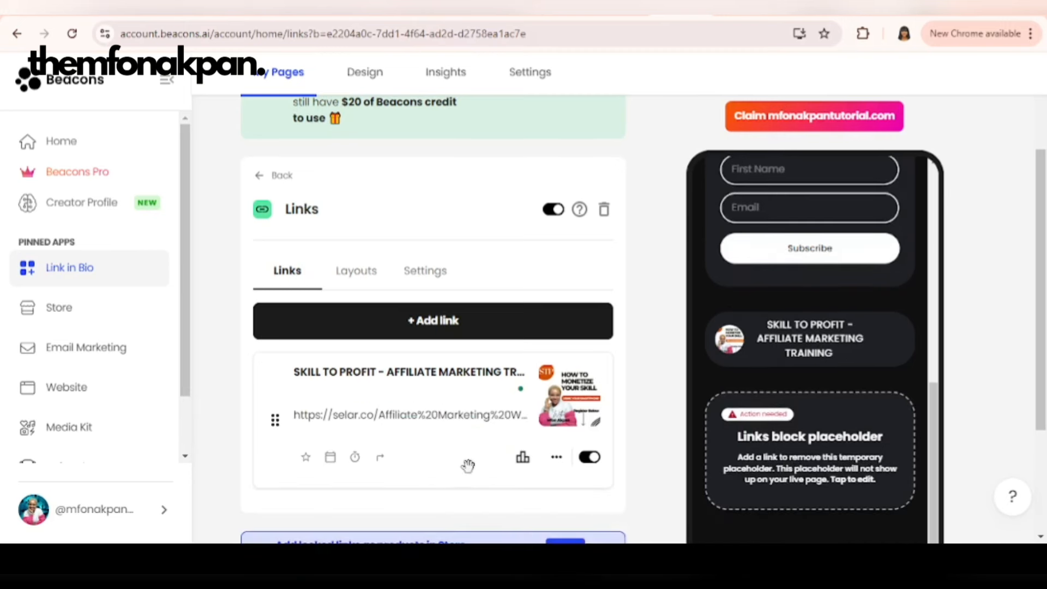
mouse_move(412, 346)
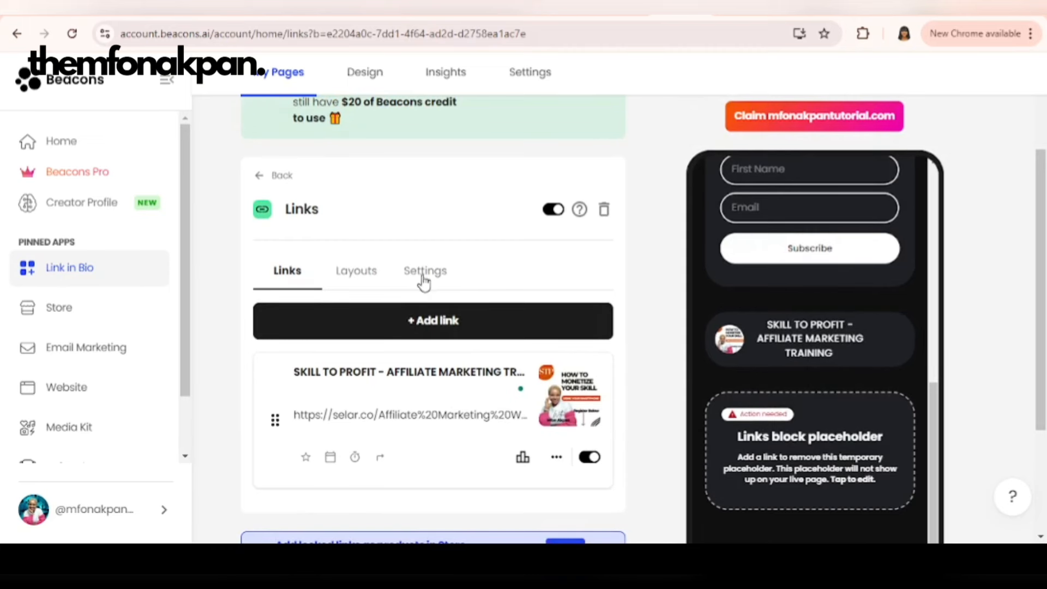
Set the Links block title to 'RESOURCES FOR YOU' in Settings
left_click(426, 271)
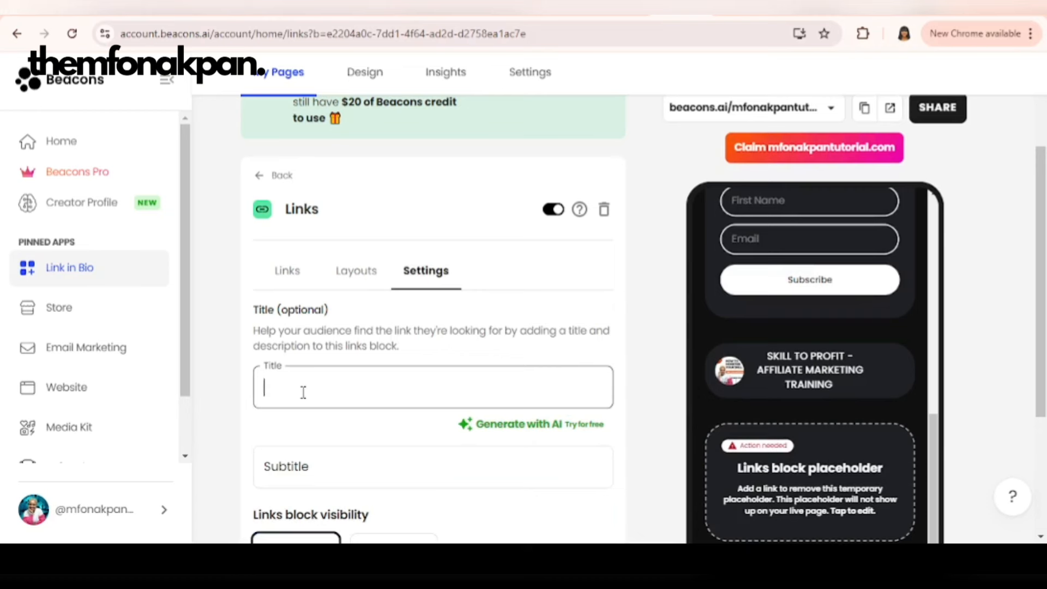
type("RESOURCES")
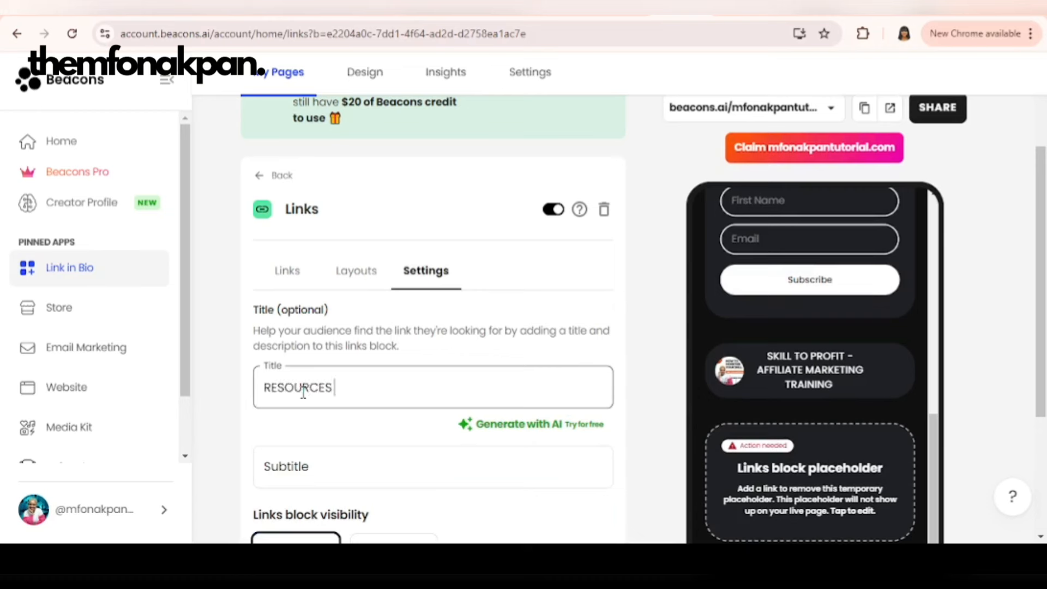
type("FOR YOU")
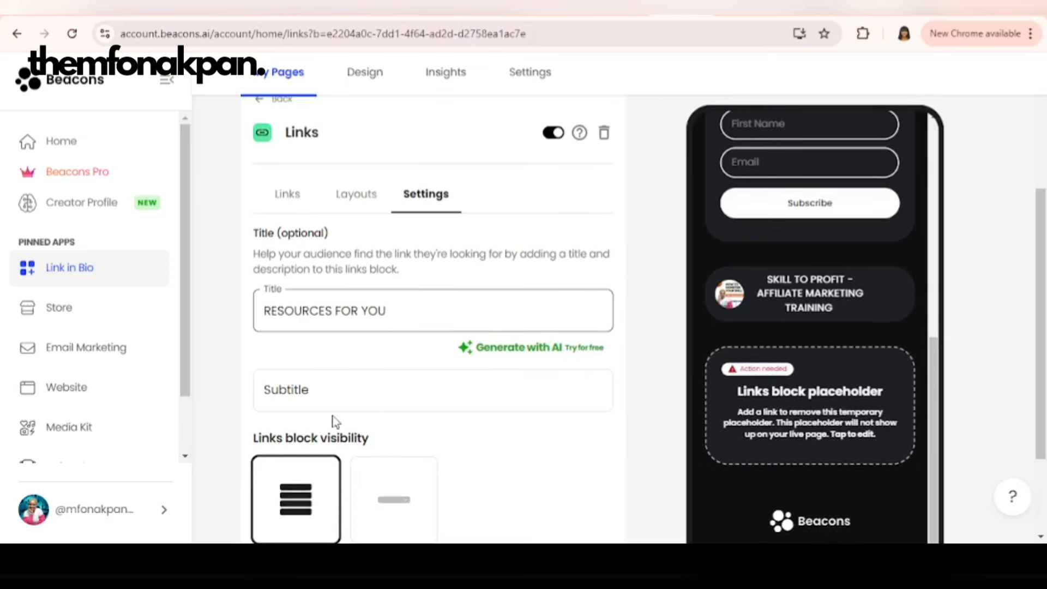
Set the block subtitle to 'click to check them out'
left_click(432, 390)
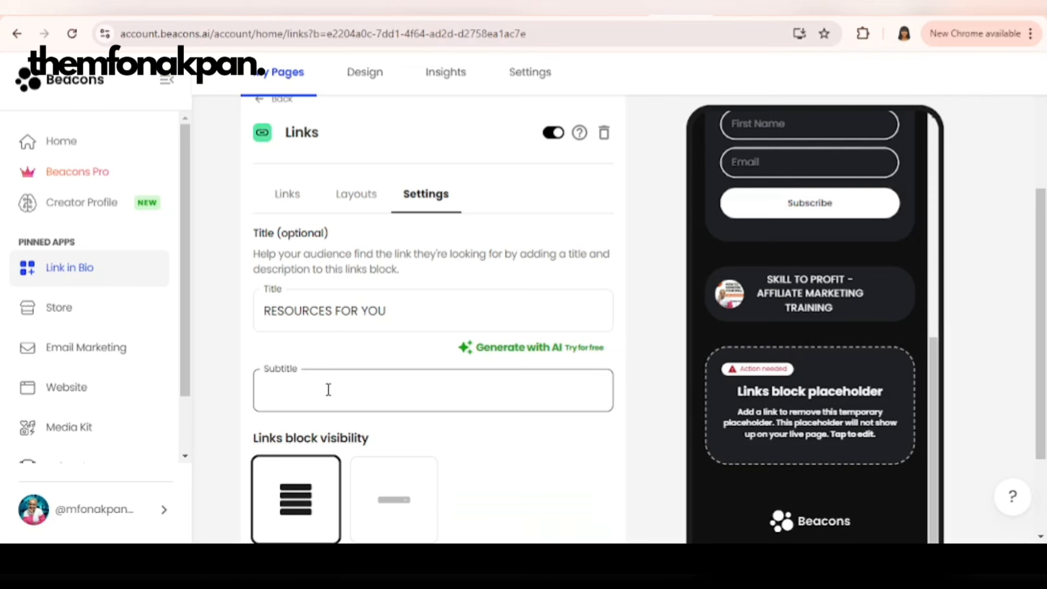
type("click to")
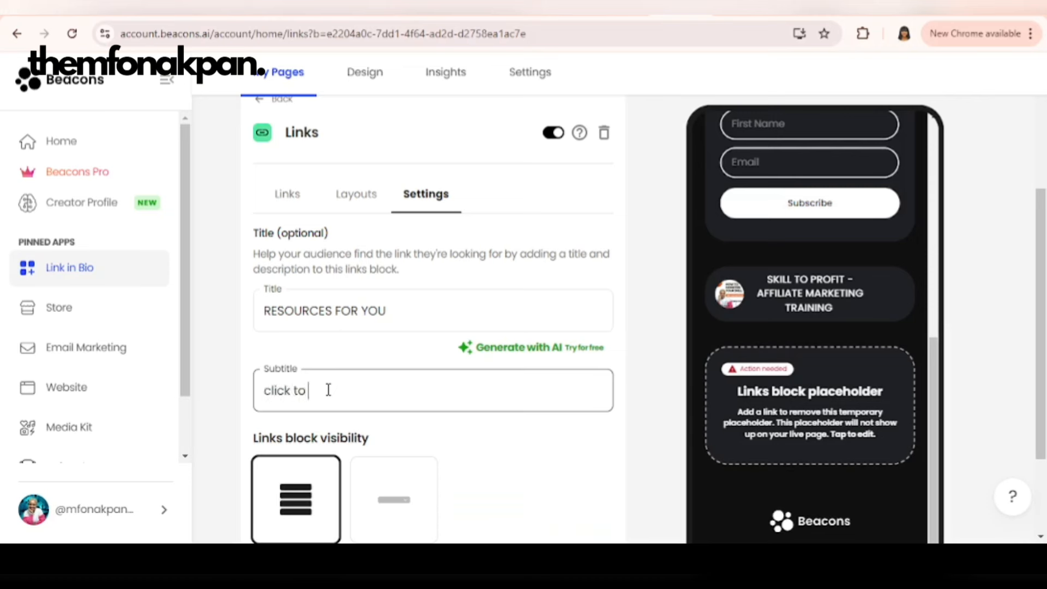
type("checkthen")
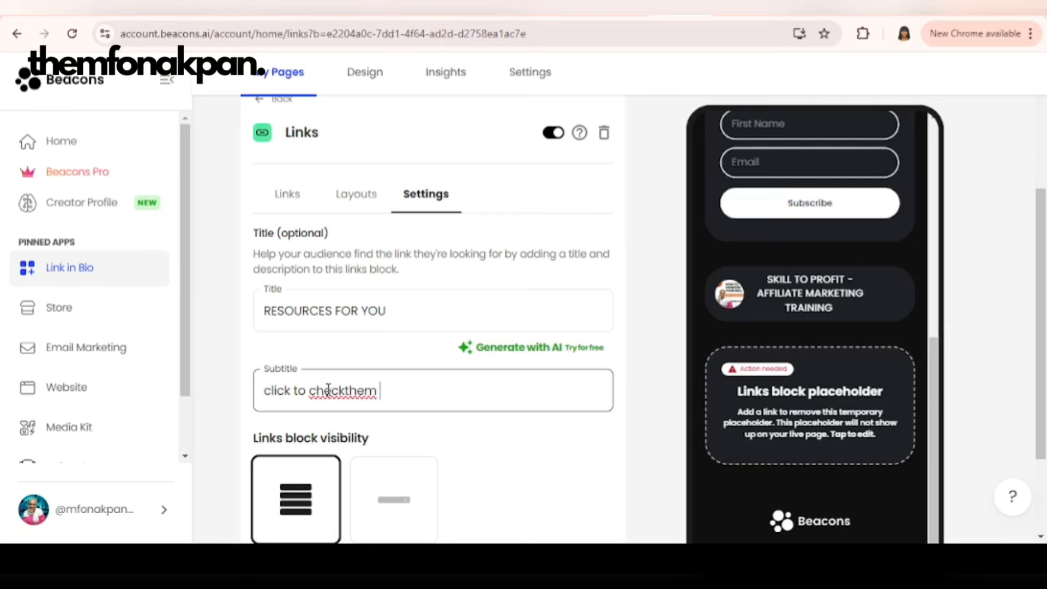
type("out")
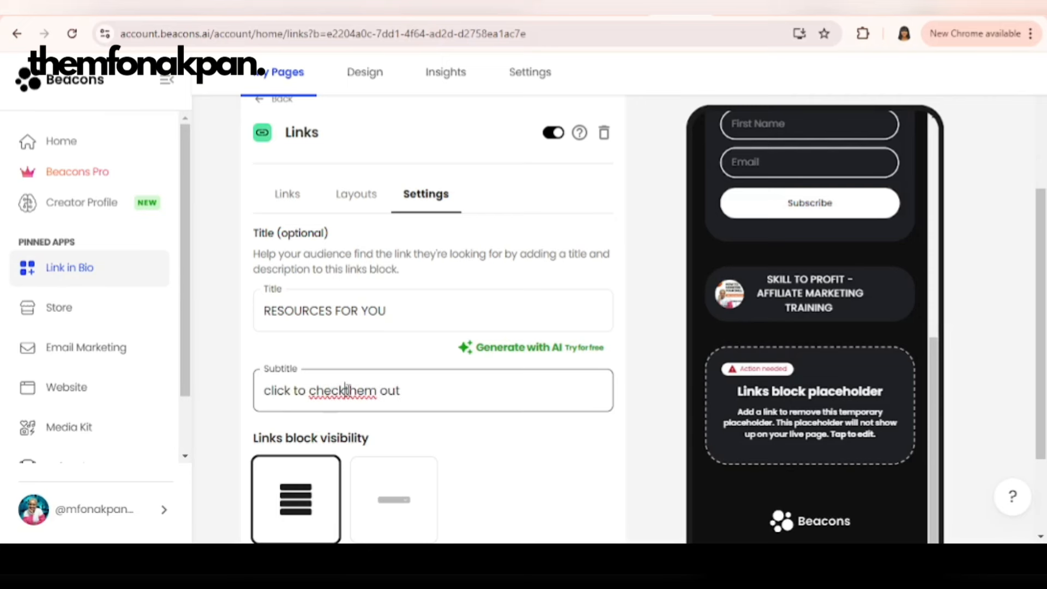
scroll("down", 3)
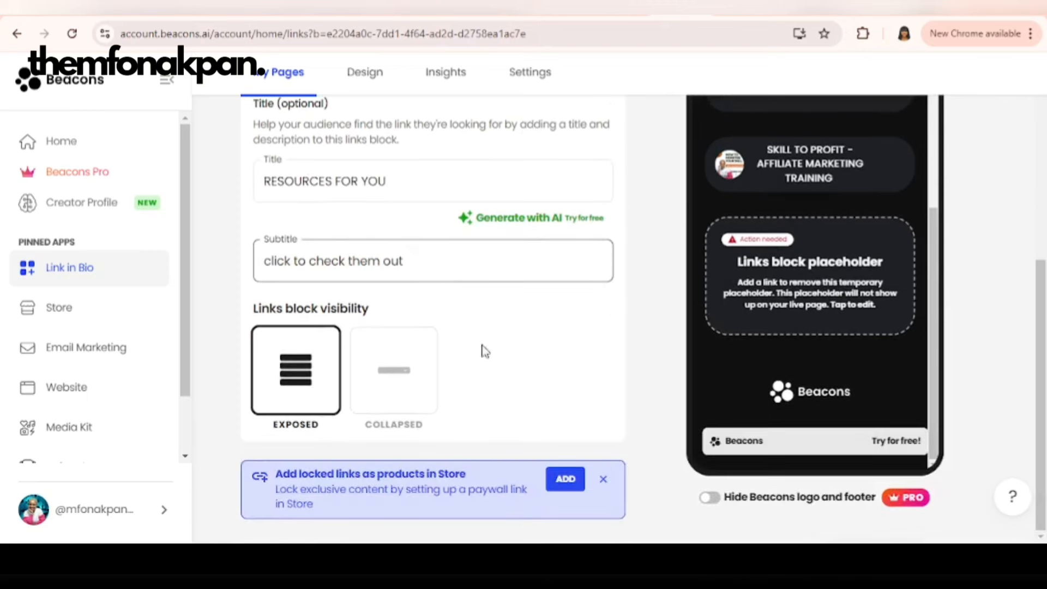
mouse_move(430, 362)
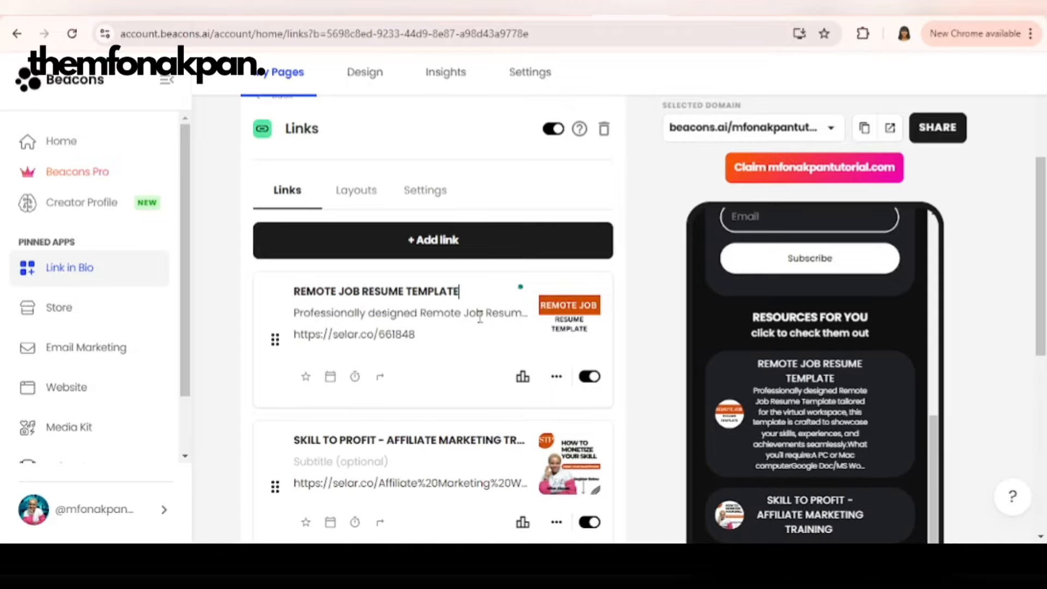
Scroll the Links block to place the Remote Job Resume Template link above the affiliate training link
scroll("down", 3)
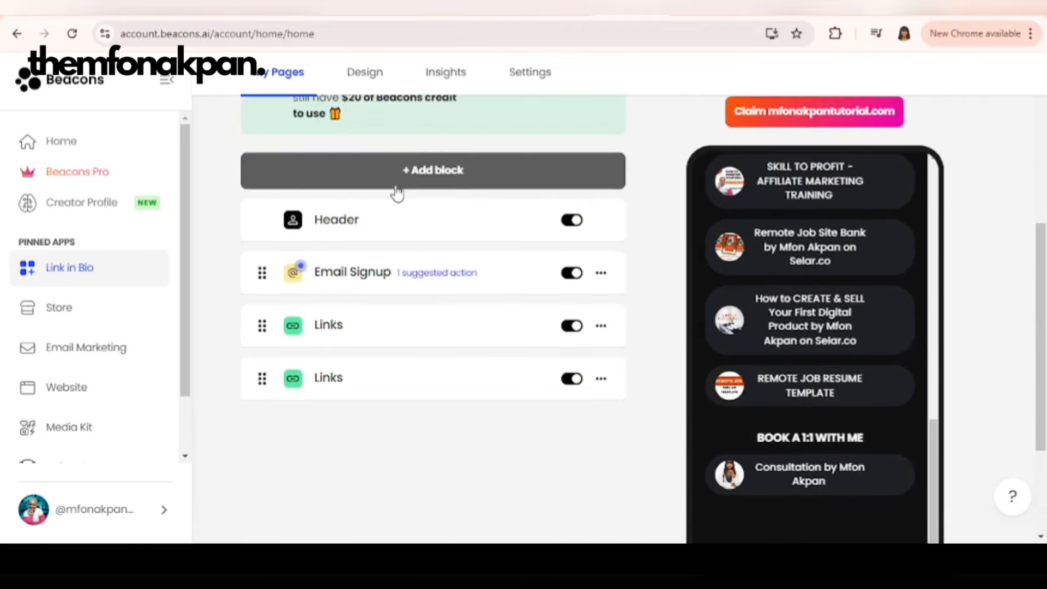
left_click(433, 170)
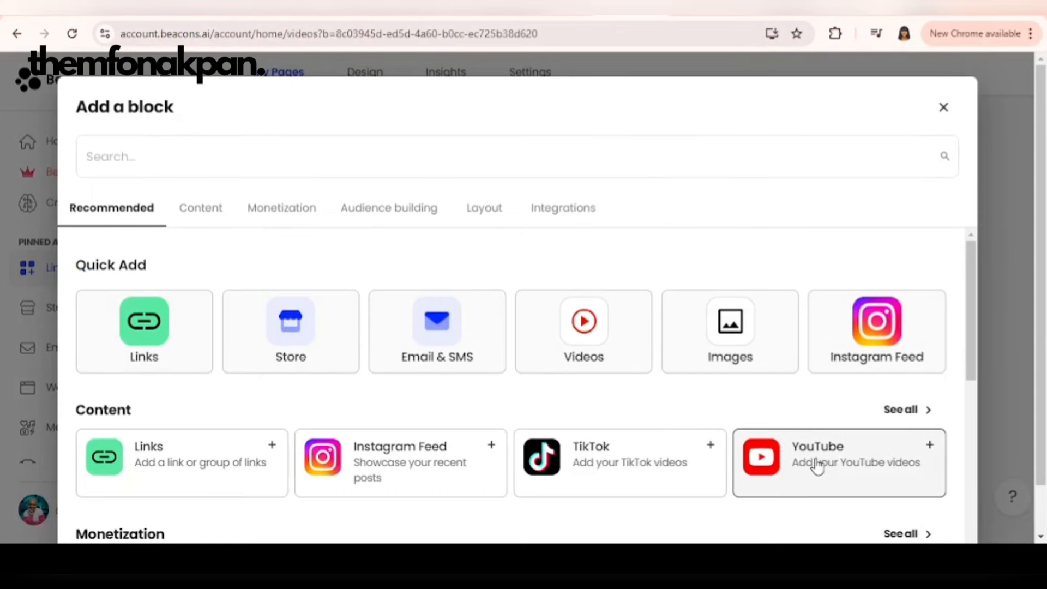
left_click(838, 462)
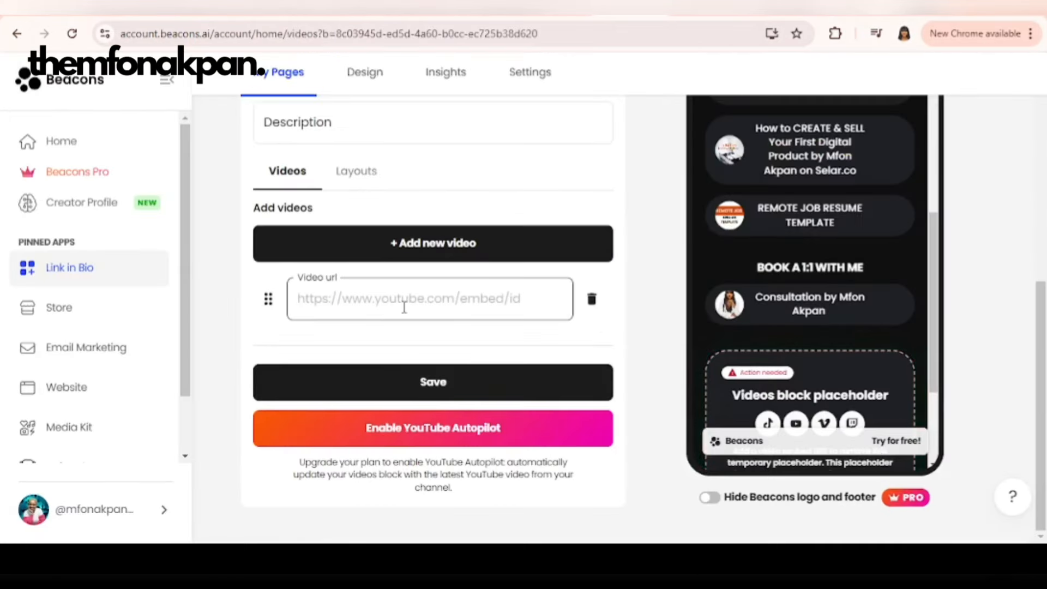
type("https://www.youtube.com/watch?v=RyVuIsL5noA")
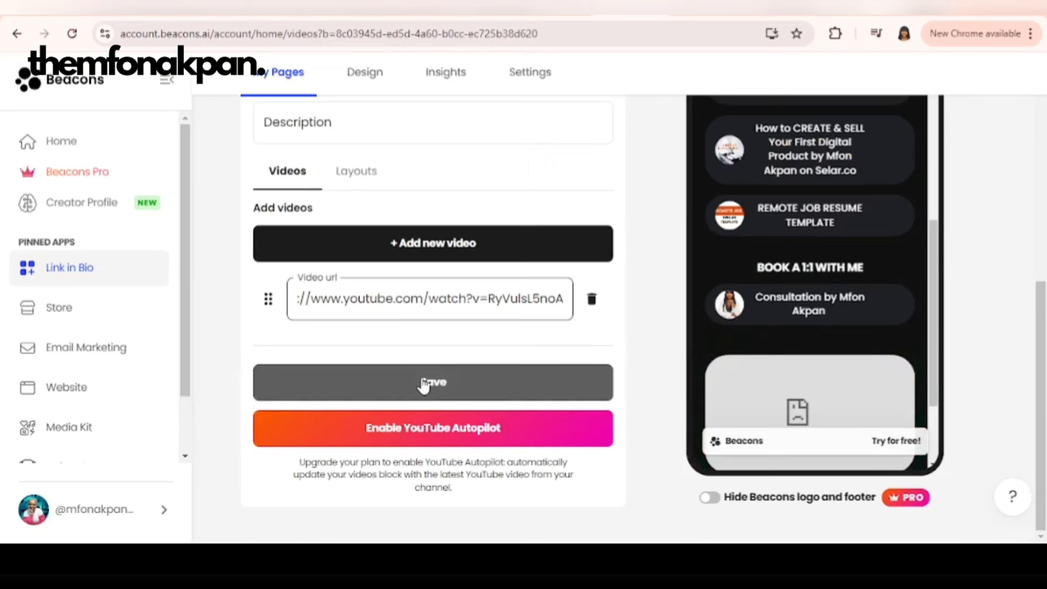
left_click(433, 382)
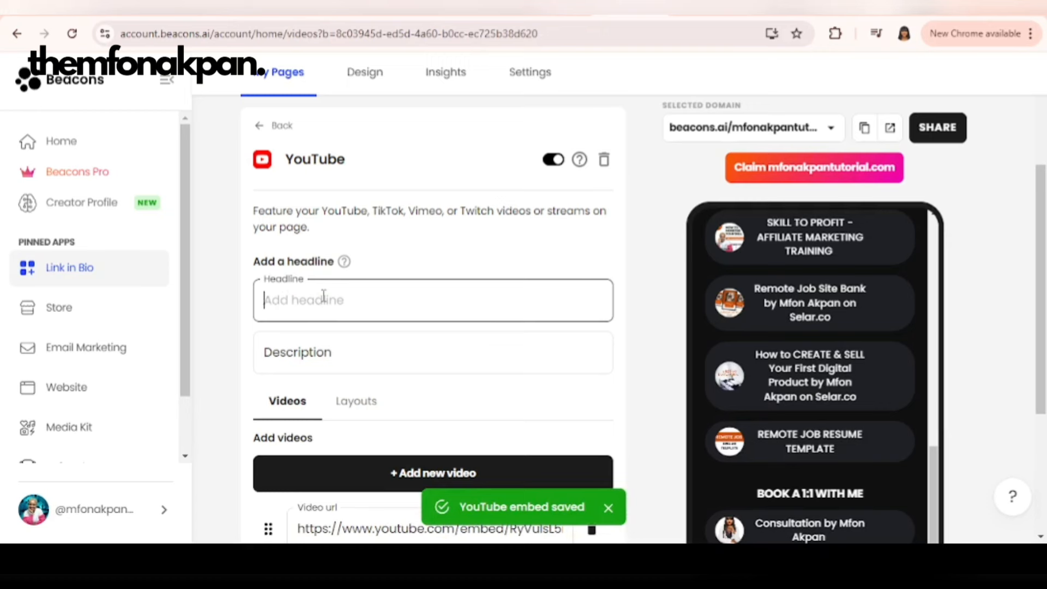
Headline the block WATCH MY RECENT VIDEO, review its layouts, and add a second empty video entry
type("WATCH")
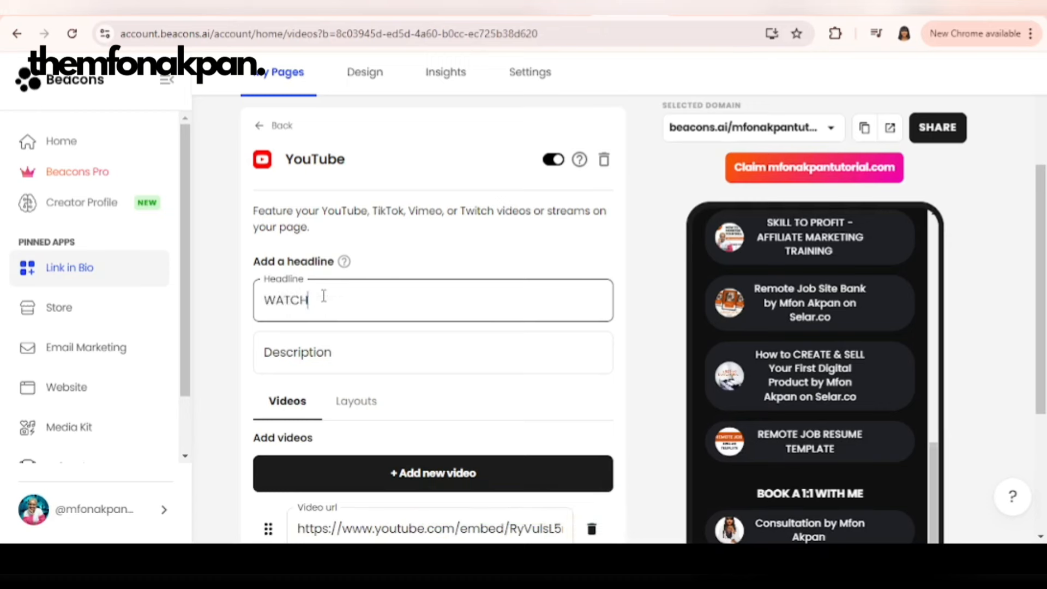
type("MY RECE")
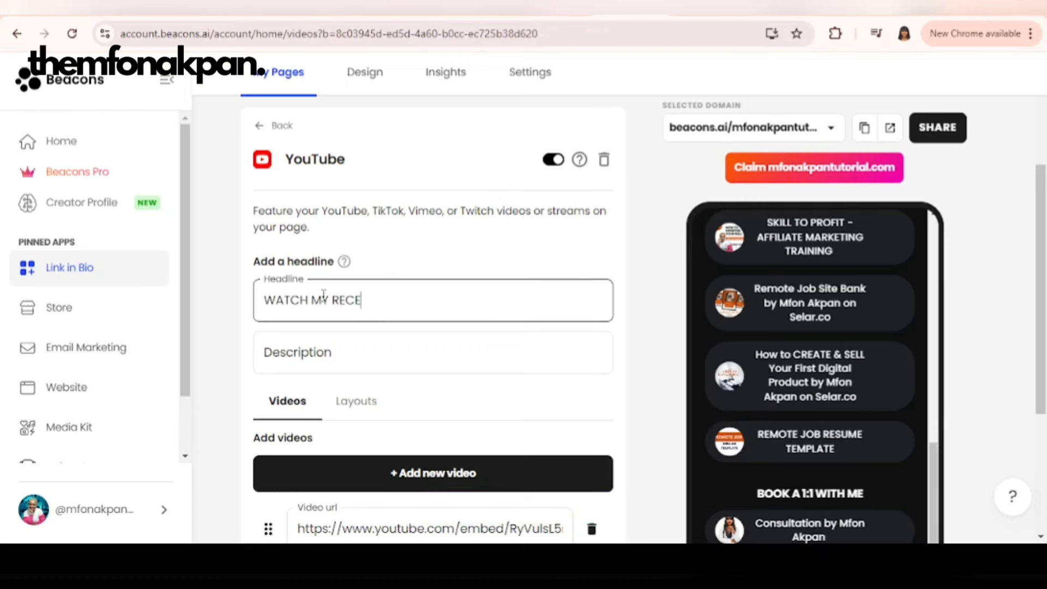
type("NT VIDEO")
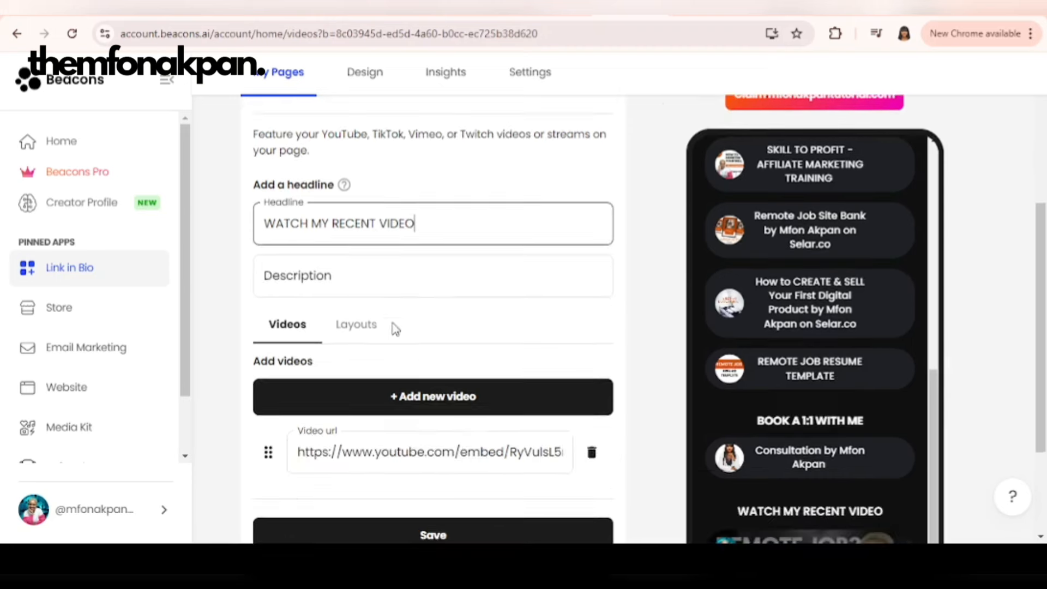
left_click(356, 325)
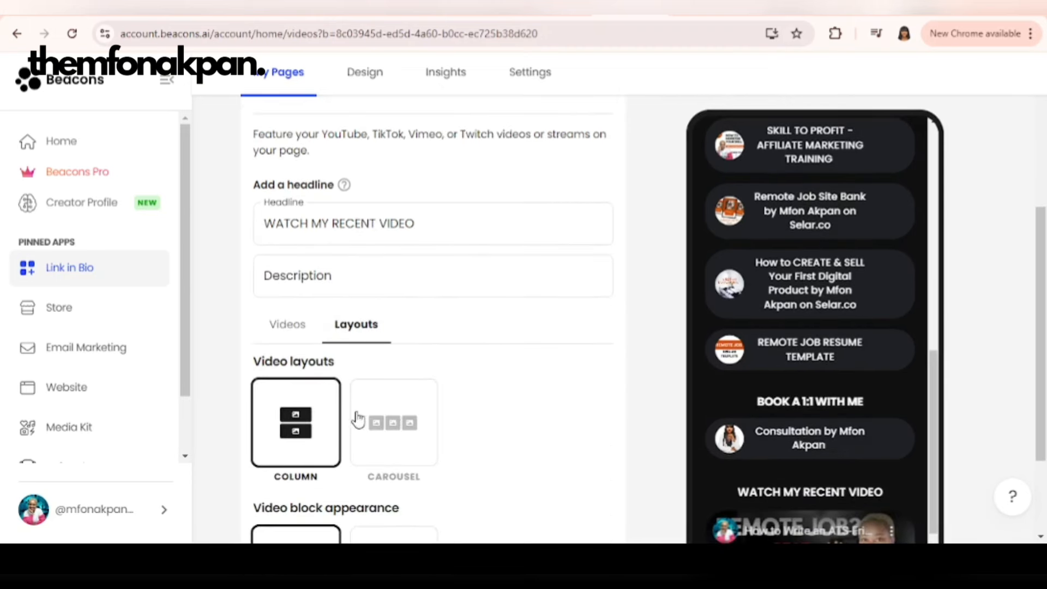
scroll("down", 3)
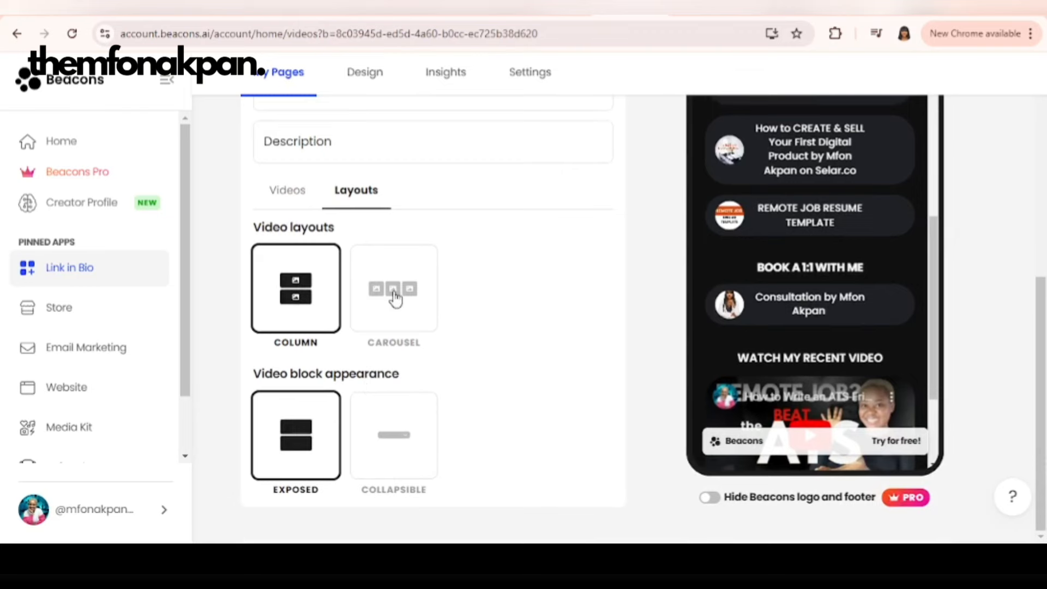
left_click(287, 190)
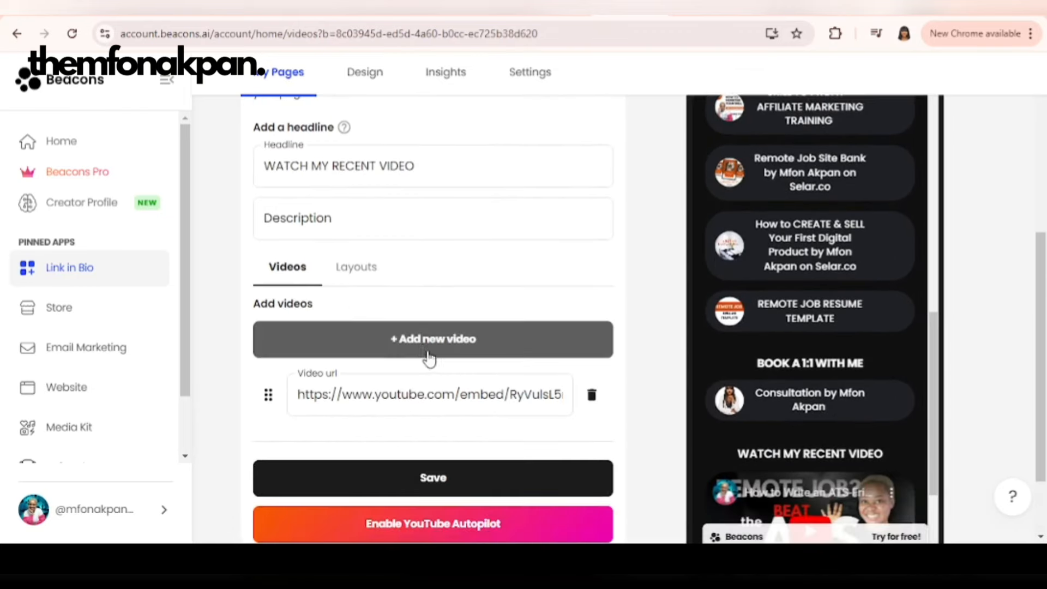
left_click(432, 338)
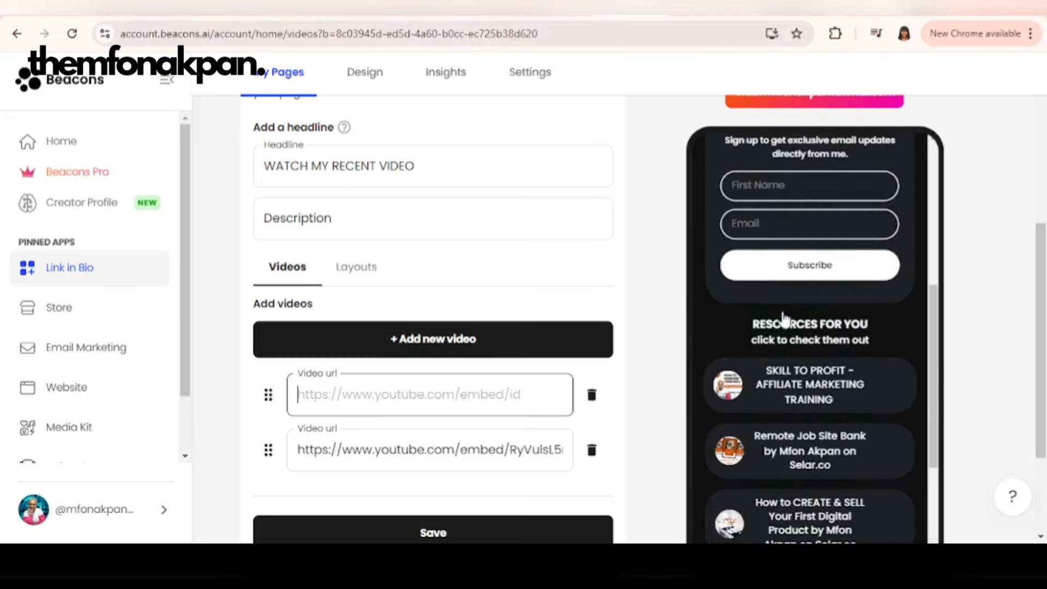
Set the RESOURCES FOR YOU links block visibility to COLLAPSED
scroll("down", 3)
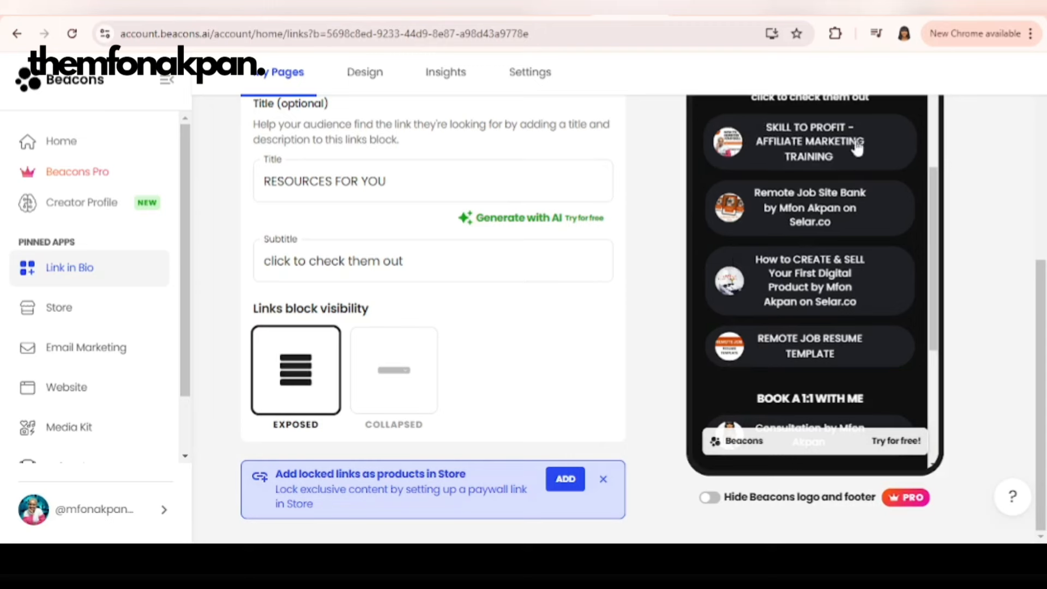
left_click(394, 371)
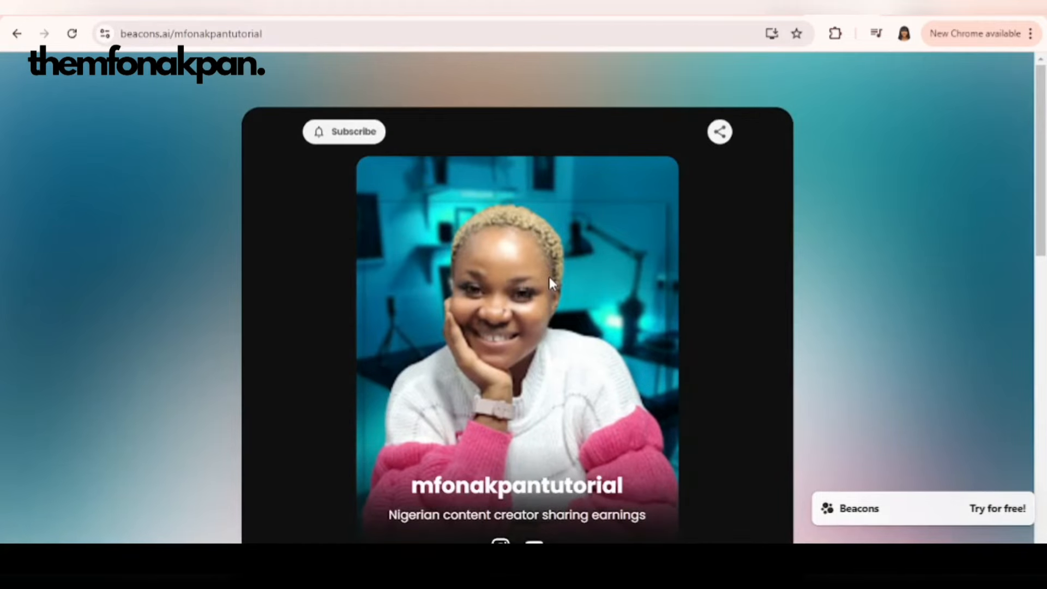
scroll("down", 3)
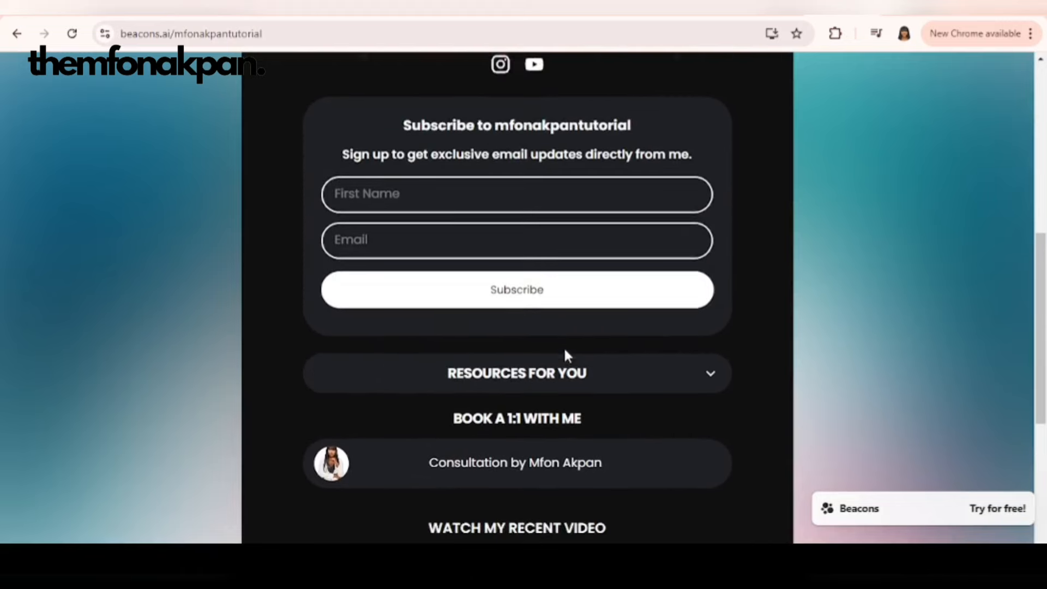
scroll("down", 3)
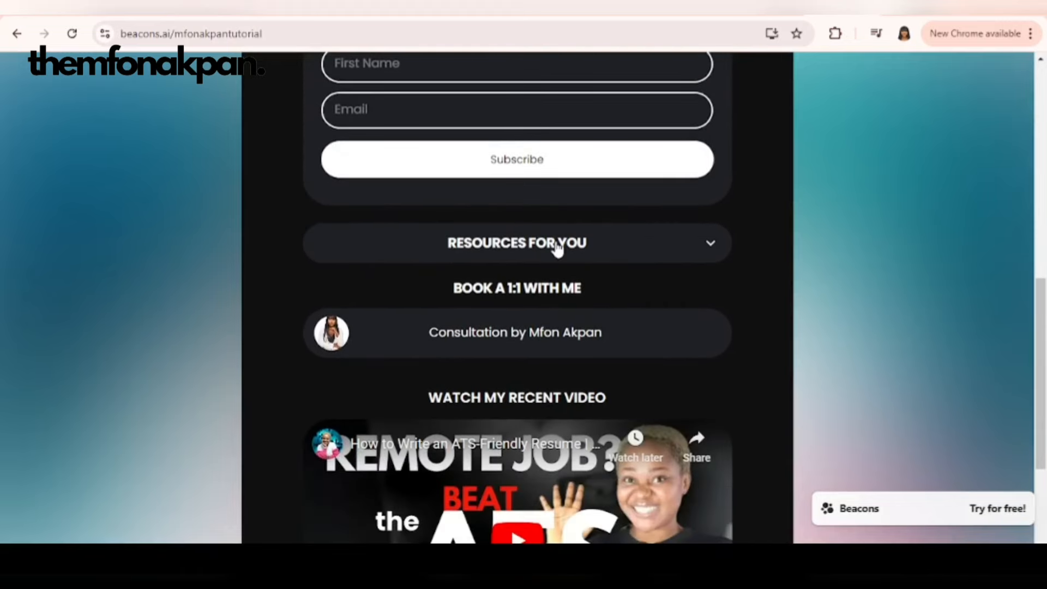
mouse_move(678, 249)
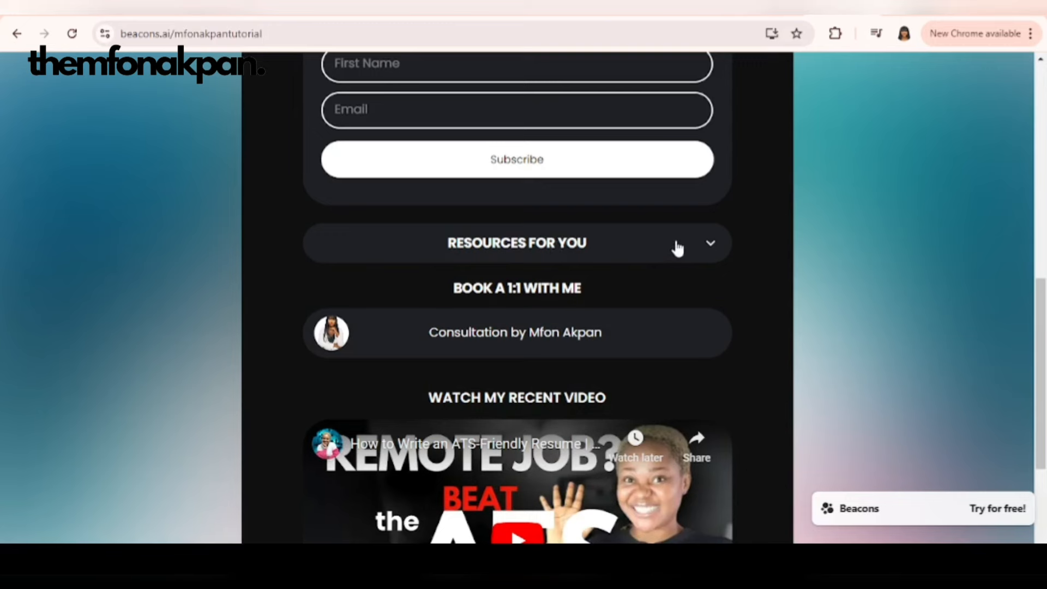
left_click(710, 243)
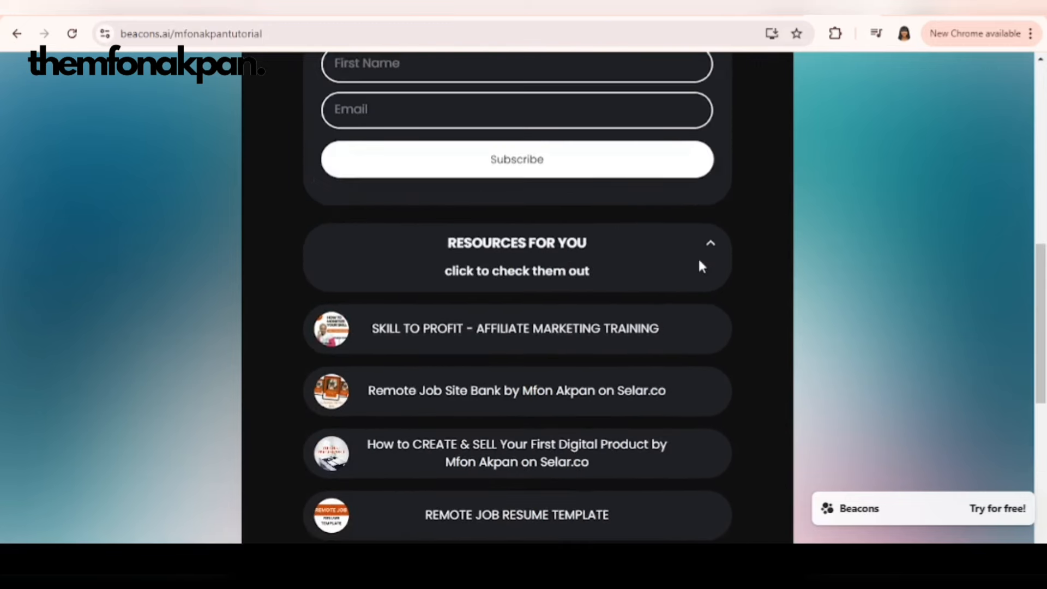
left_click(516, 242)
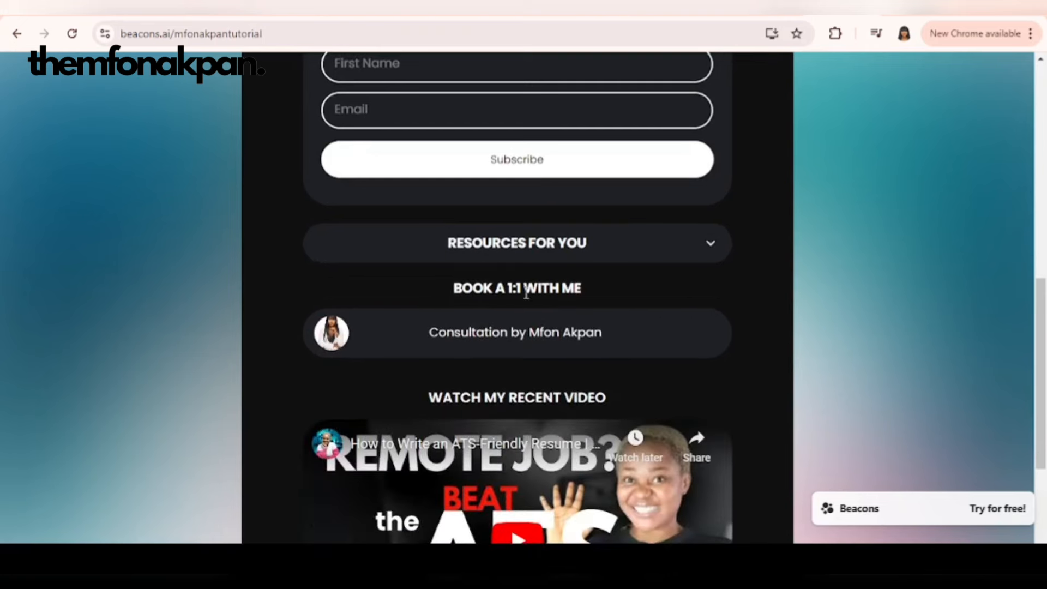
scroll("down", 3)
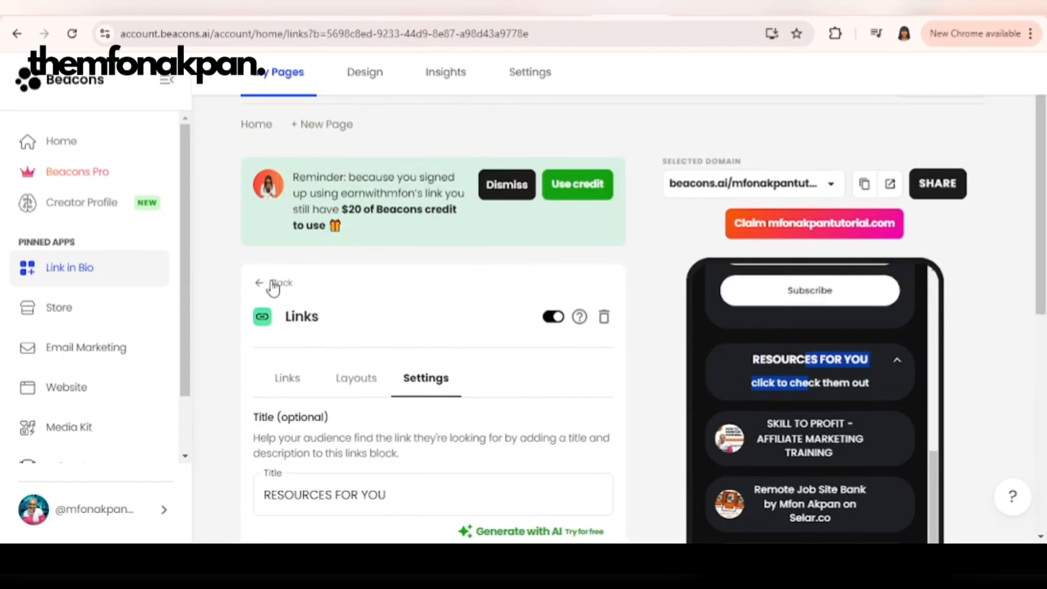
Rename the Selar link in the new storefront links block to START HERE
left_click(260, 282)
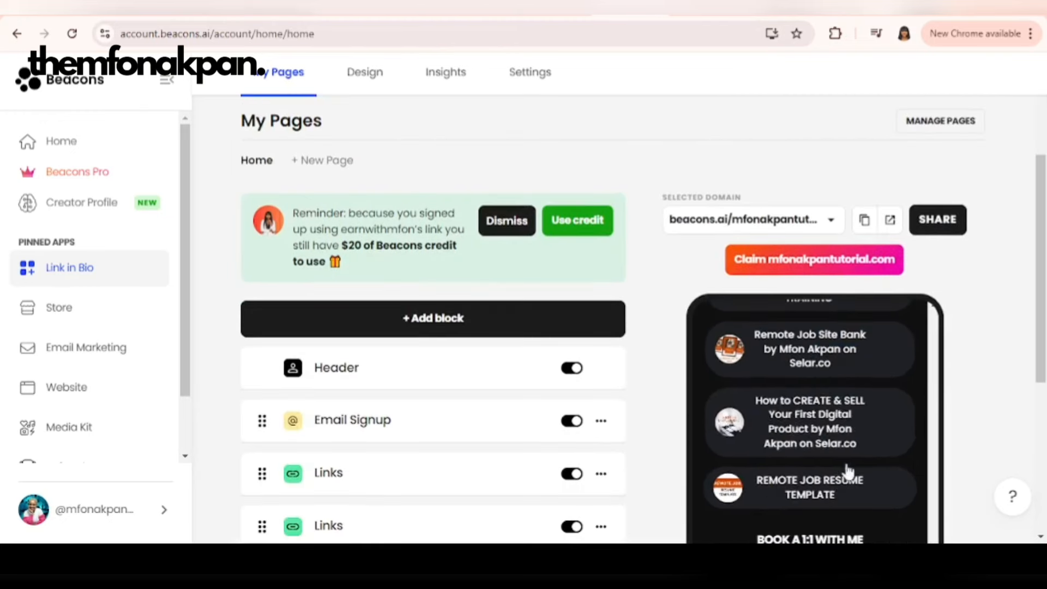
scroll("down", 3)
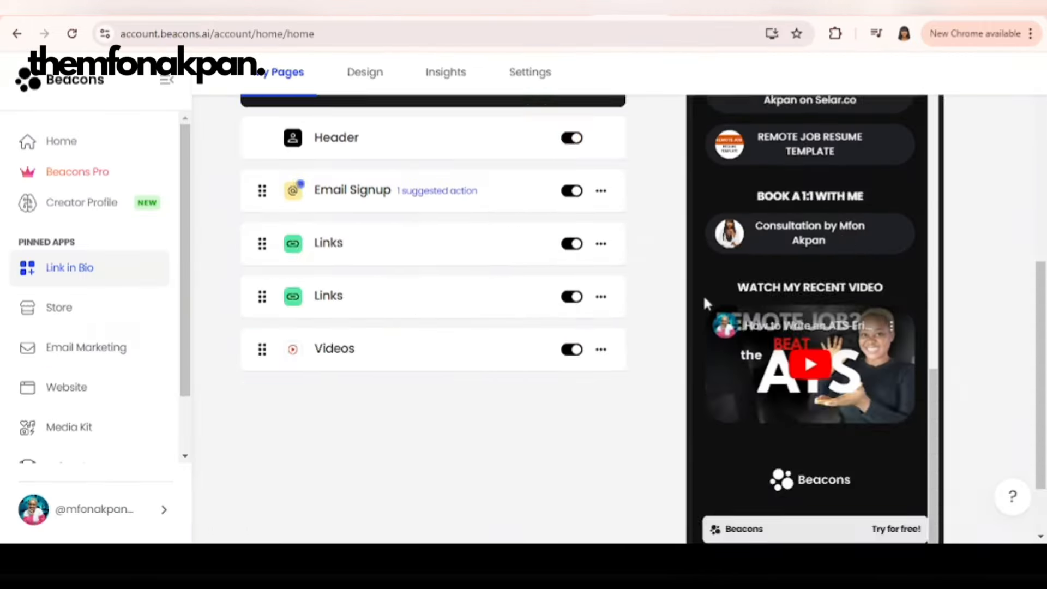
left_click(328, 242)
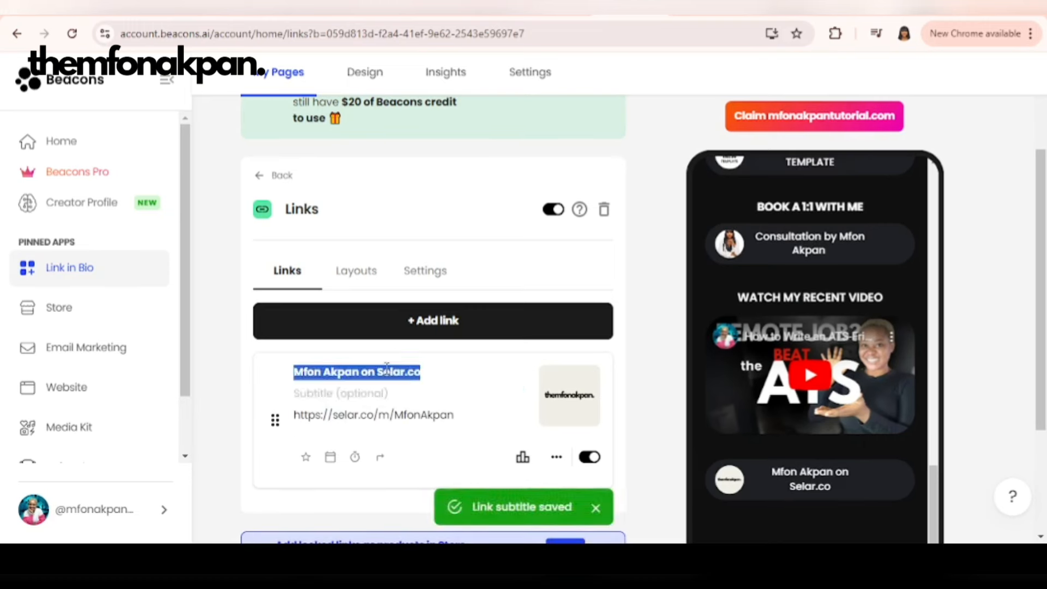
type("START")
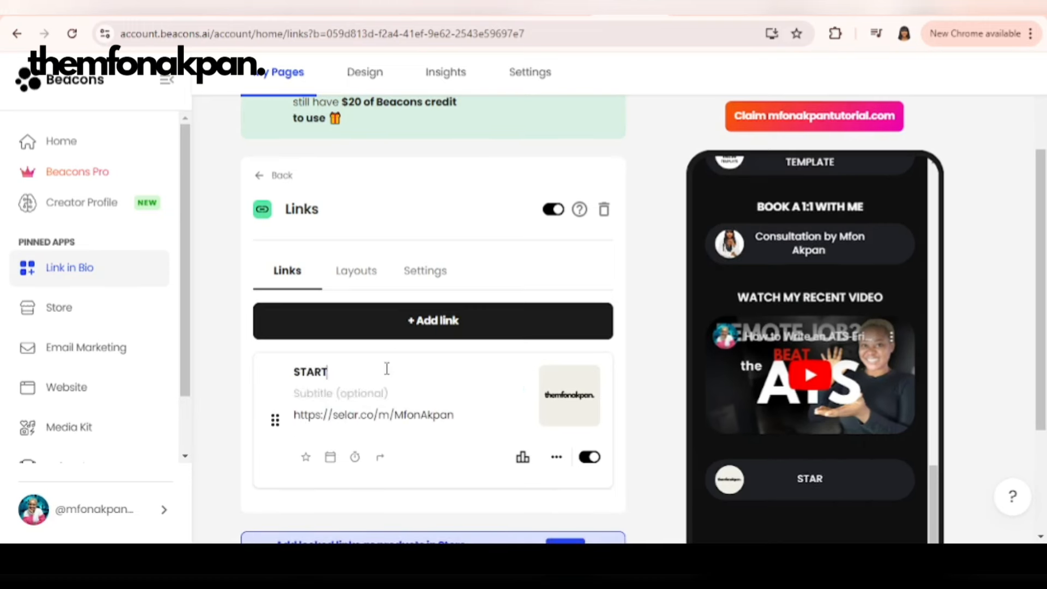
type("HERE")
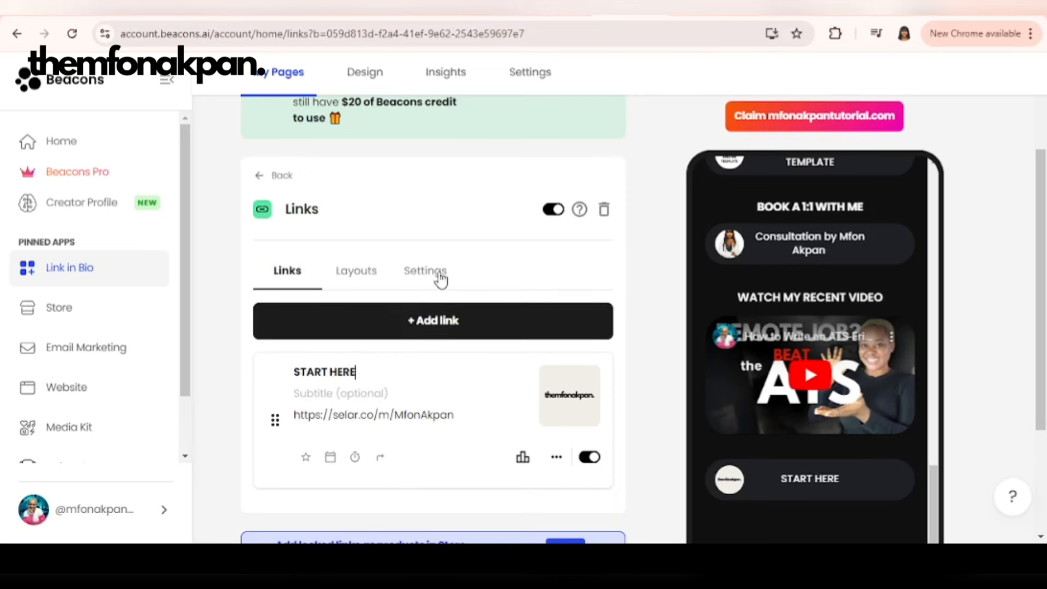
Title the storefront block MY STOREFRONT in its settings and finish the edit
left_click(426, 270)
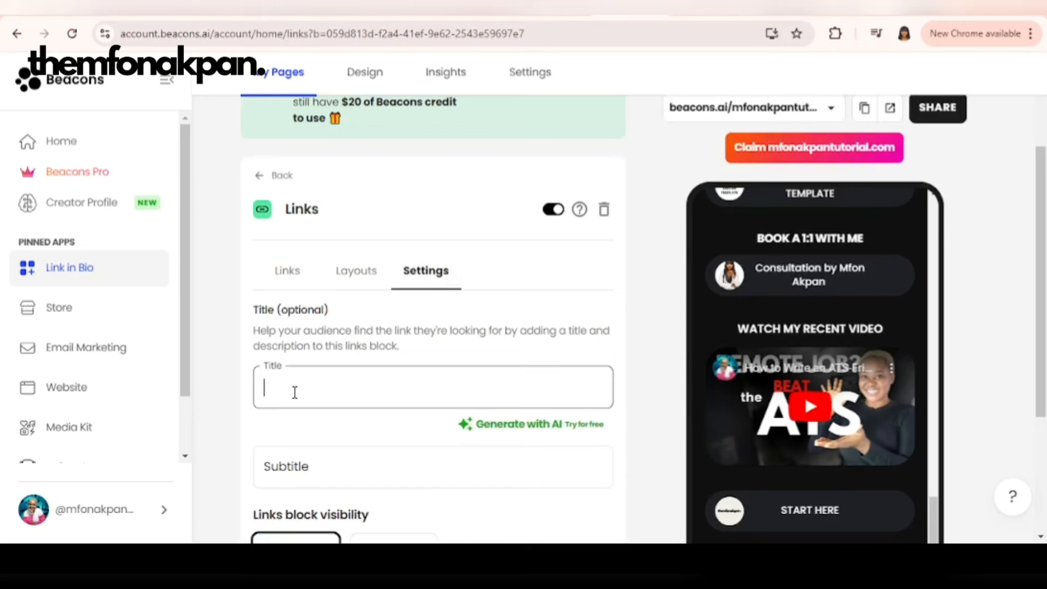
type("MY ST")
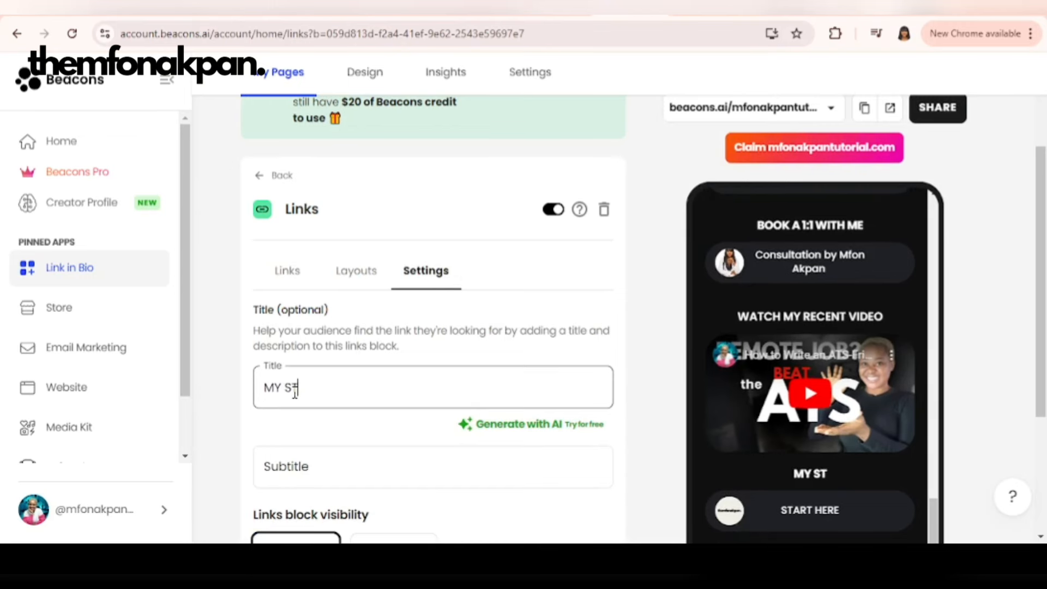
type("TOREFRONT")
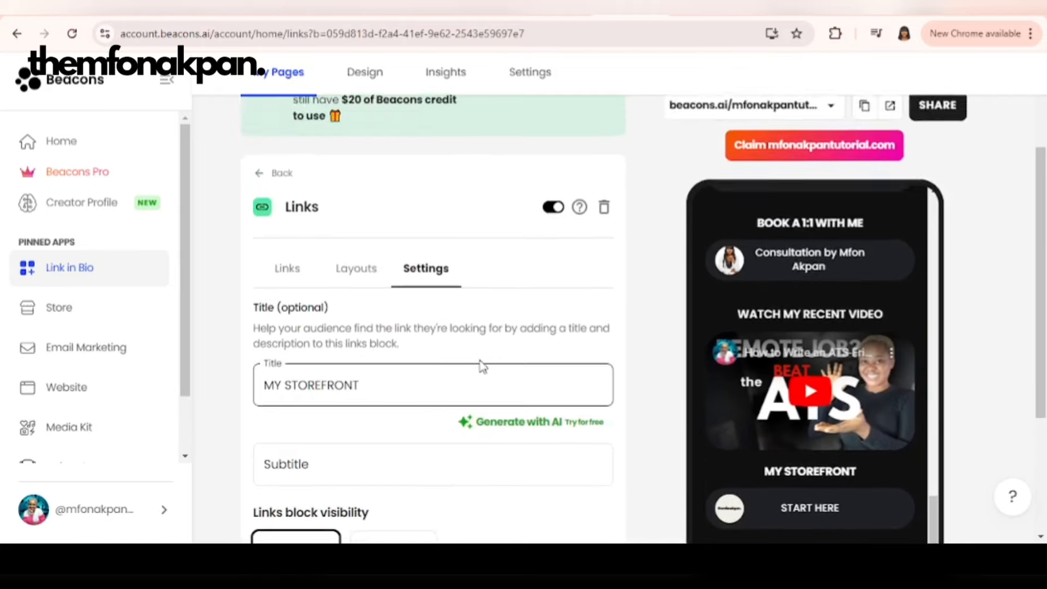
scroll("down", 3)
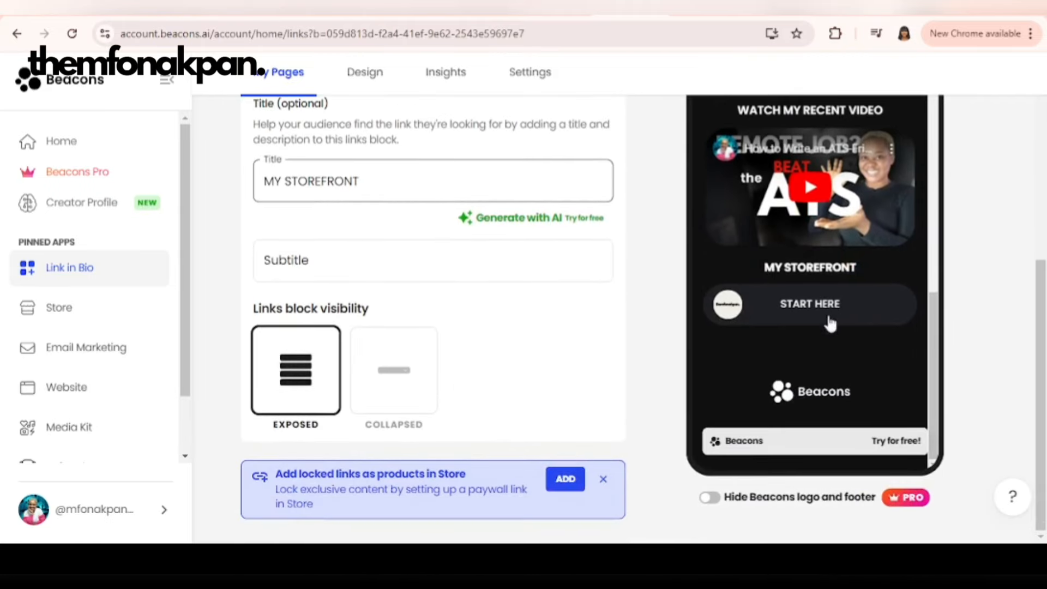
scroll("down", 3)
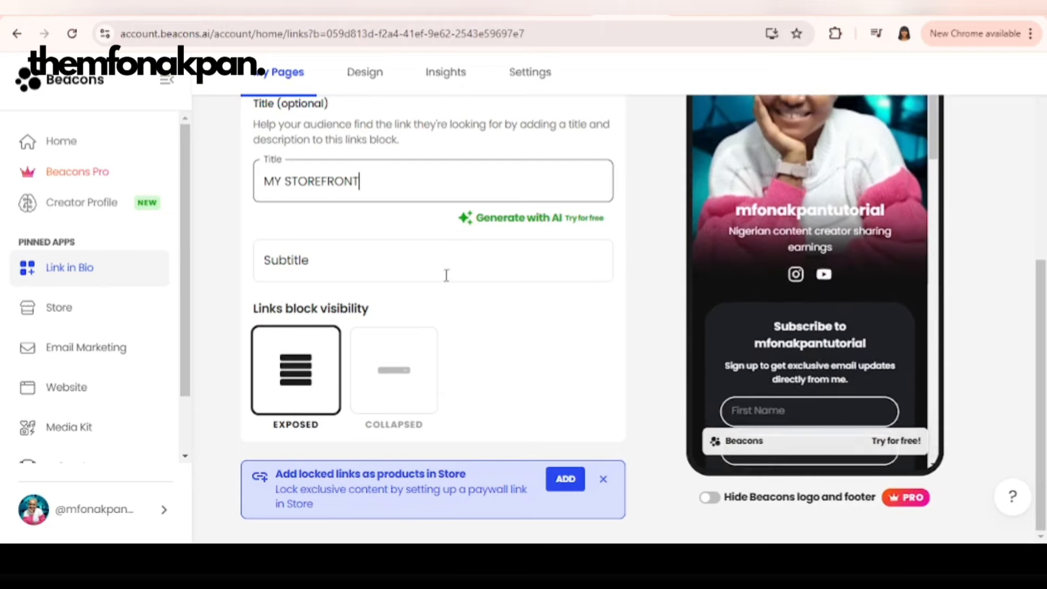
left_click(281, 323)
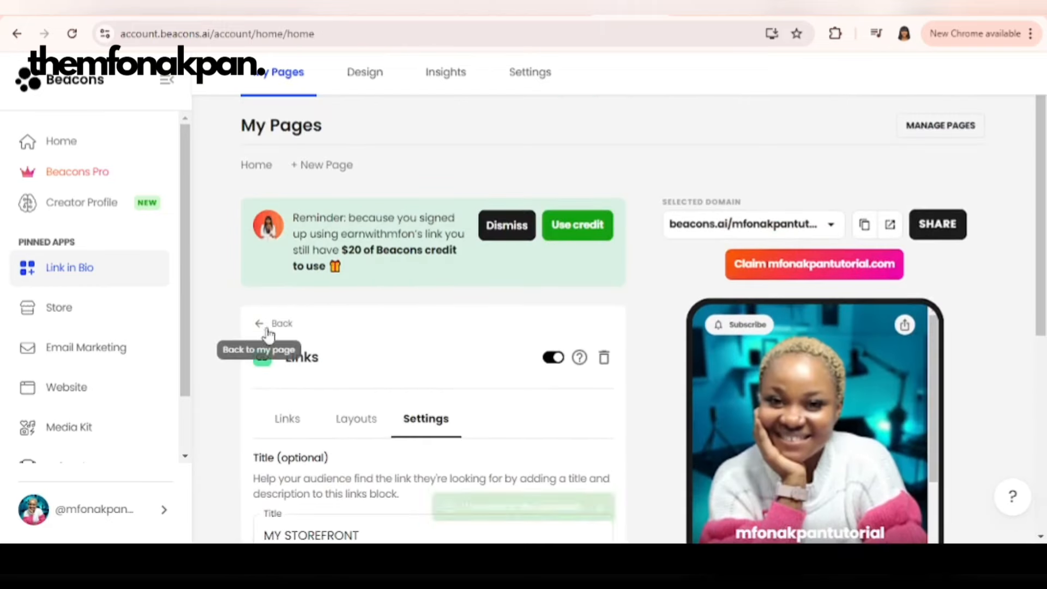
Return to the block list and move MY STOREFRONT above RESOURCES FOR YOU with Email Signup last
left_click(274, 323)
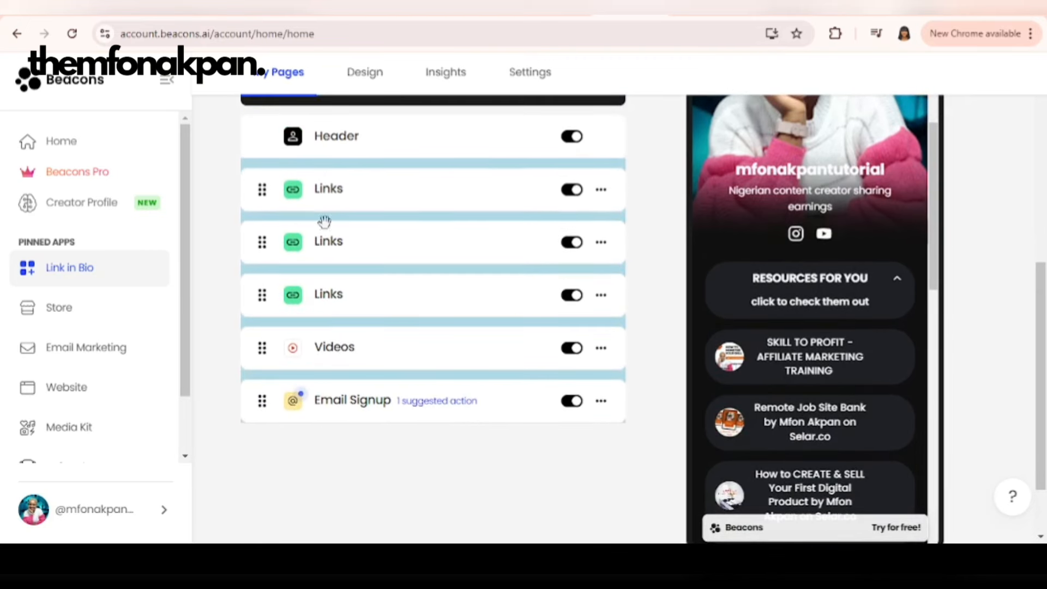
scroll("down", 3)
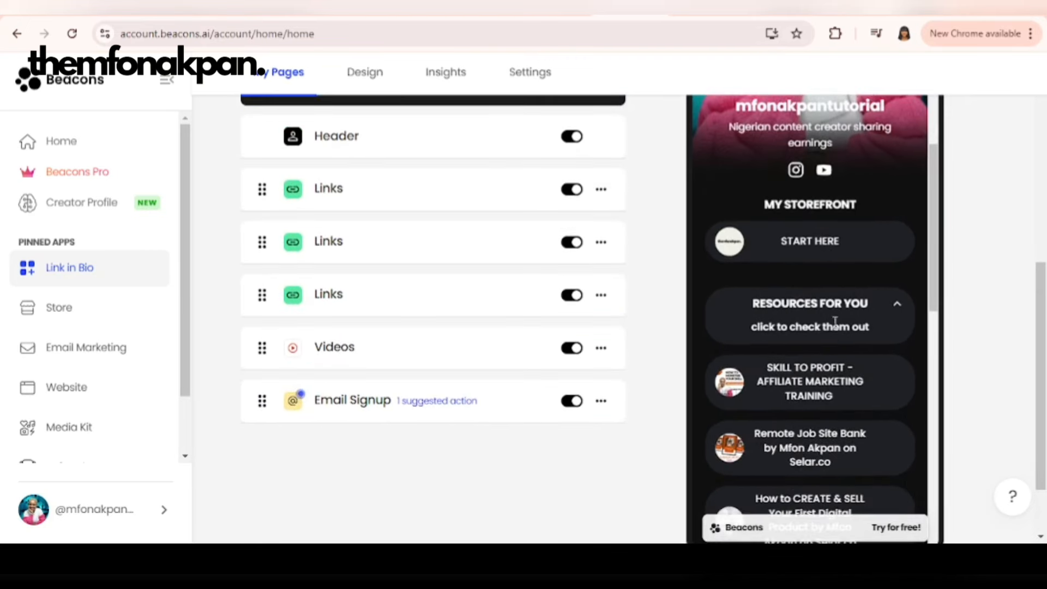
scroll("down", 3)
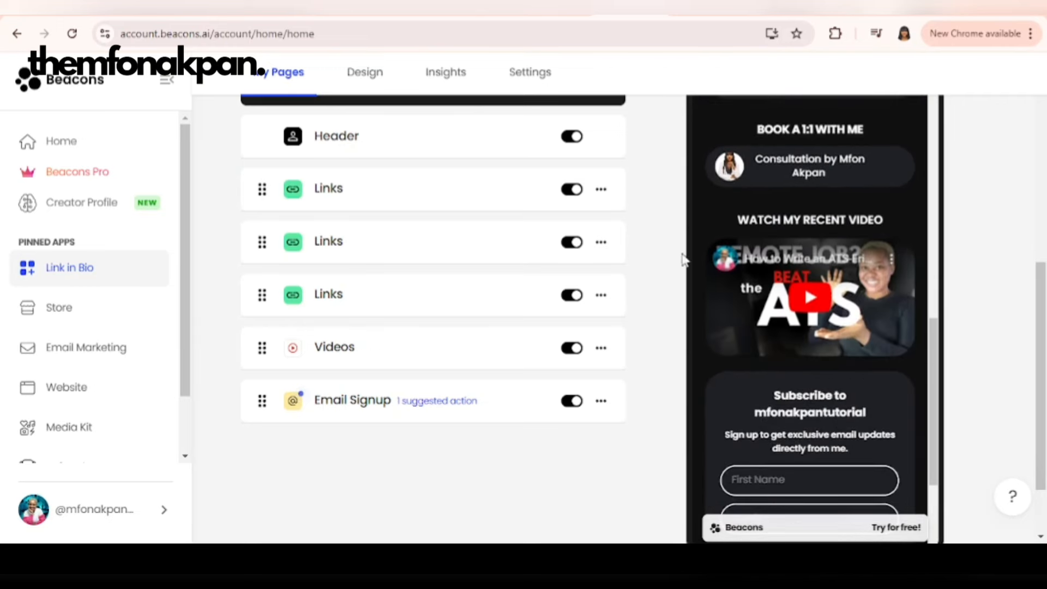
scroll("up", 3)
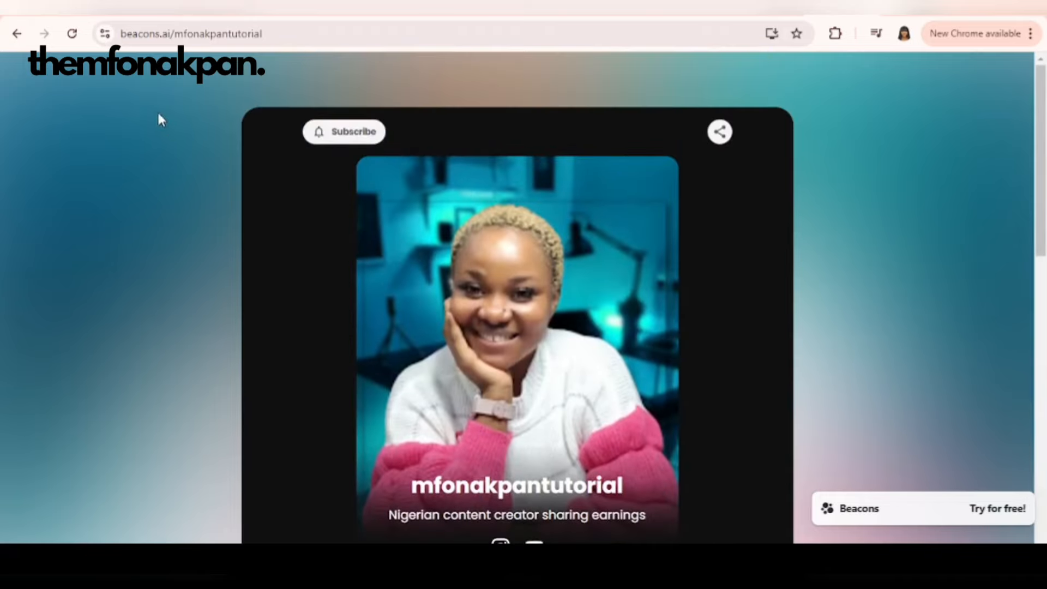
Scroll the live page past MY STOREFRONT, RESOURCES FOR YOU, the consultation and the video
scroll("down", 3)
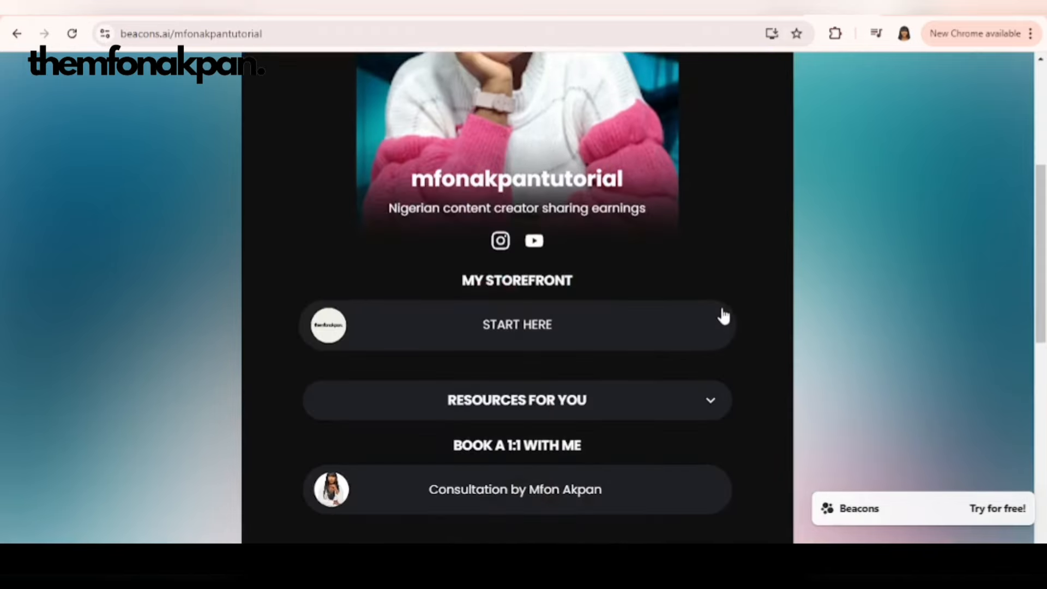
scroll("down", 3)
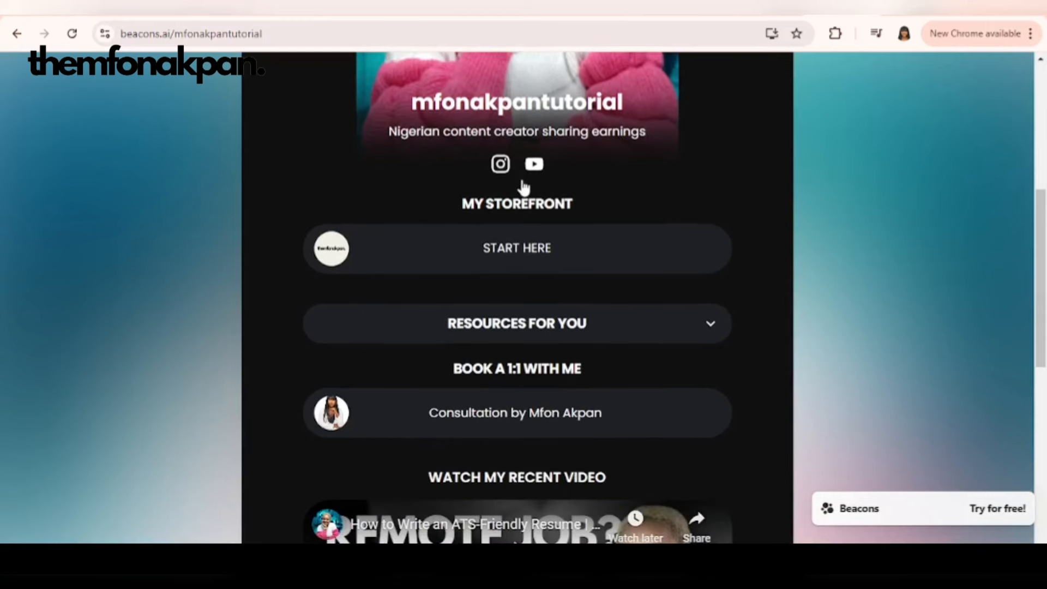
scroll("down", 3)
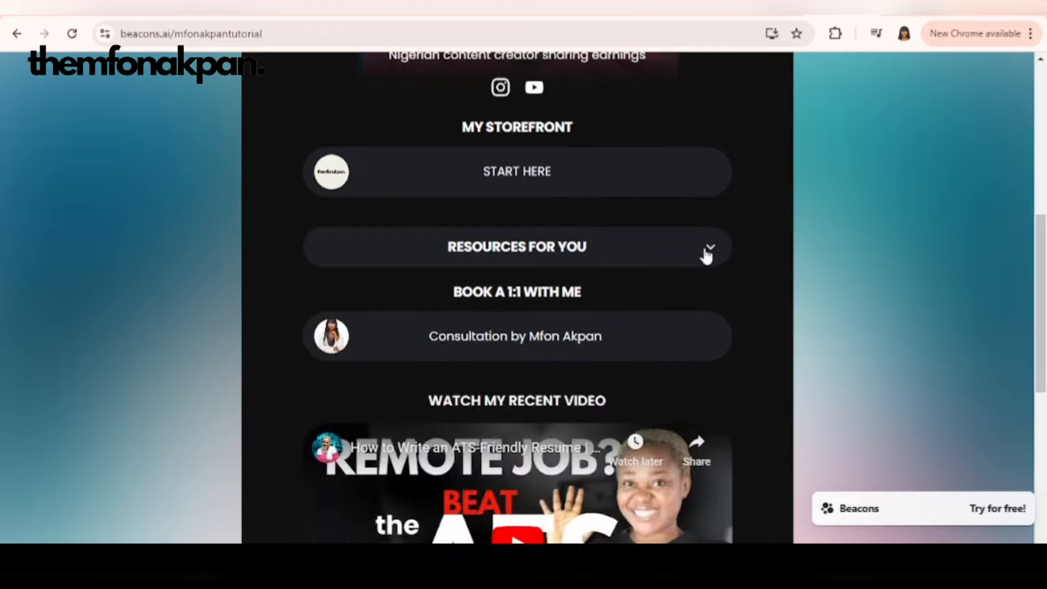
scroll("down", 3)
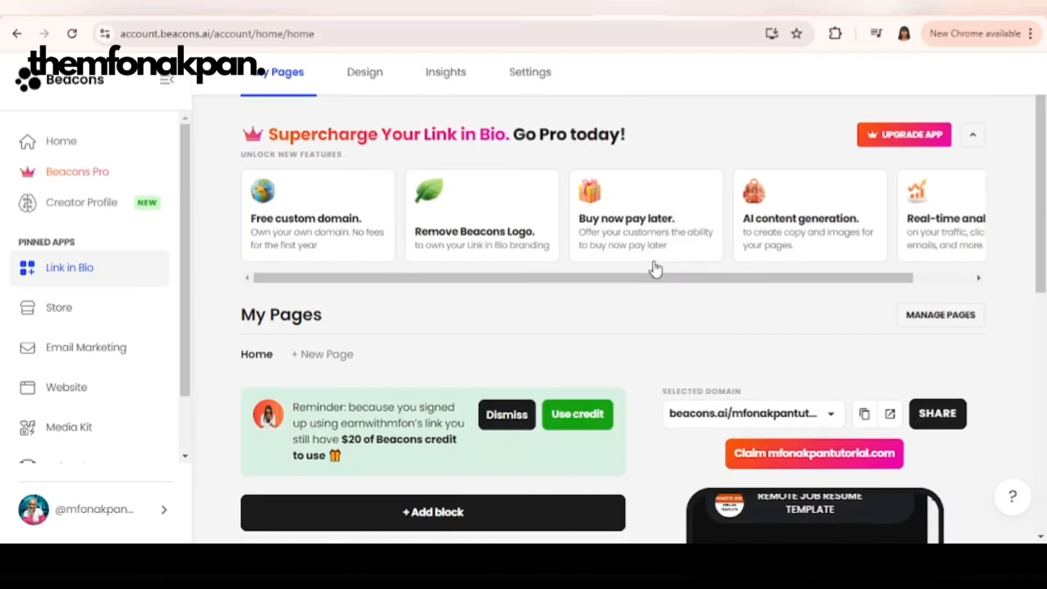
mouse_move(373, 107)
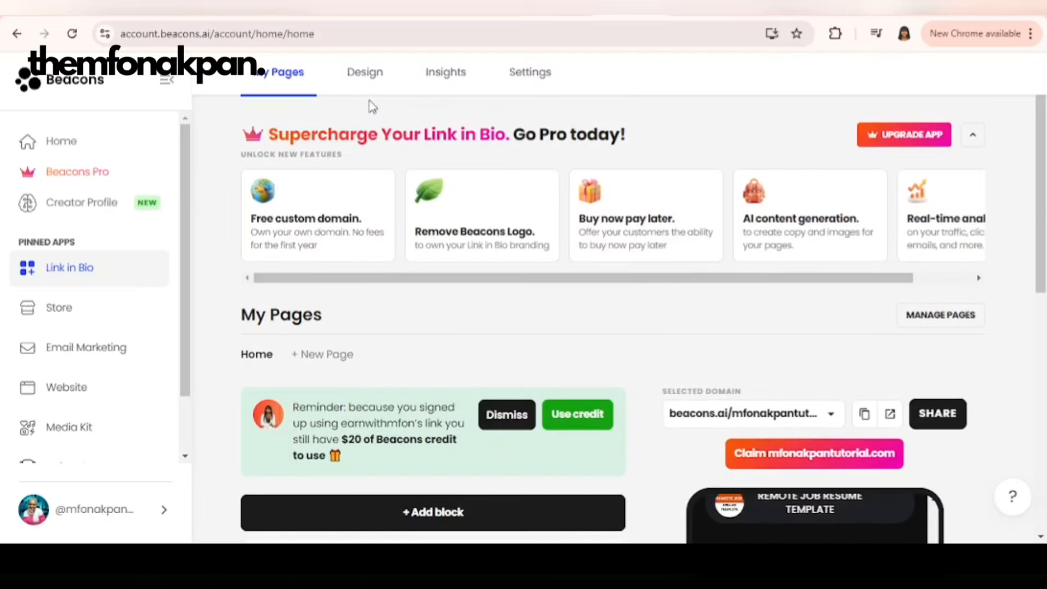
Review Design settings: Portrait layout, Instagram and YouTube socials, round blocks, Poppins font, no pop-up
left_click(364, 72)
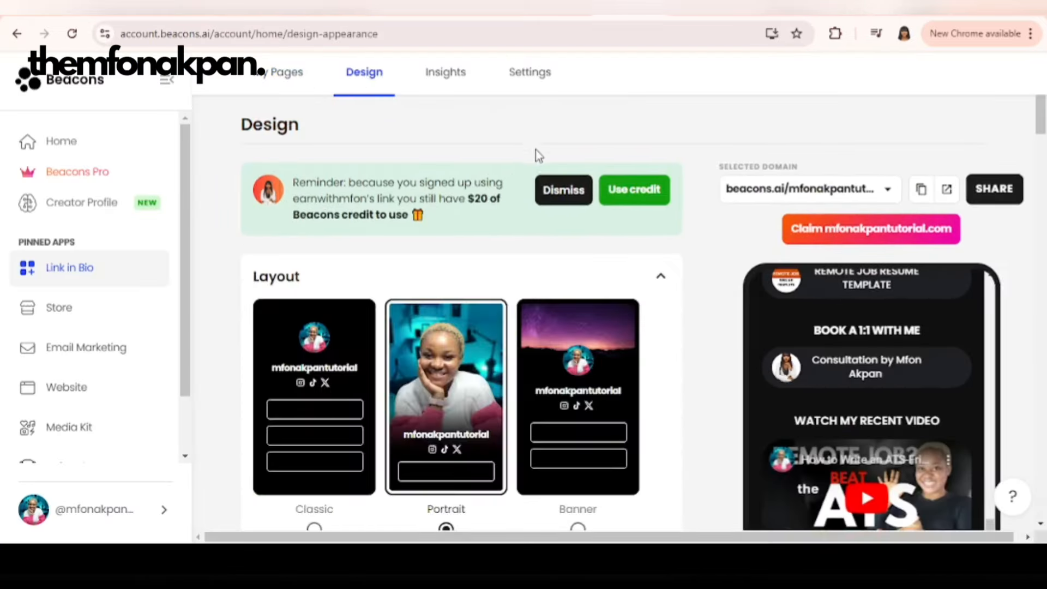
scroll("down", 3)
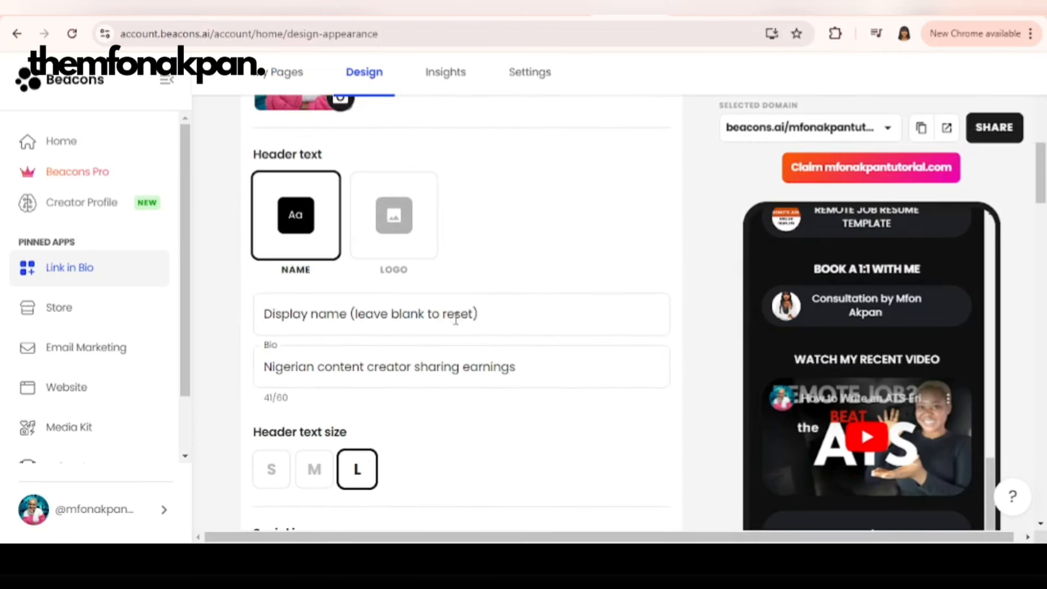
scroll("down", 3)
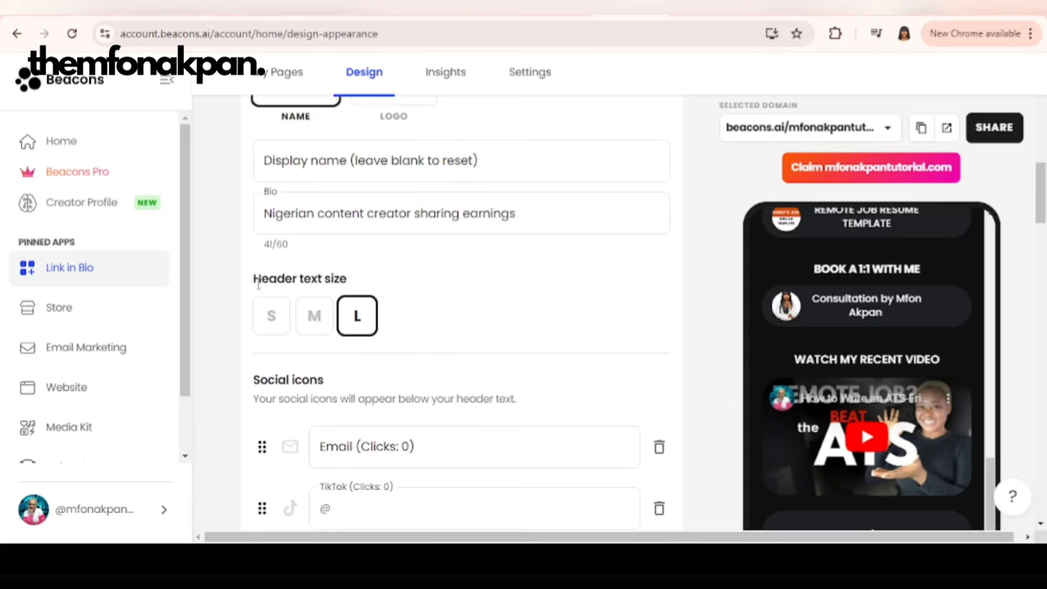
scroll("down", 3)
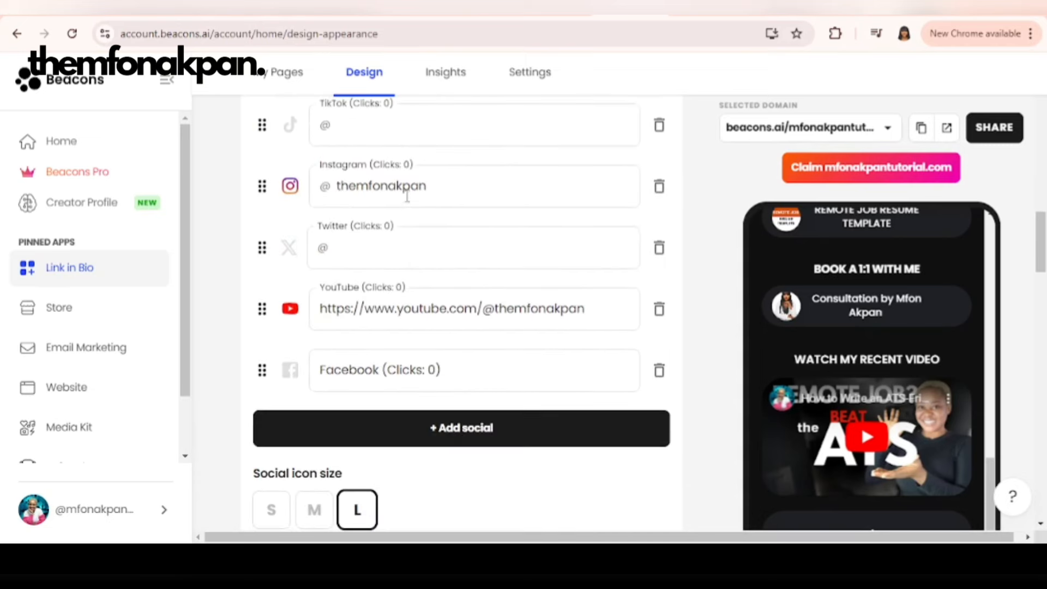
scroll("down", 3)
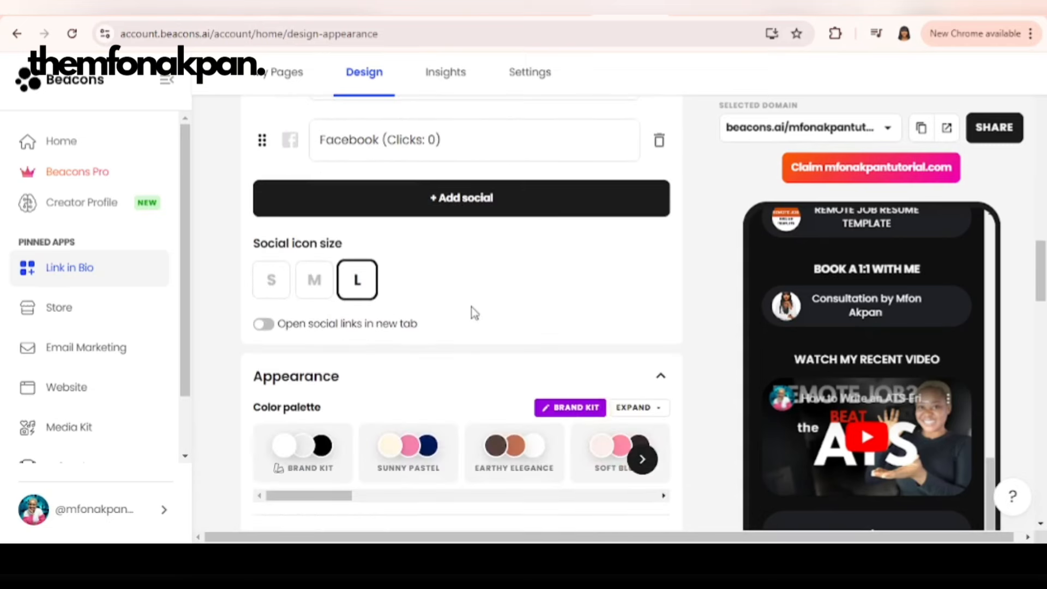
scroll("down", 3)
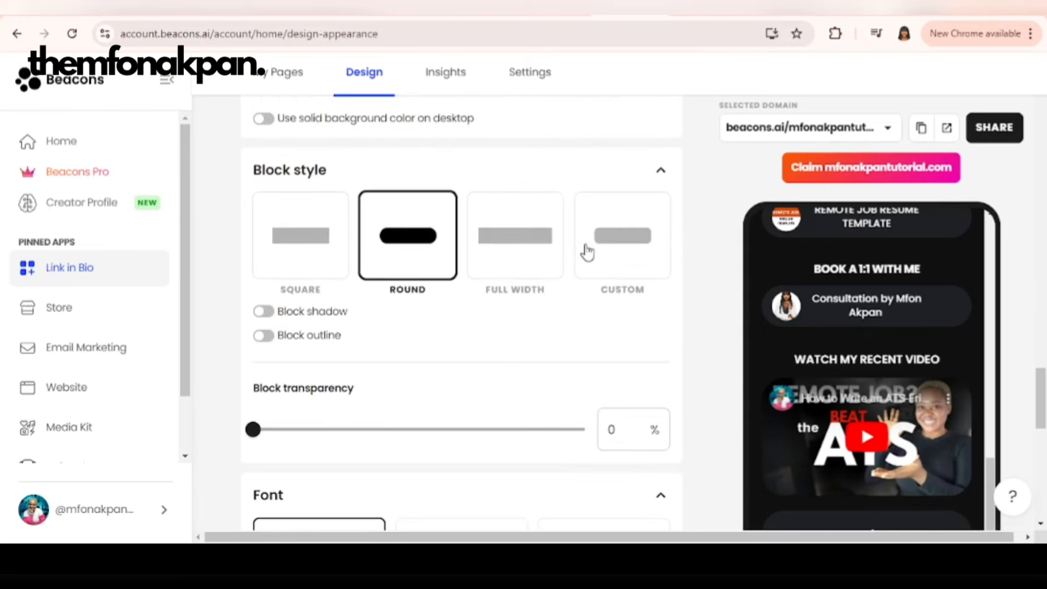
scroll("down", 3)
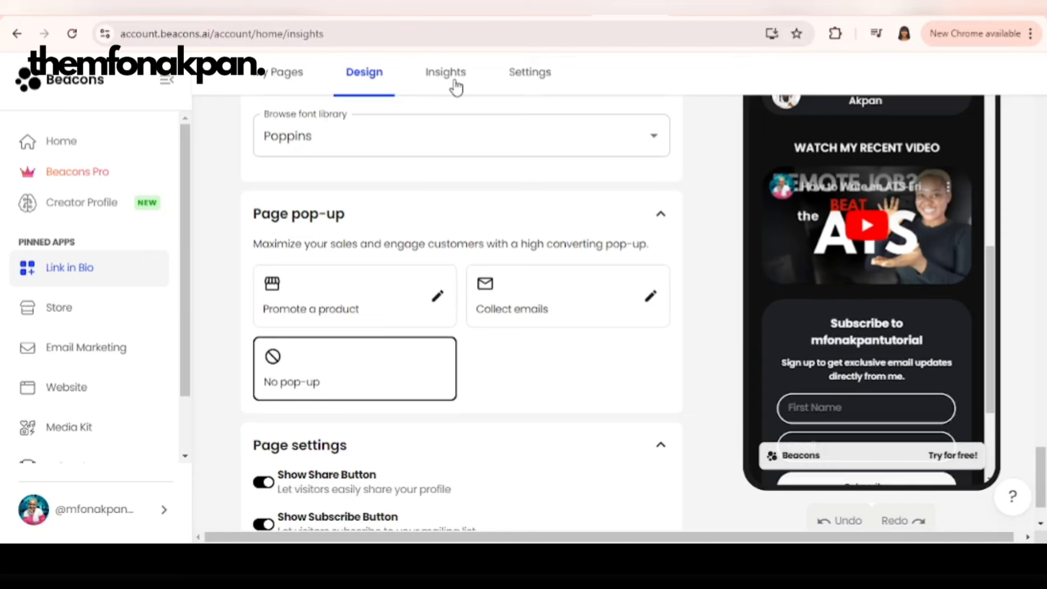
Check Insights (4 views, 0 clicks) and tracking pixel Settings, then load the public page
left_click(445, 72)
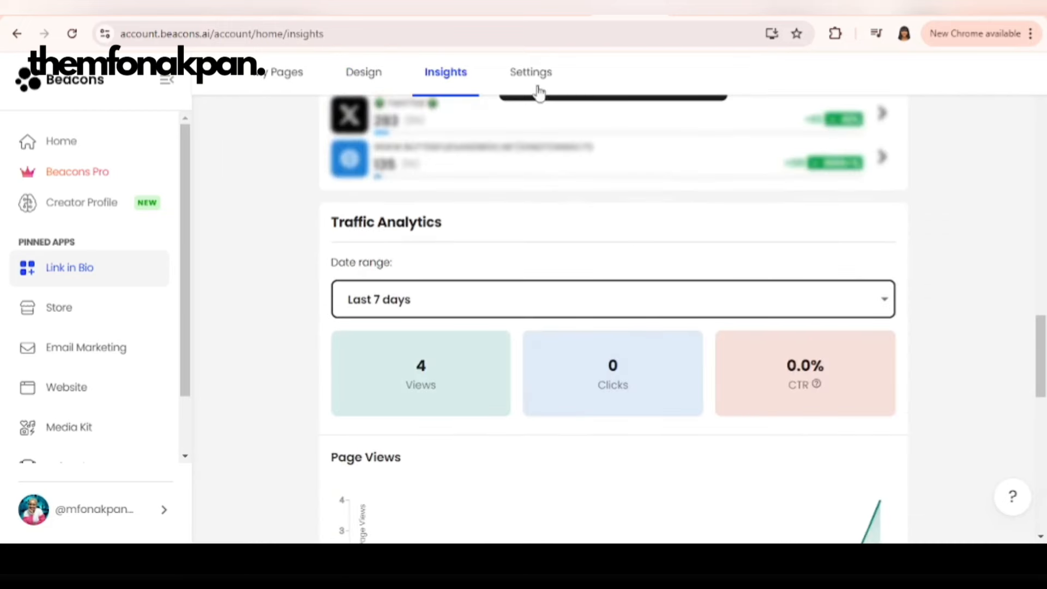
left_click(531, 72)
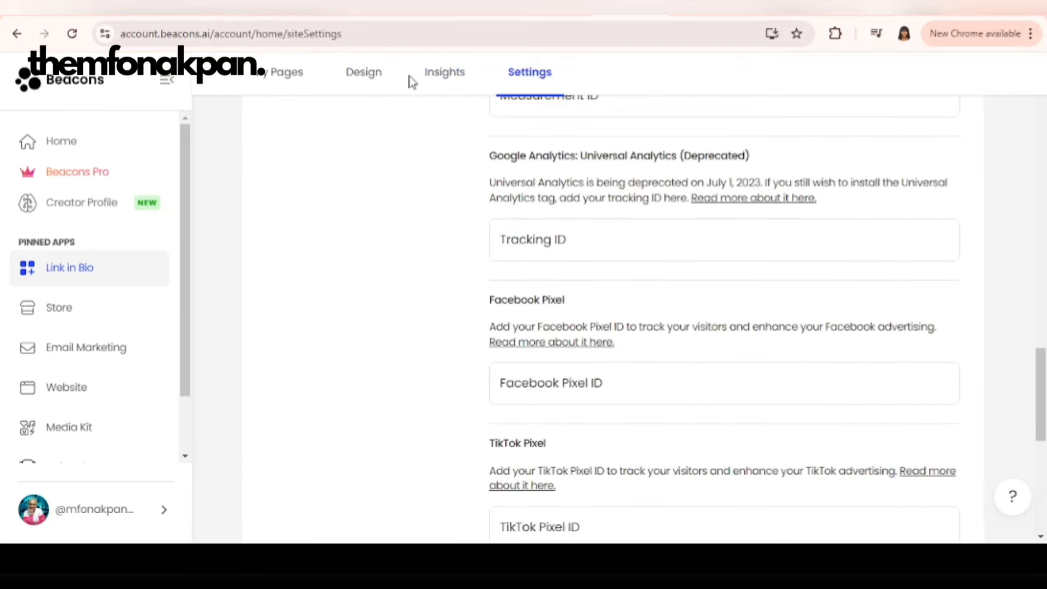
left_click(286, 72)
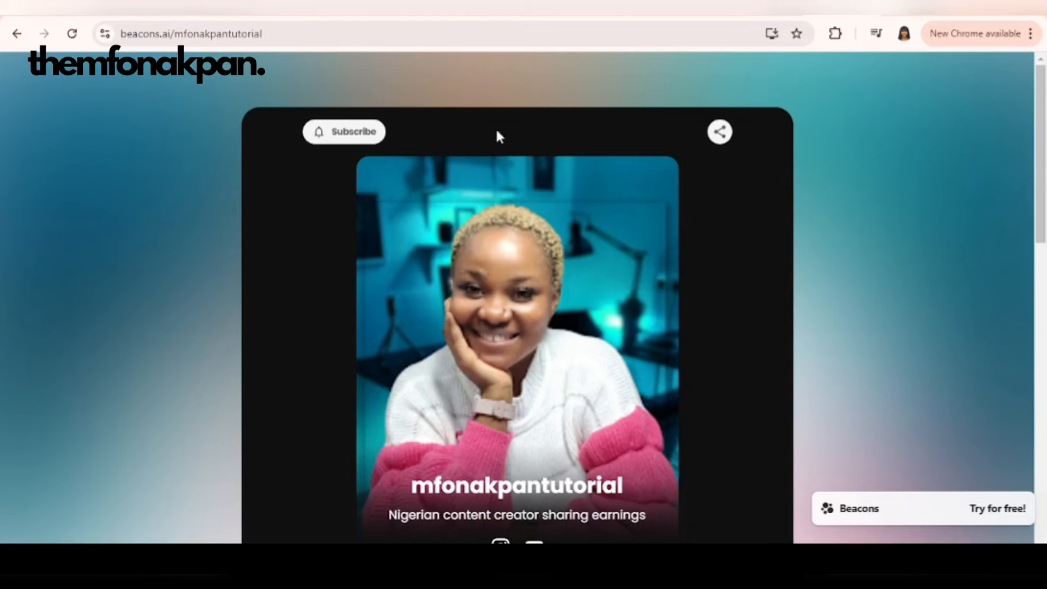
Expand RESOURCES FOR YOU on the live page and open the affiliate marketing training link
left_click(192, 33)
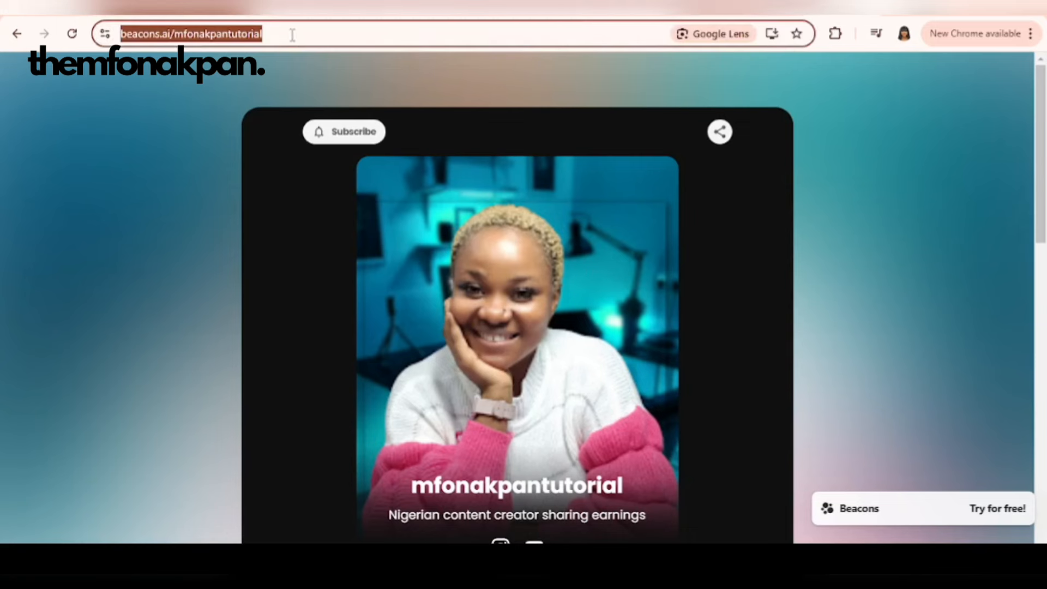
scroll("down", 3)
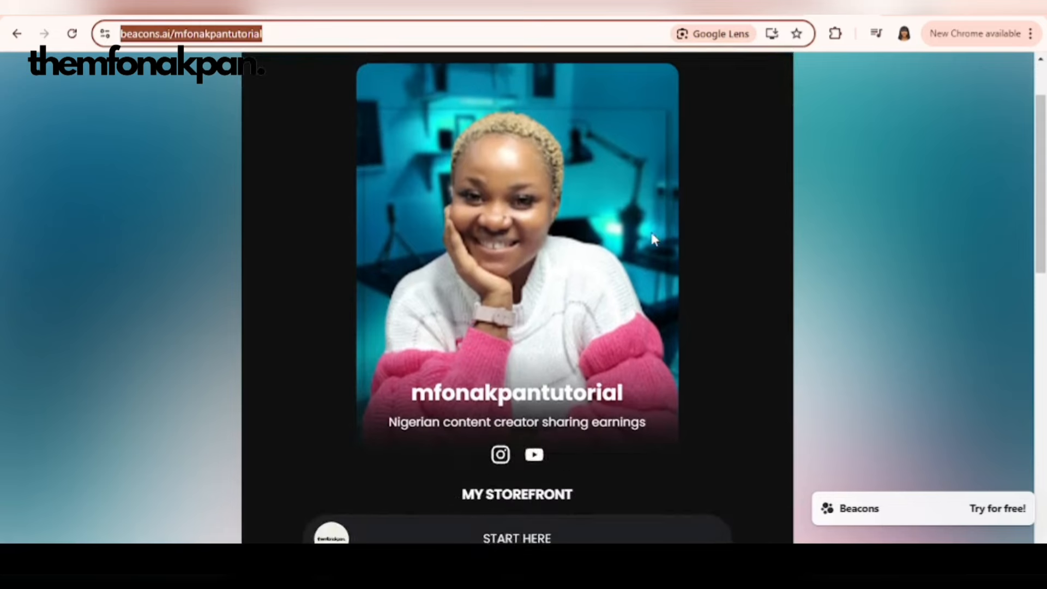
scroll("down", 3)
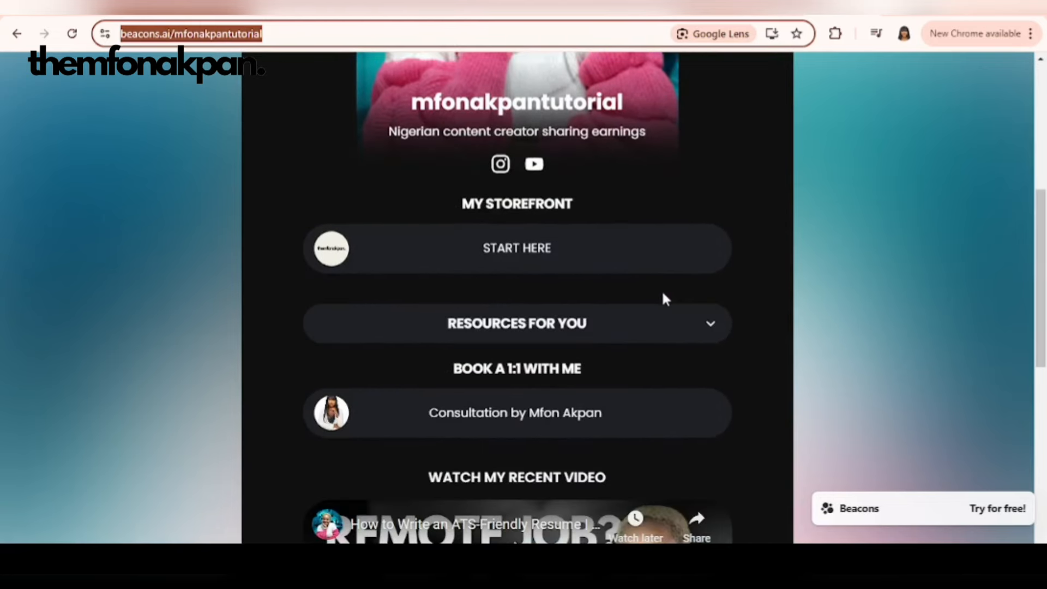
left_click(516, 322)
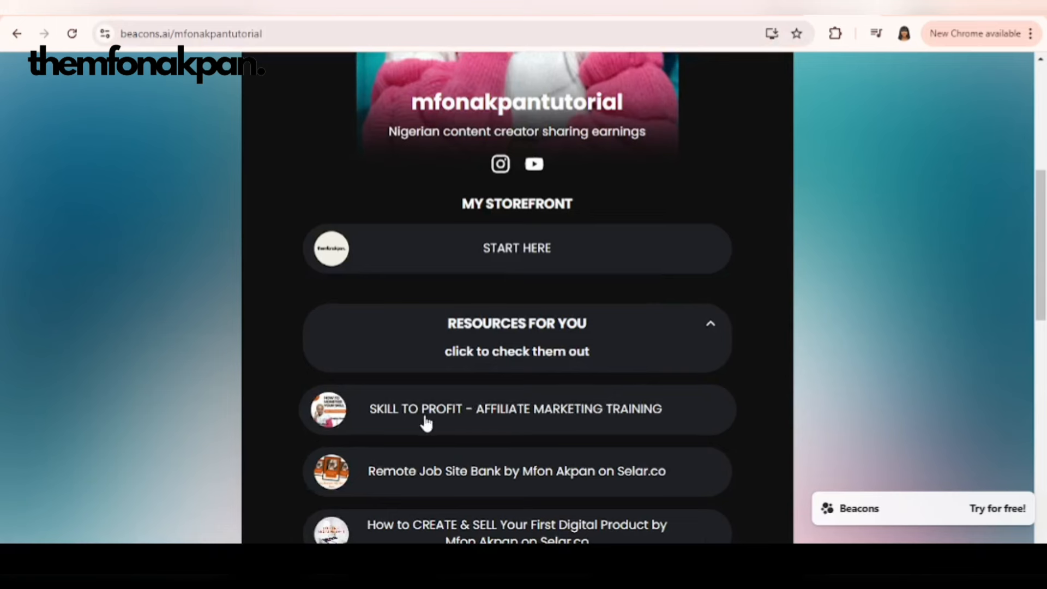
mouse_move(657, 379)
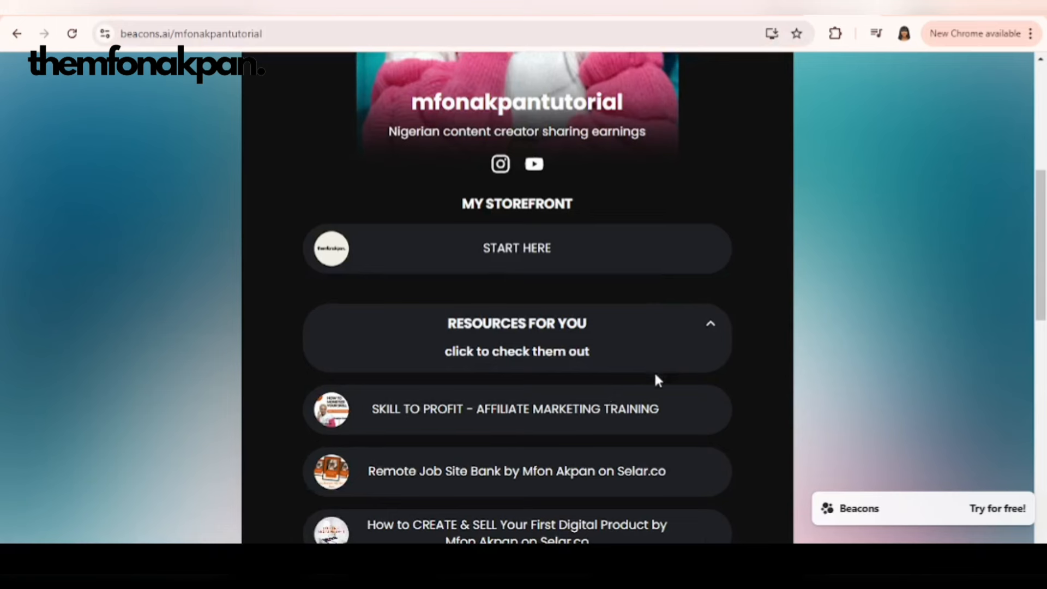
left_click(516, 409)
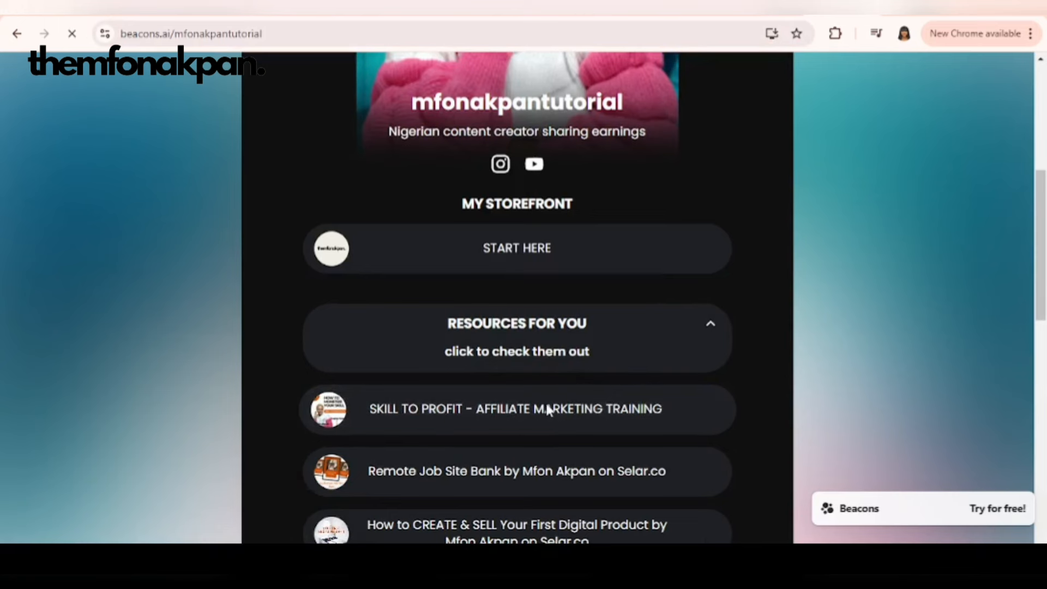
left_click(516, 409)
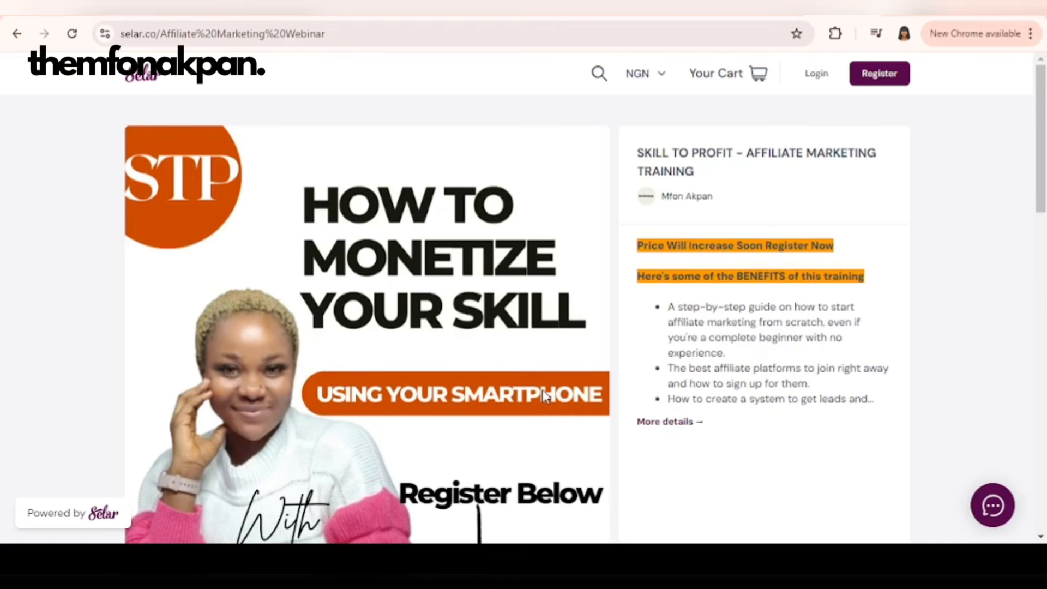
scroll("down", 3)
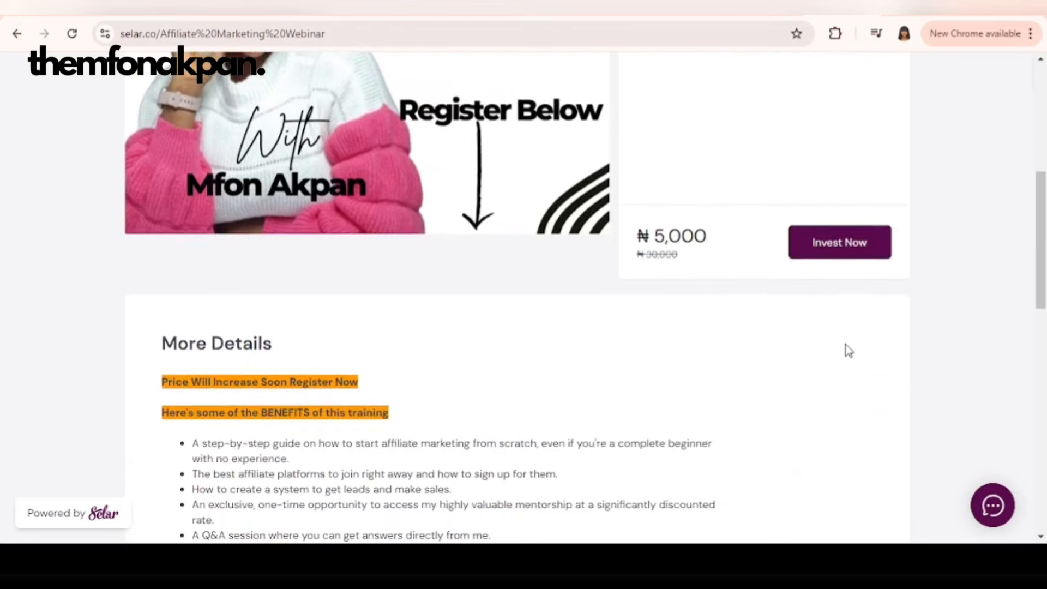
mouse_move(756, 269)
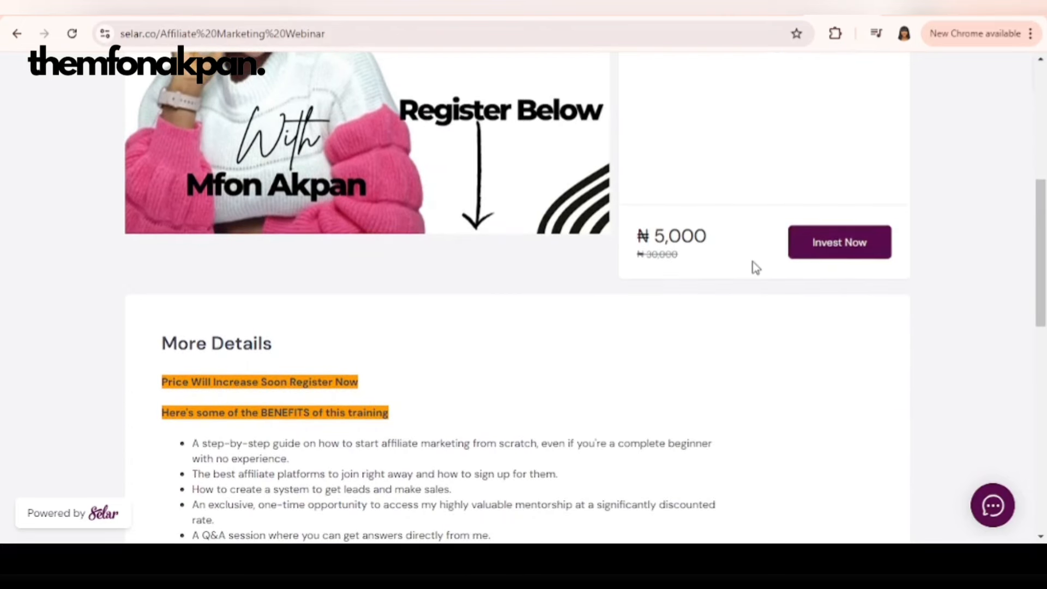
mouse_move(750, 243)
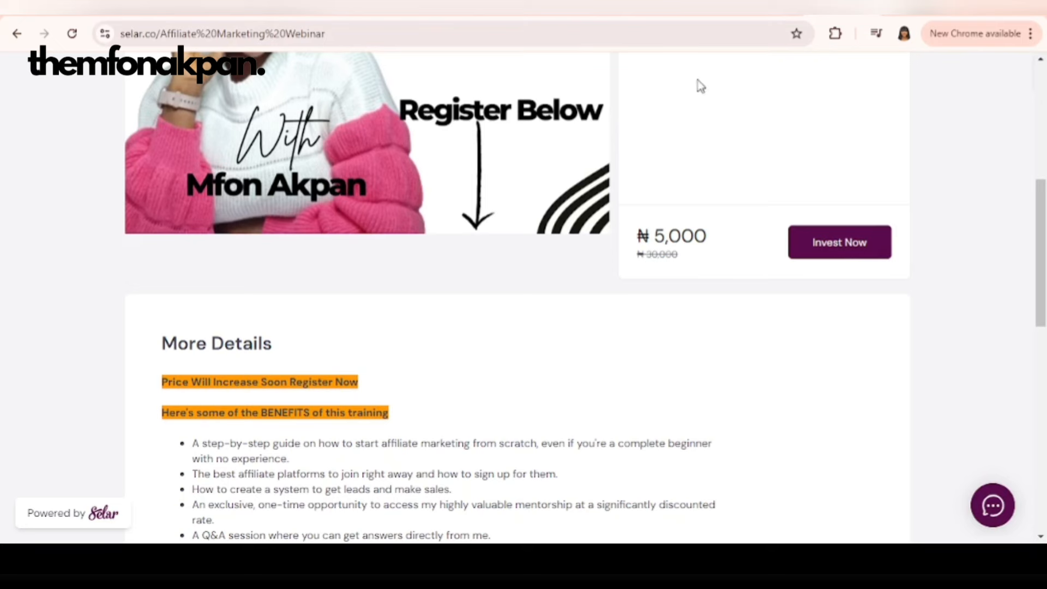
mouse_move(539, 194)
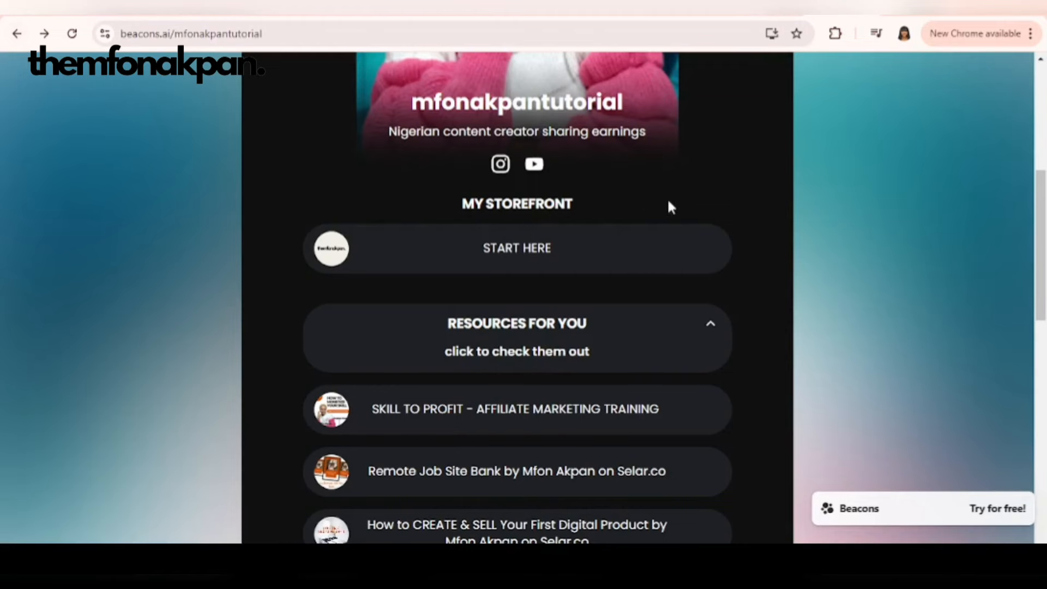
scroll("down", 3)
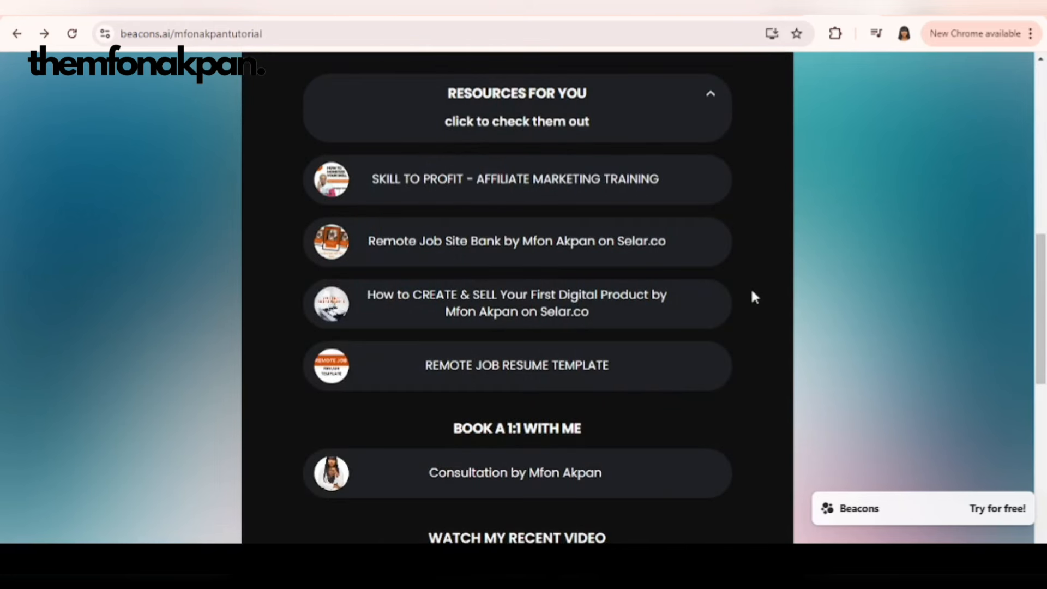